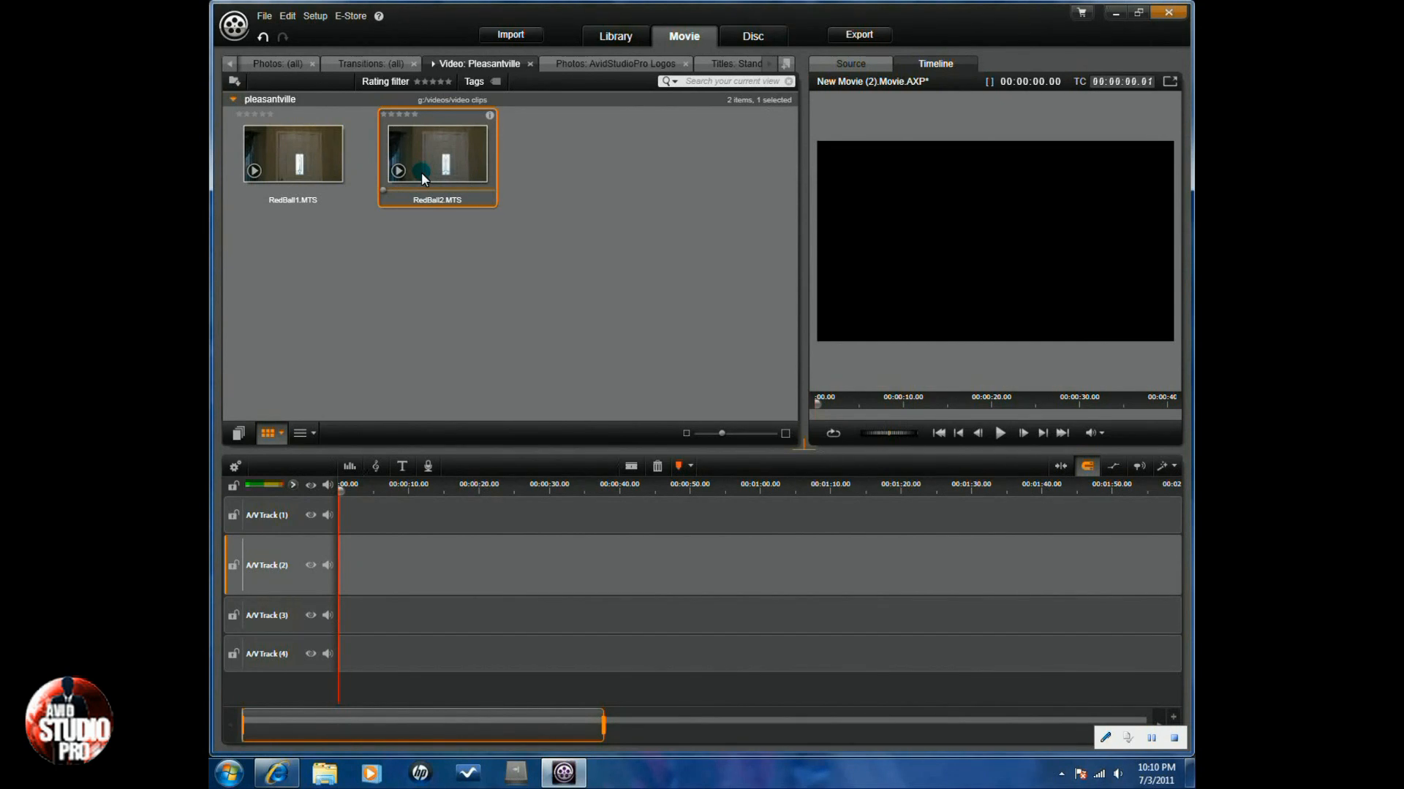
pyautogui.moveTo(512, 263)
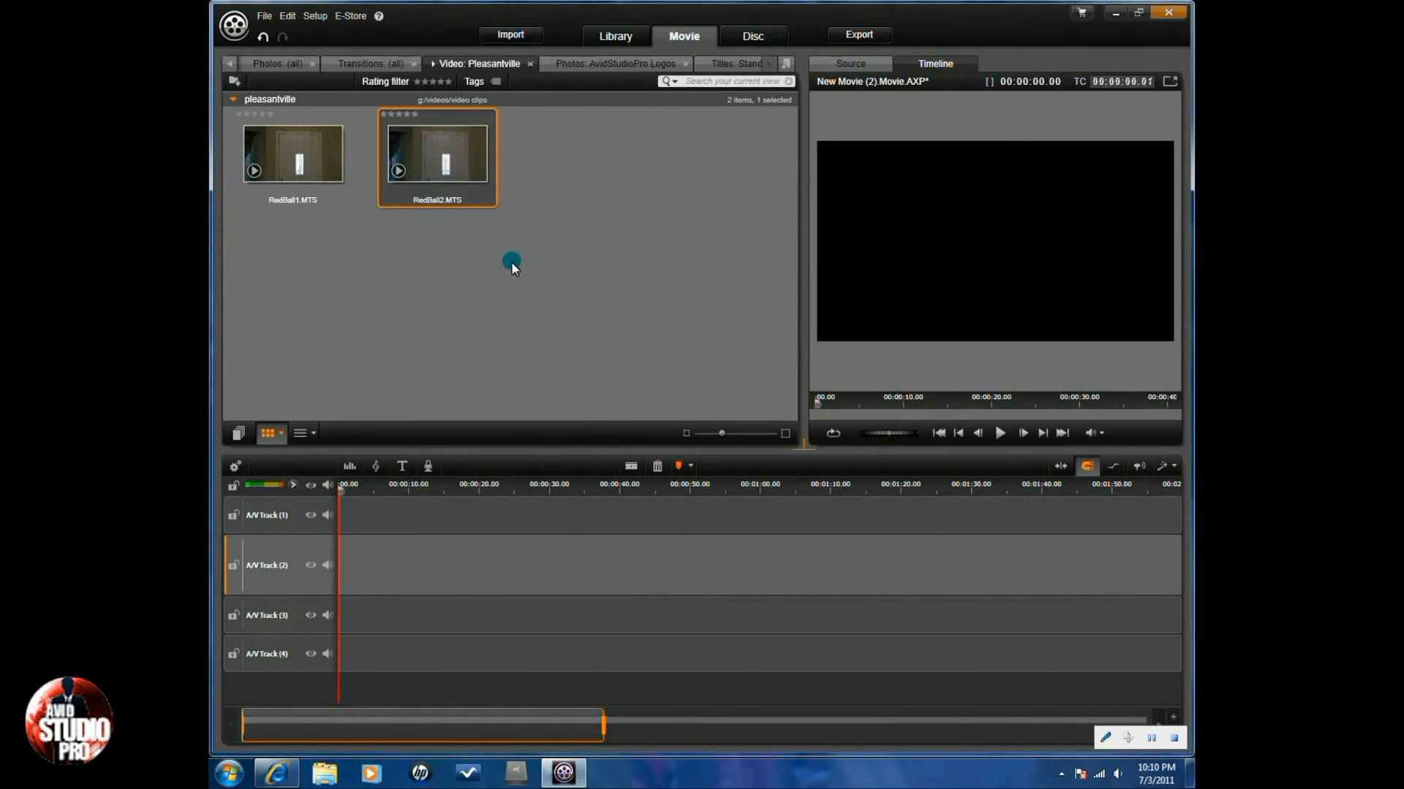
pyautogui.moveTo(435, 296)
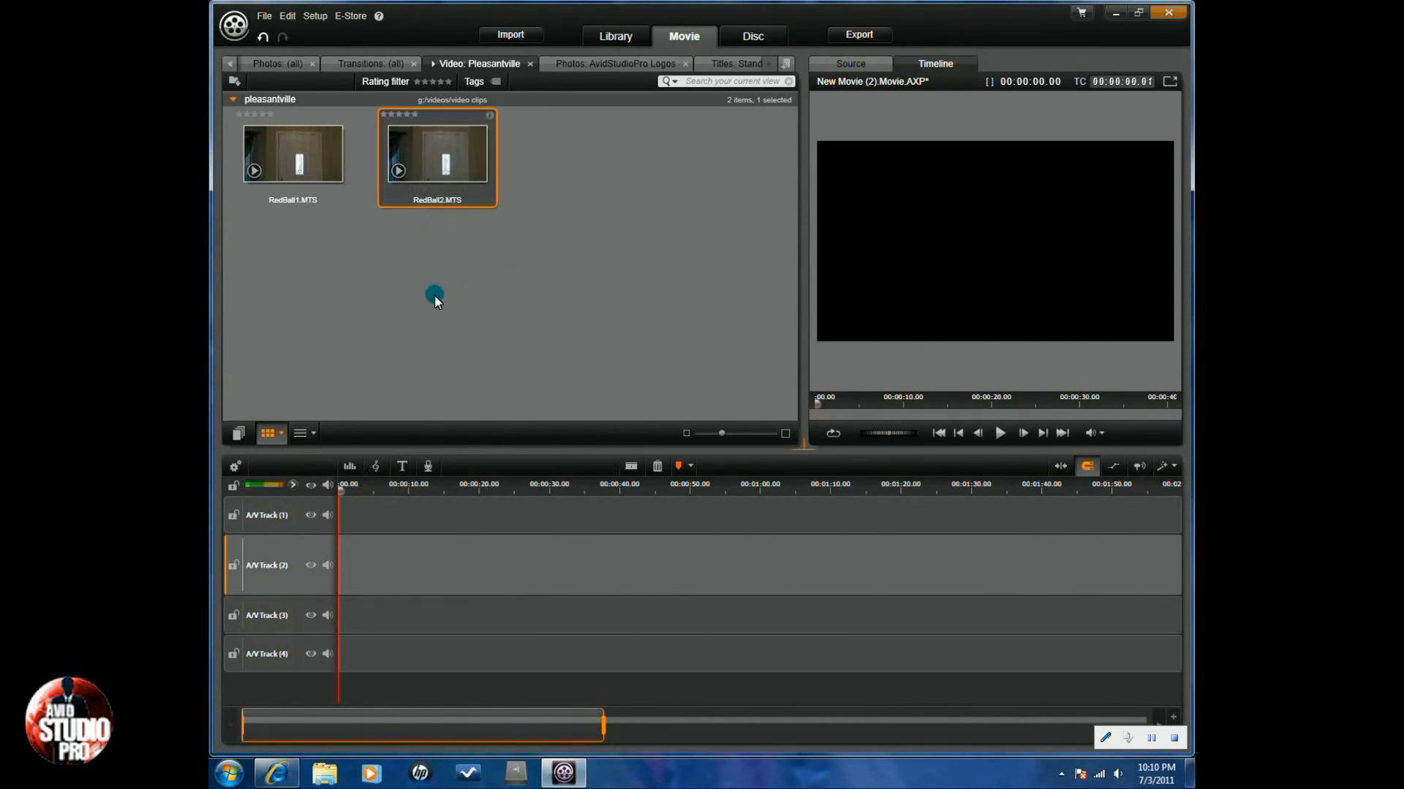
# Place RedBall2.MTS on A/V Track 1, copy-paste it, and move the copy to Track 2.
pyautogui.moveTo(437, 157); pyautogui.dragTo(473, 519)
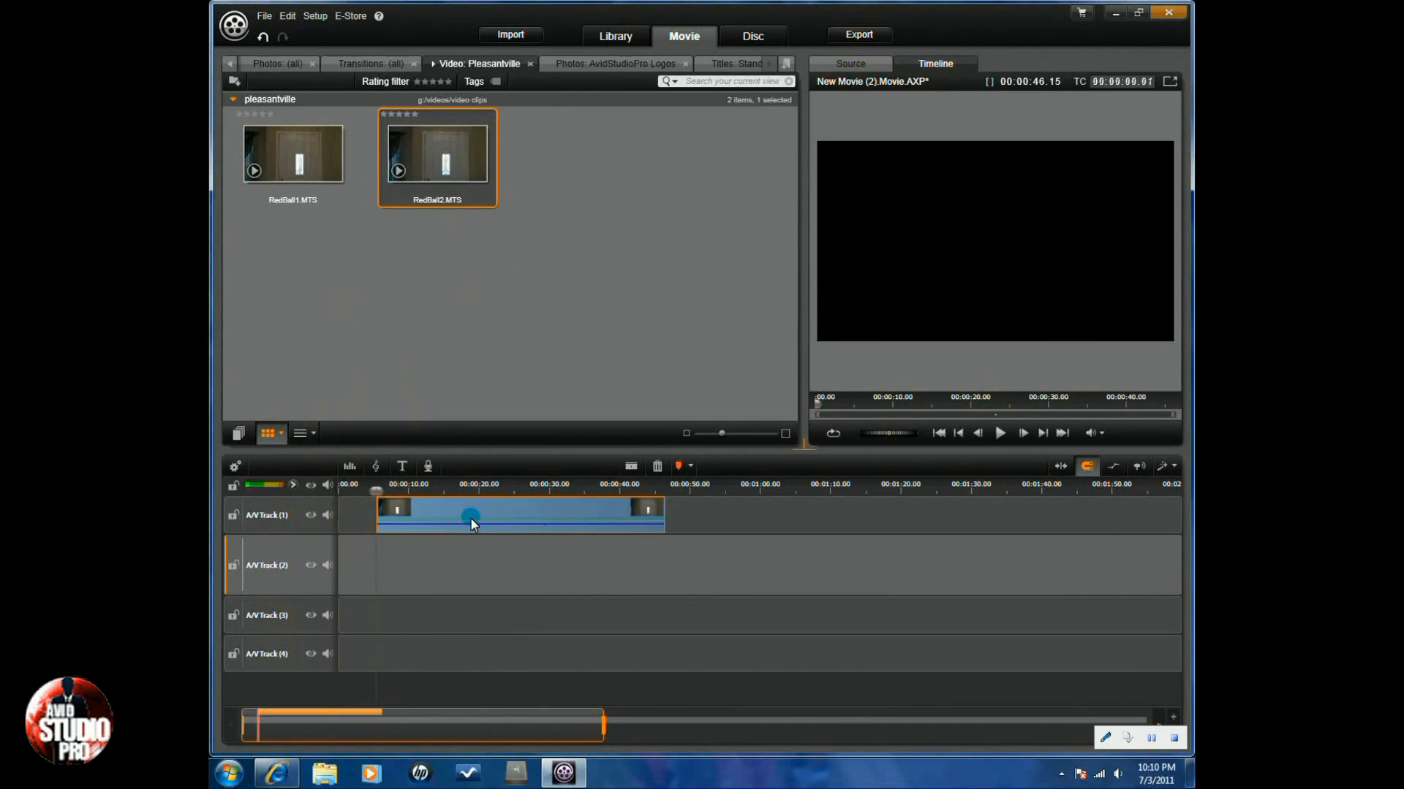
pyautogui.moveTo(519, 513)
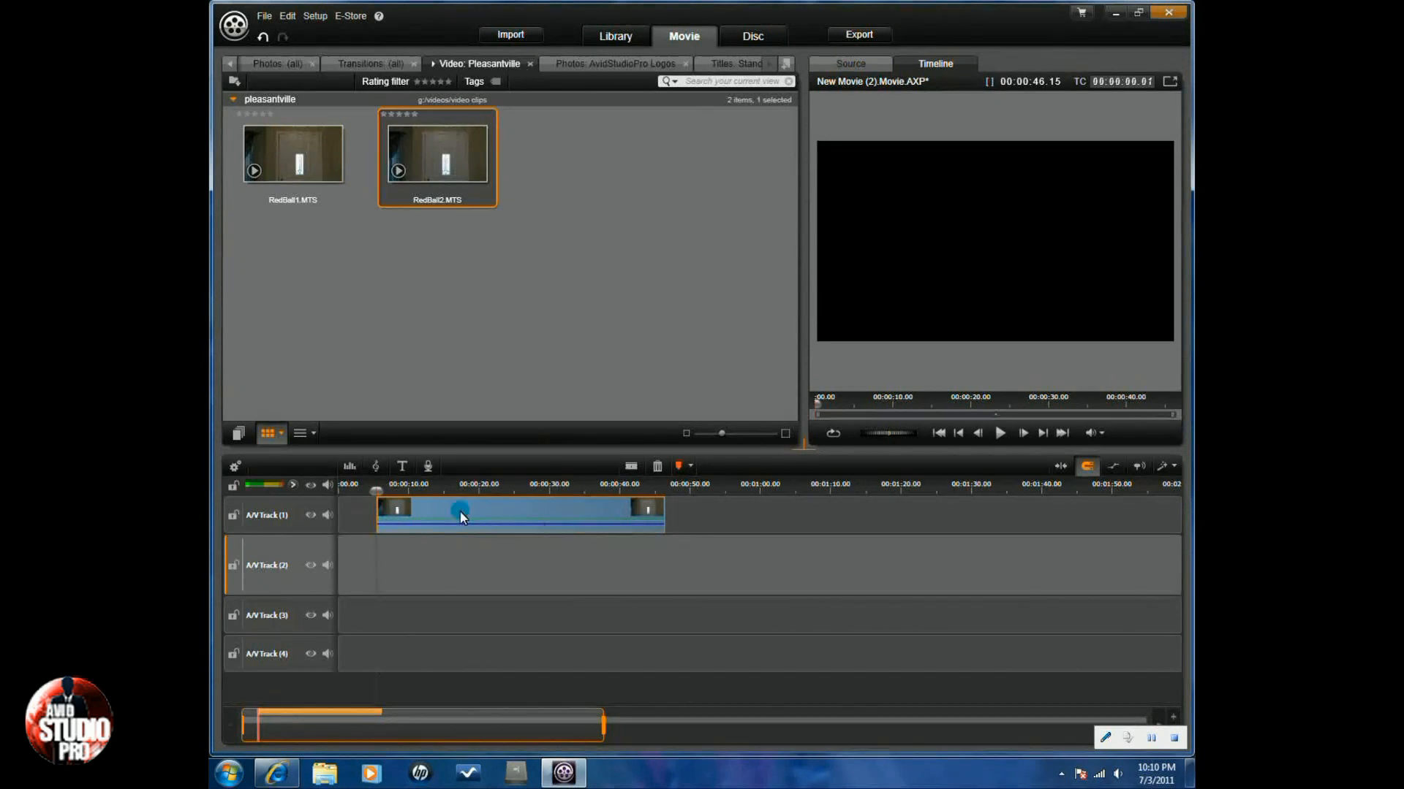
pyautogui.rightClick(459, 517)
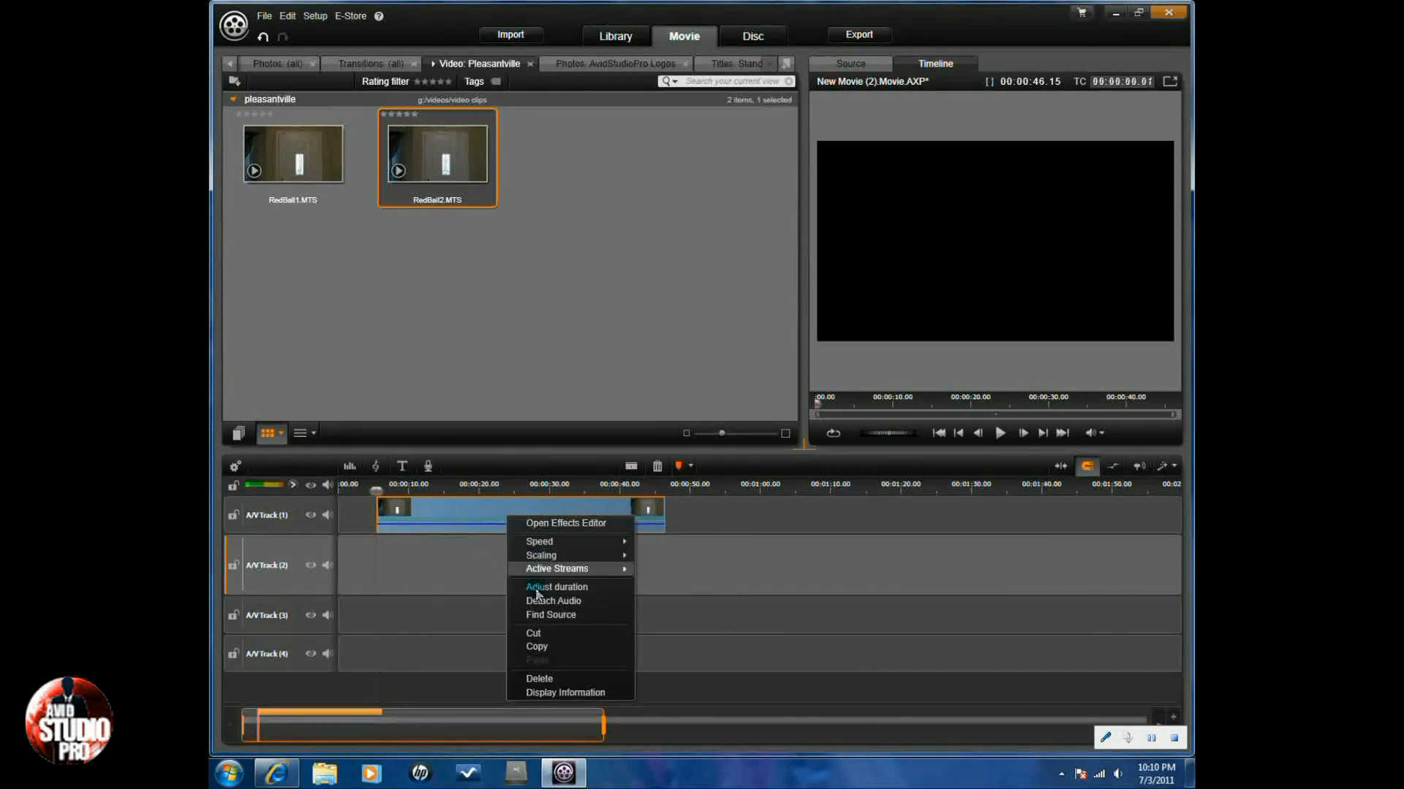
pyautogui.click(591, 570)
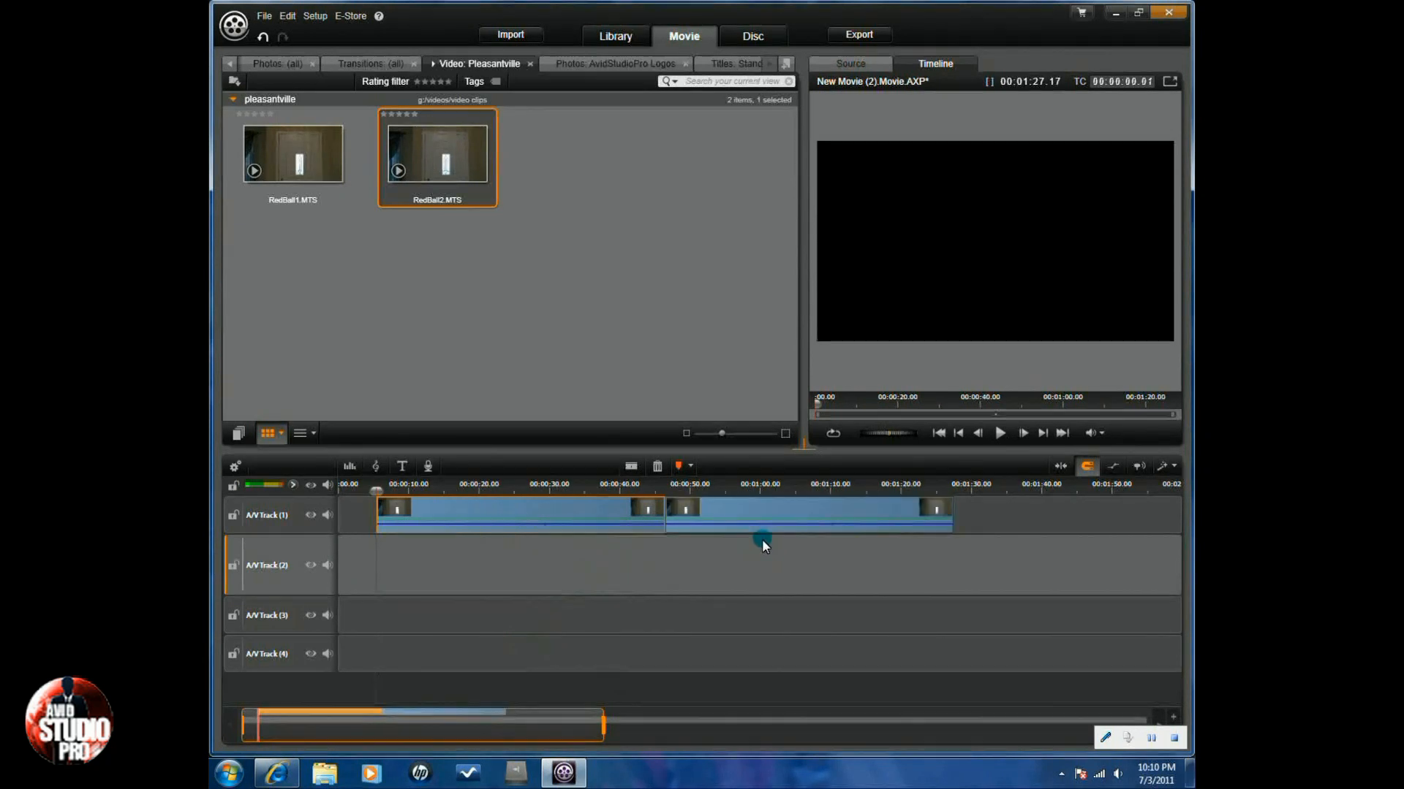
pyautogui.moveTo(760, 545); pyautogui.dragTo(751, 590)
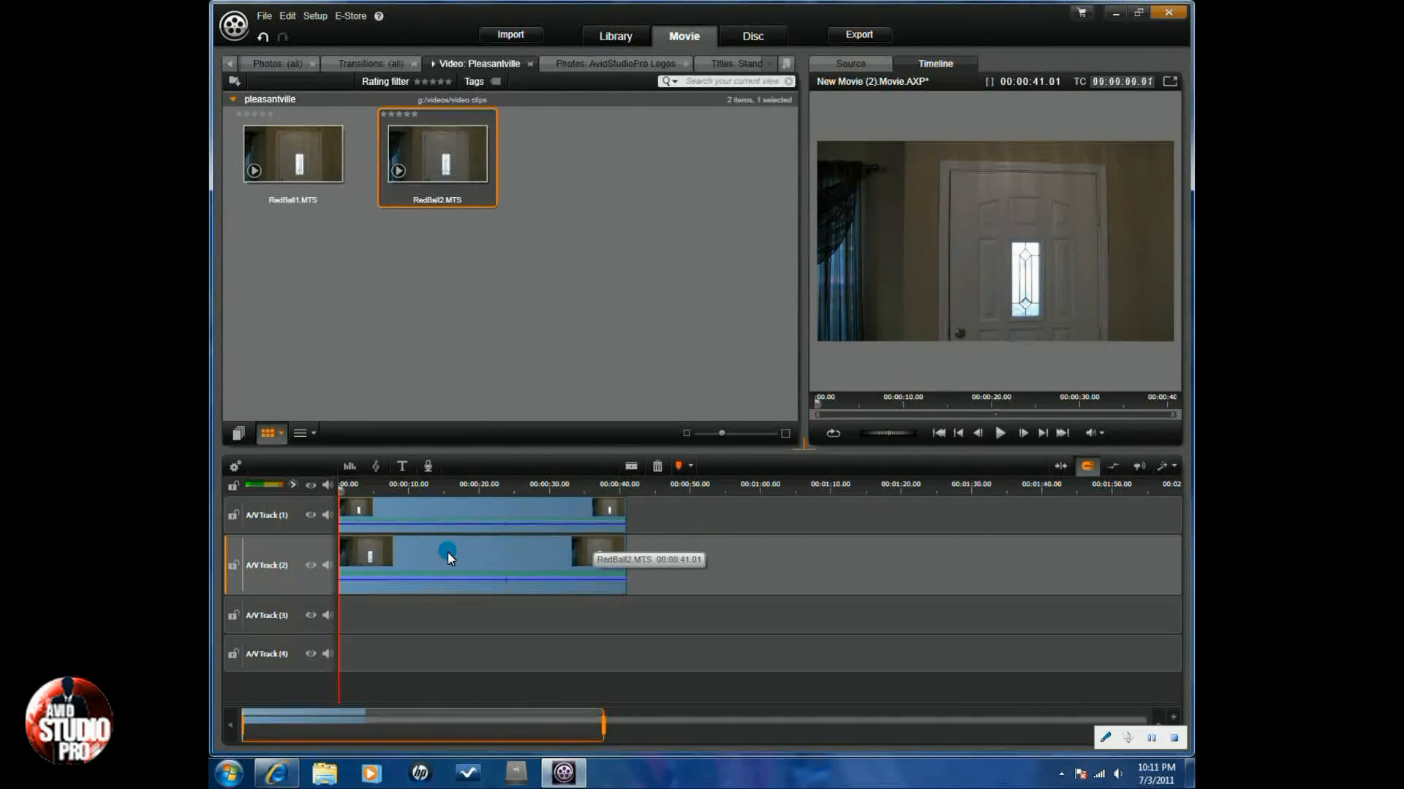
# Desaturate the Track 2 clip via Corrections > Enhance, Saturation -100, and confirm.
pyautogui.rightClick(447, 559)
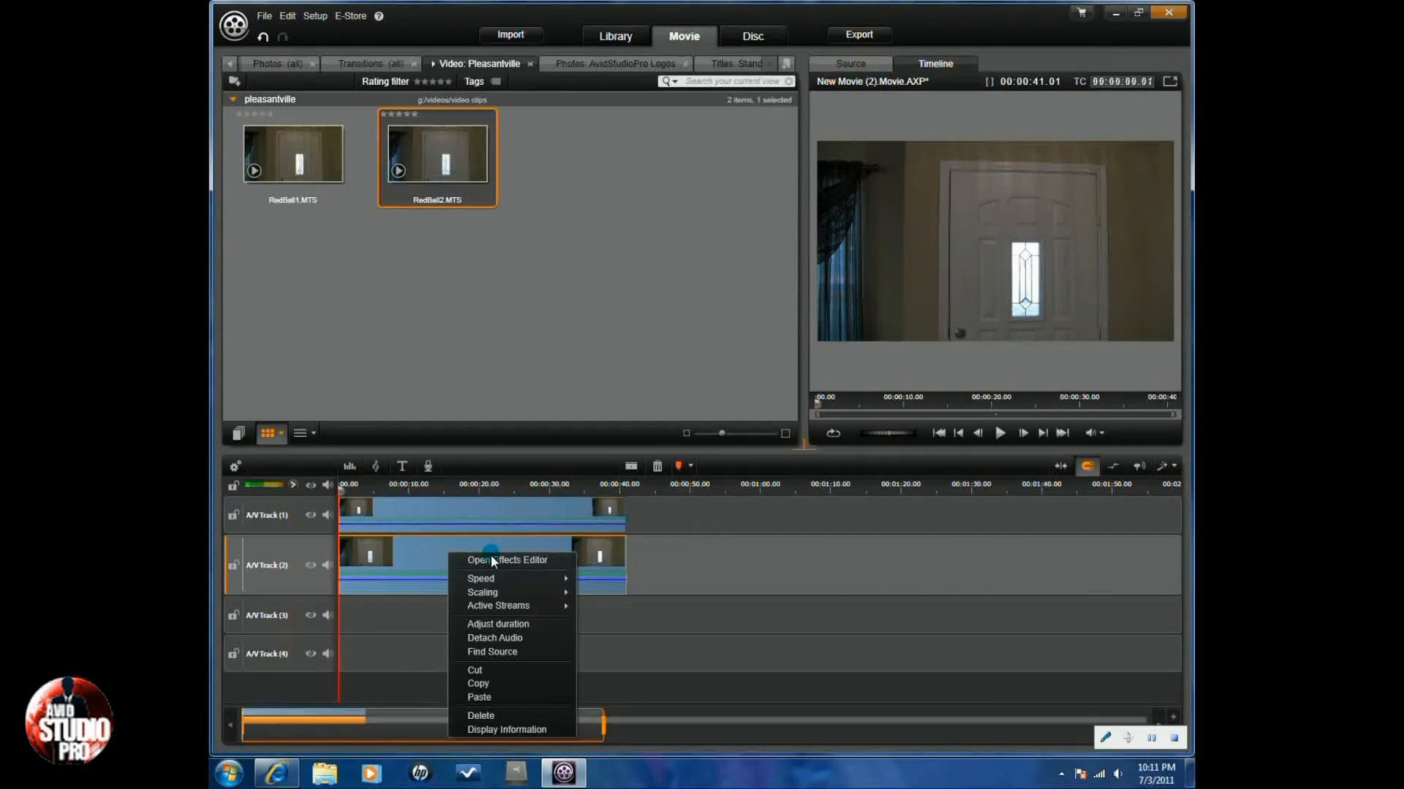
pyautogui.click(508, 560)
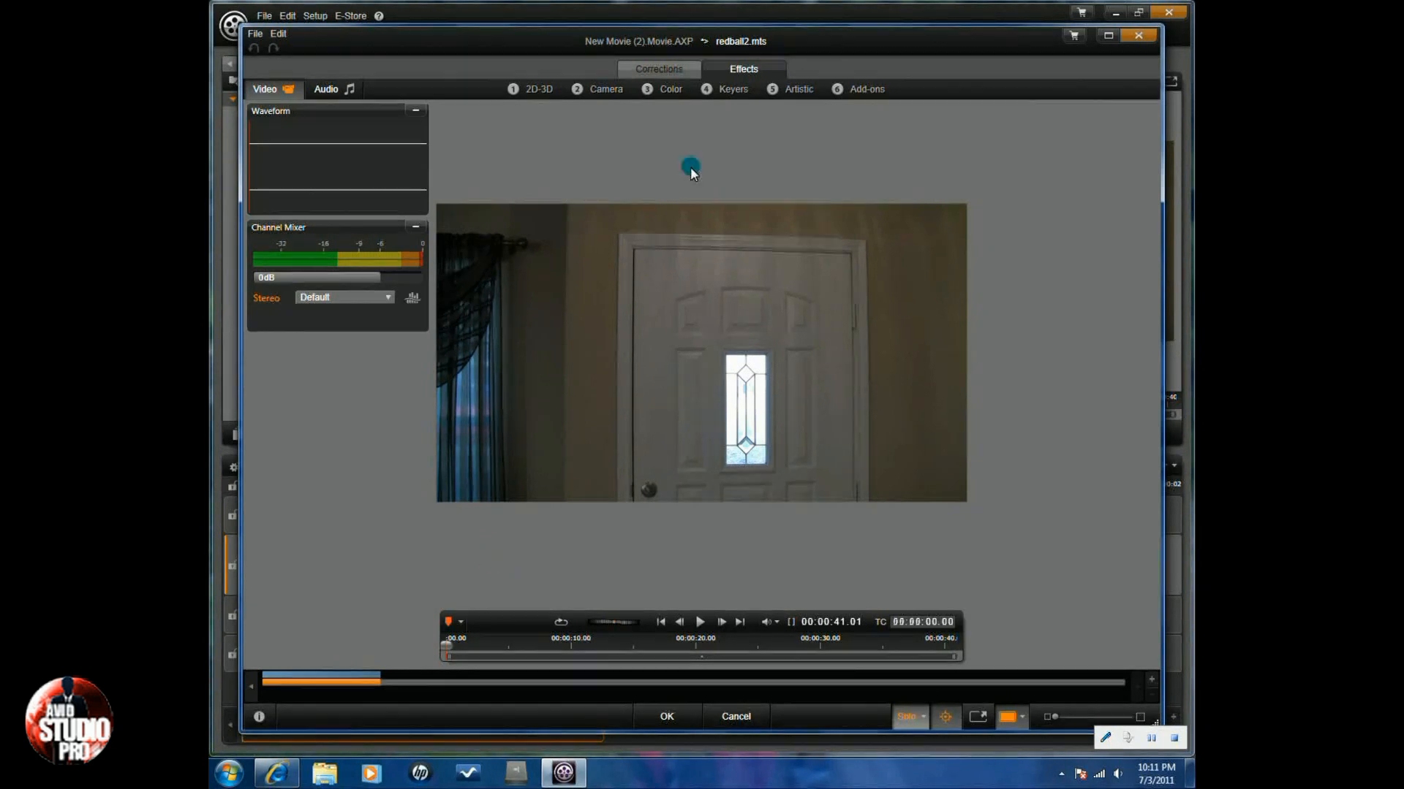
pyautogui.click(657, 69)
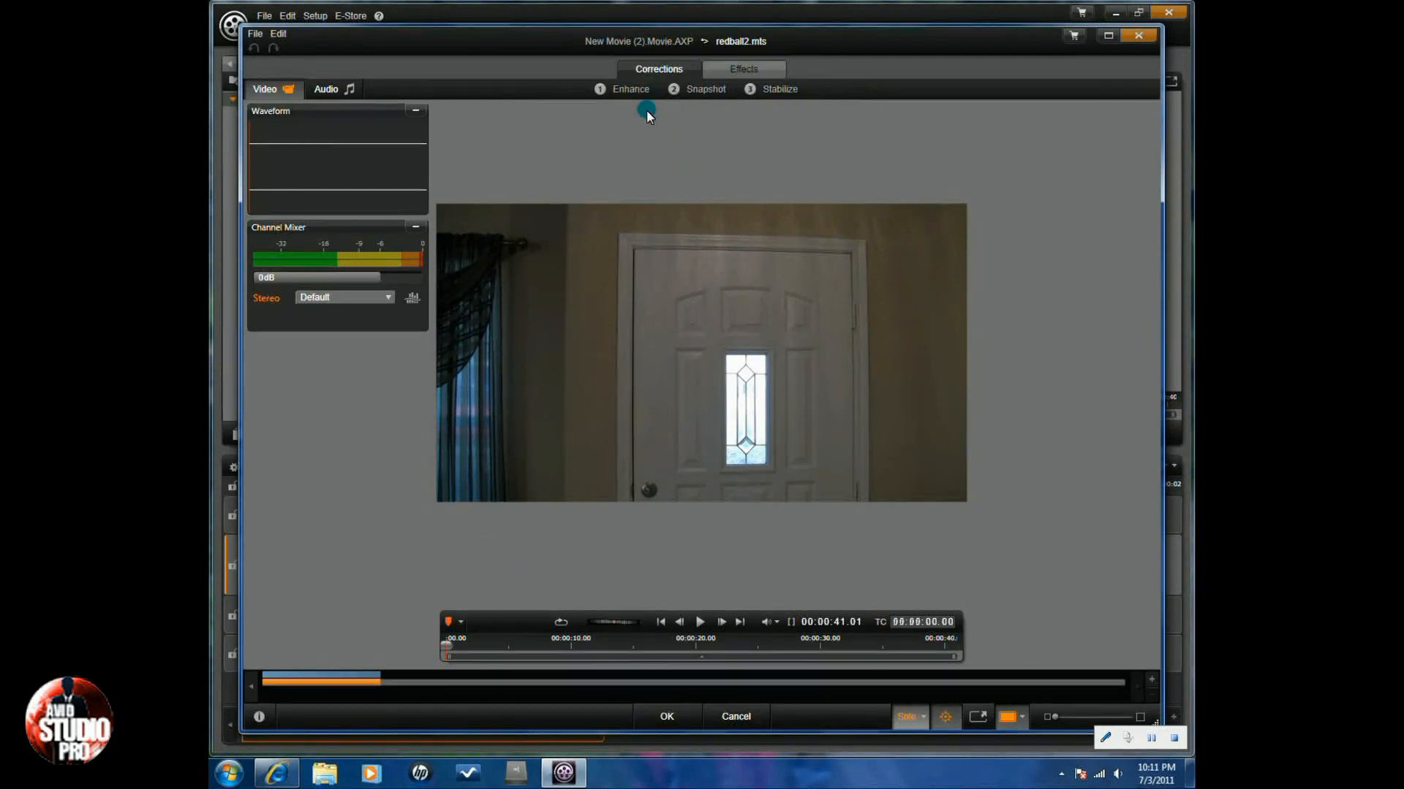
pyautogui.click(631, 88)
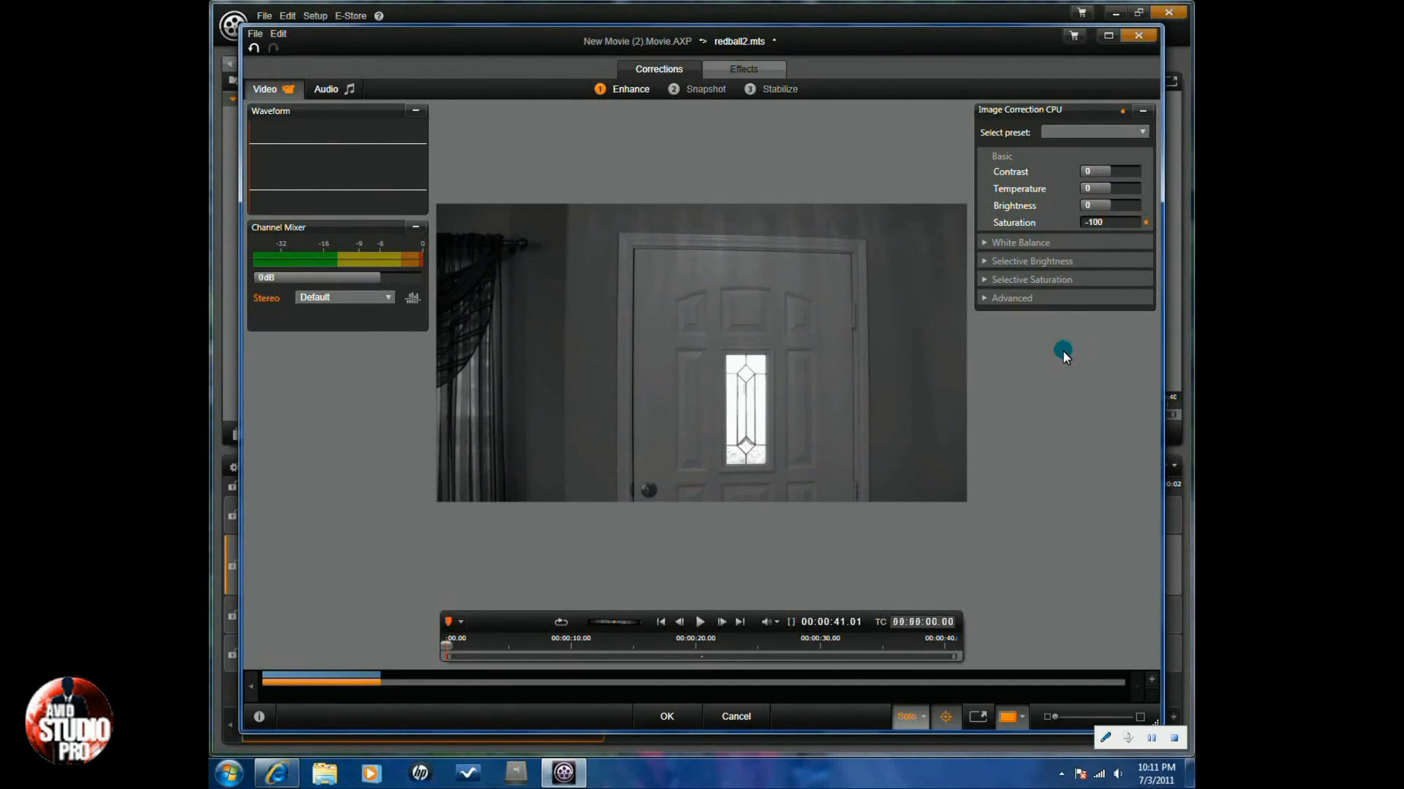
pyautogui.moveTo(1048, 381)
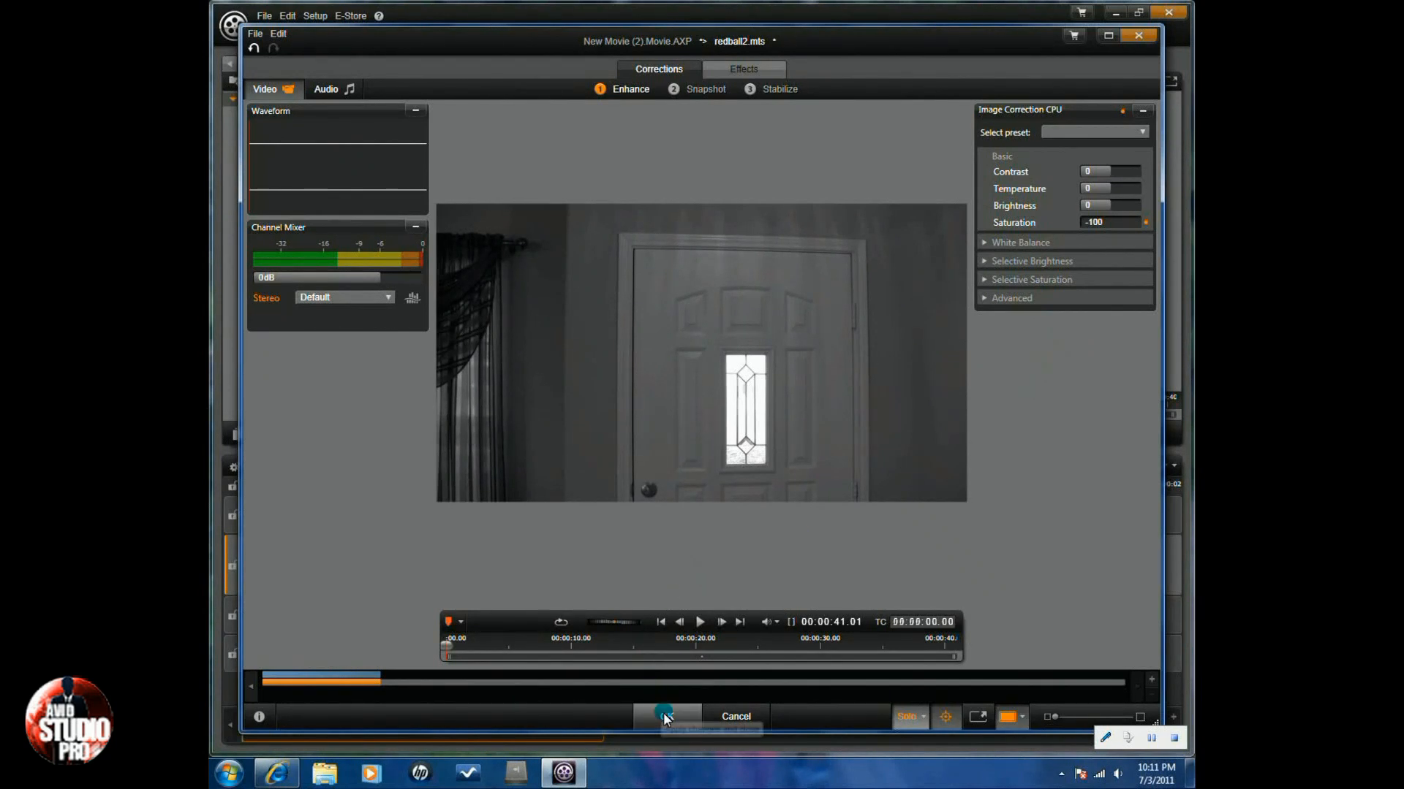
pyautogui.click(663, 716)
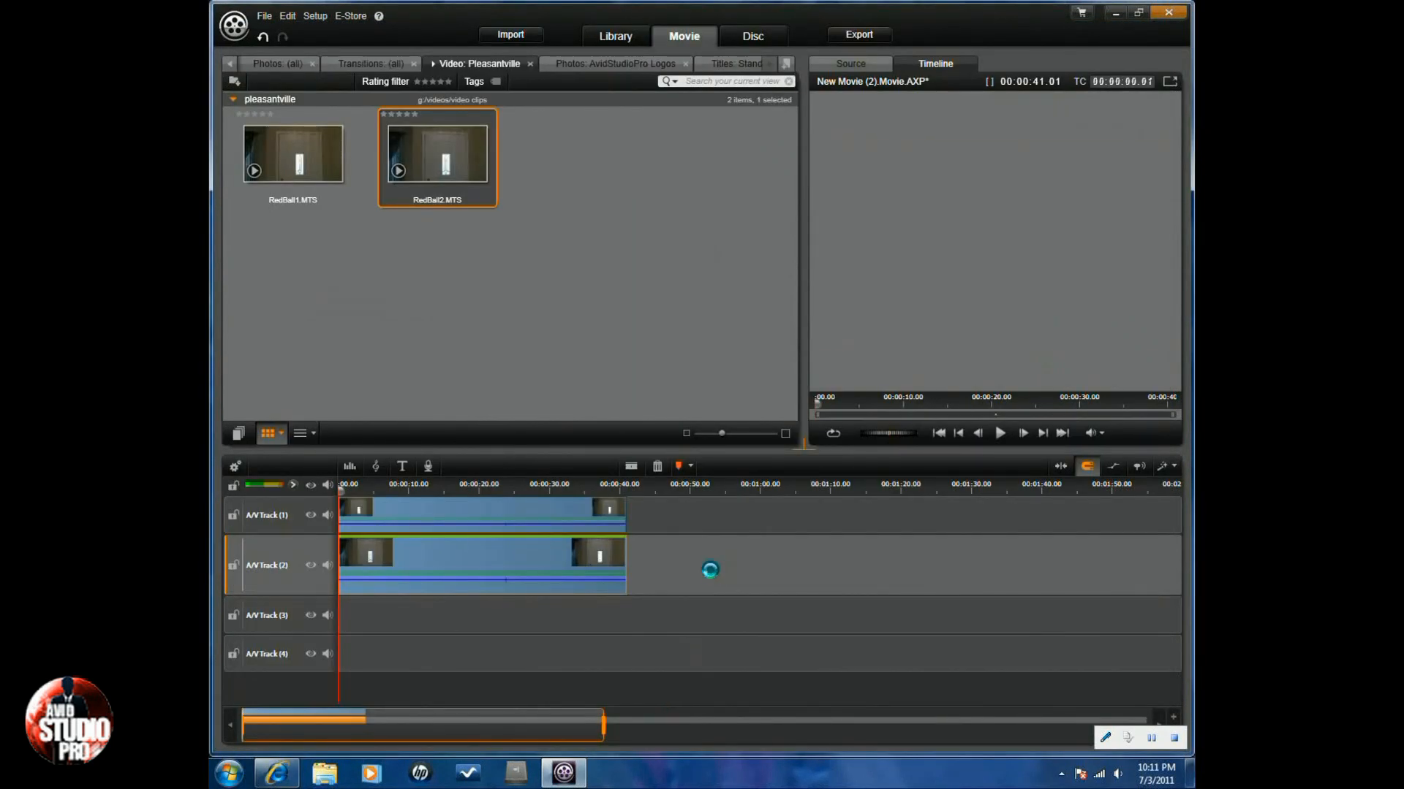
# Add the StudioChromaKeyer keyer effect to the Track 1 clip in the Effects Editor.
pyautogui.rightClick(456, 509)
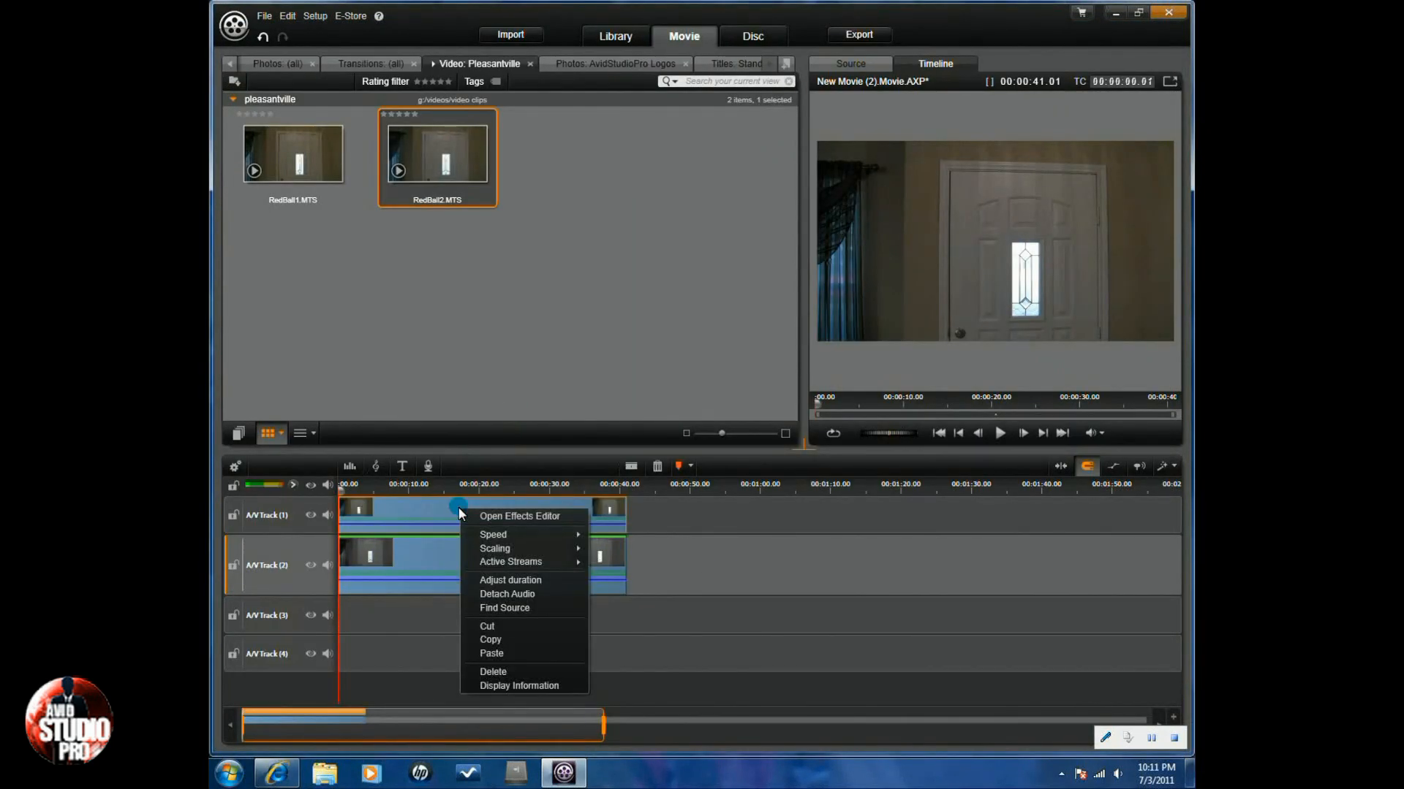
pyautogui.moveTo(498, 517)
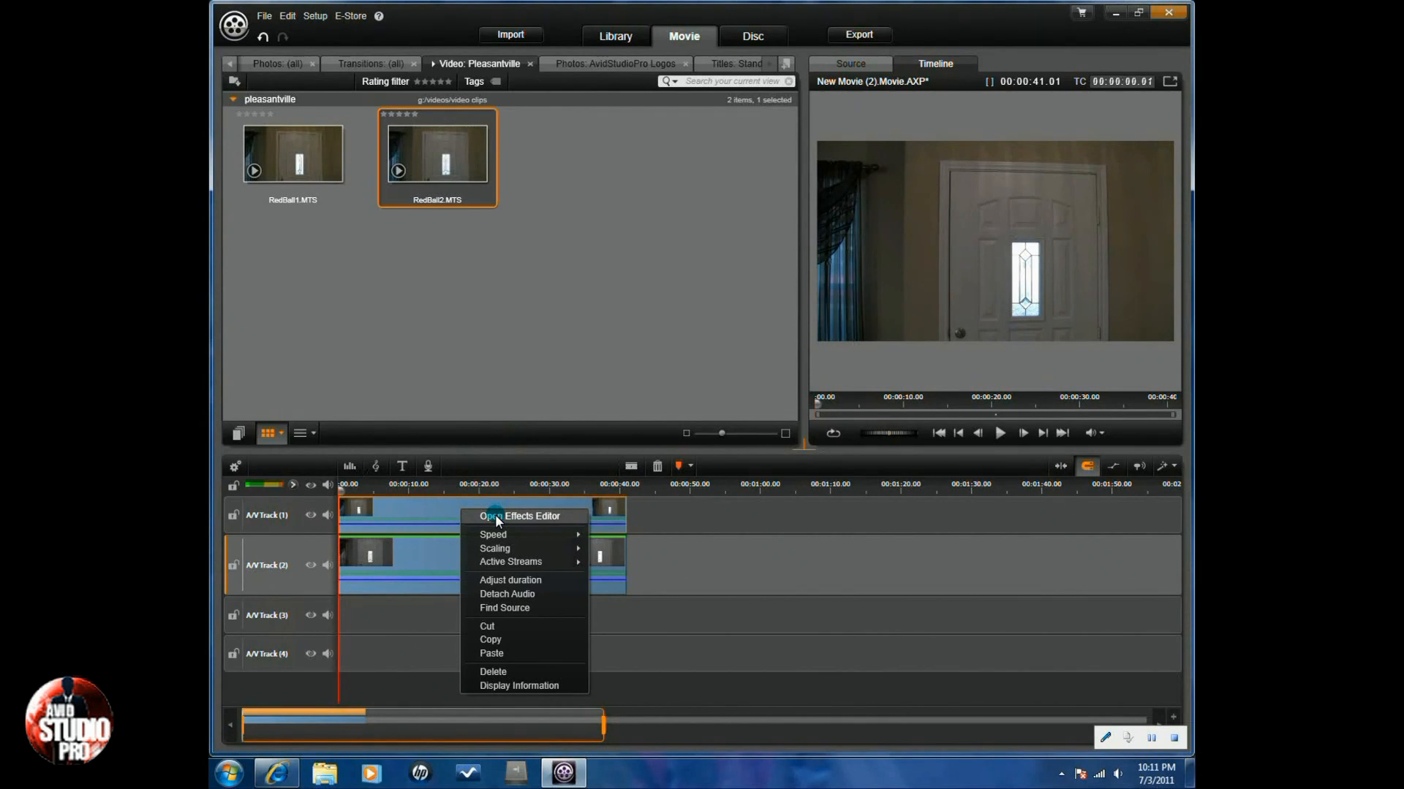
pyautogui.click(497, 516)
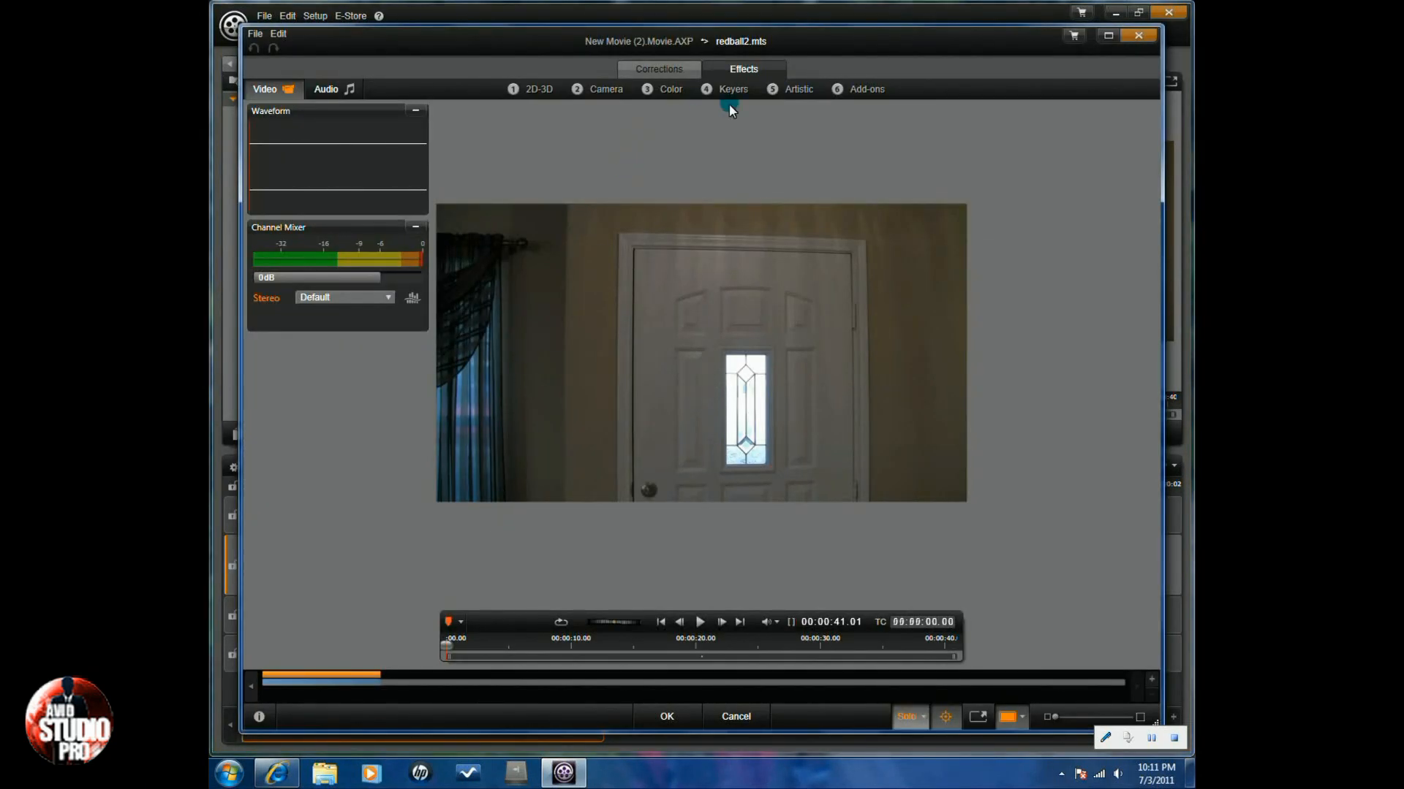
pyautogui.click(734, 88)
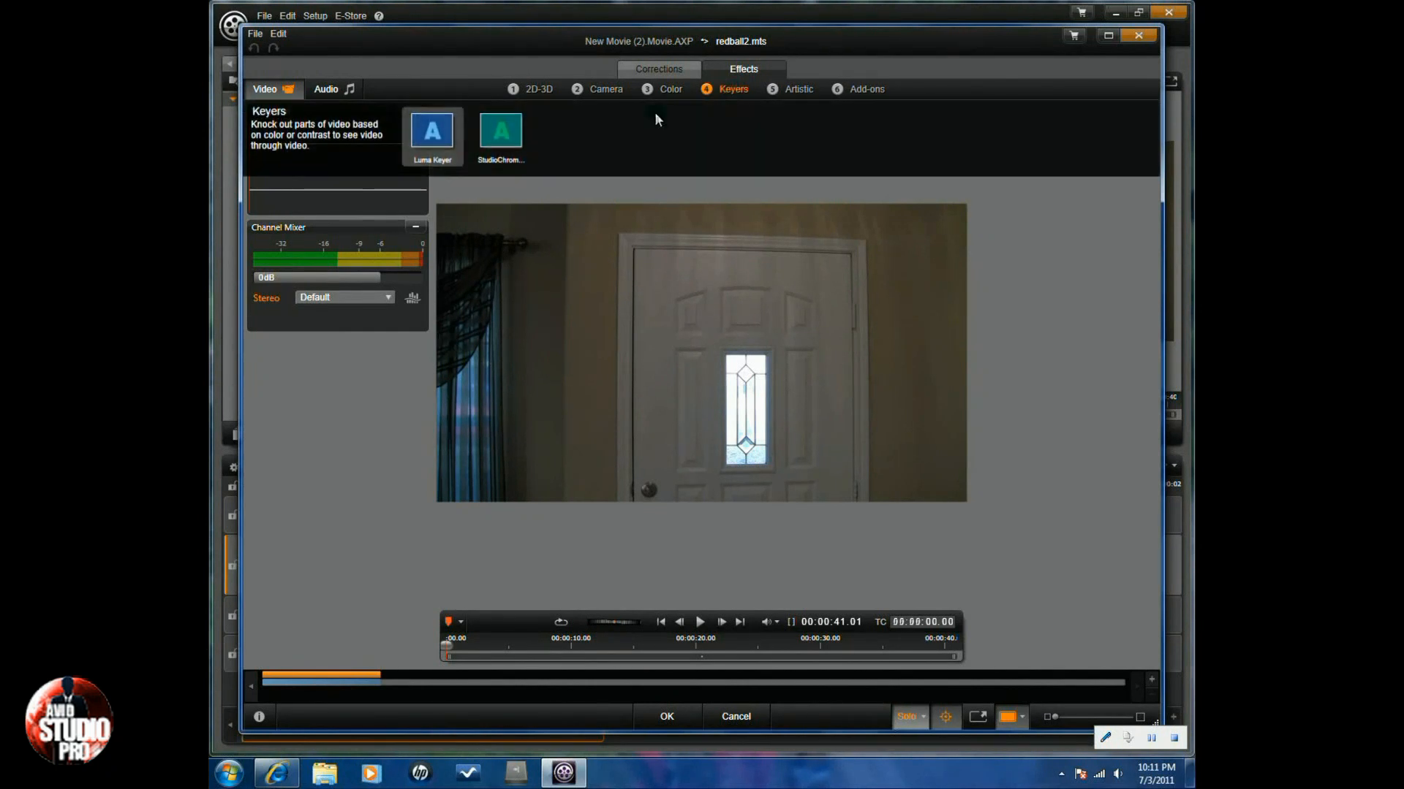
pyautogui.click(500, 133)
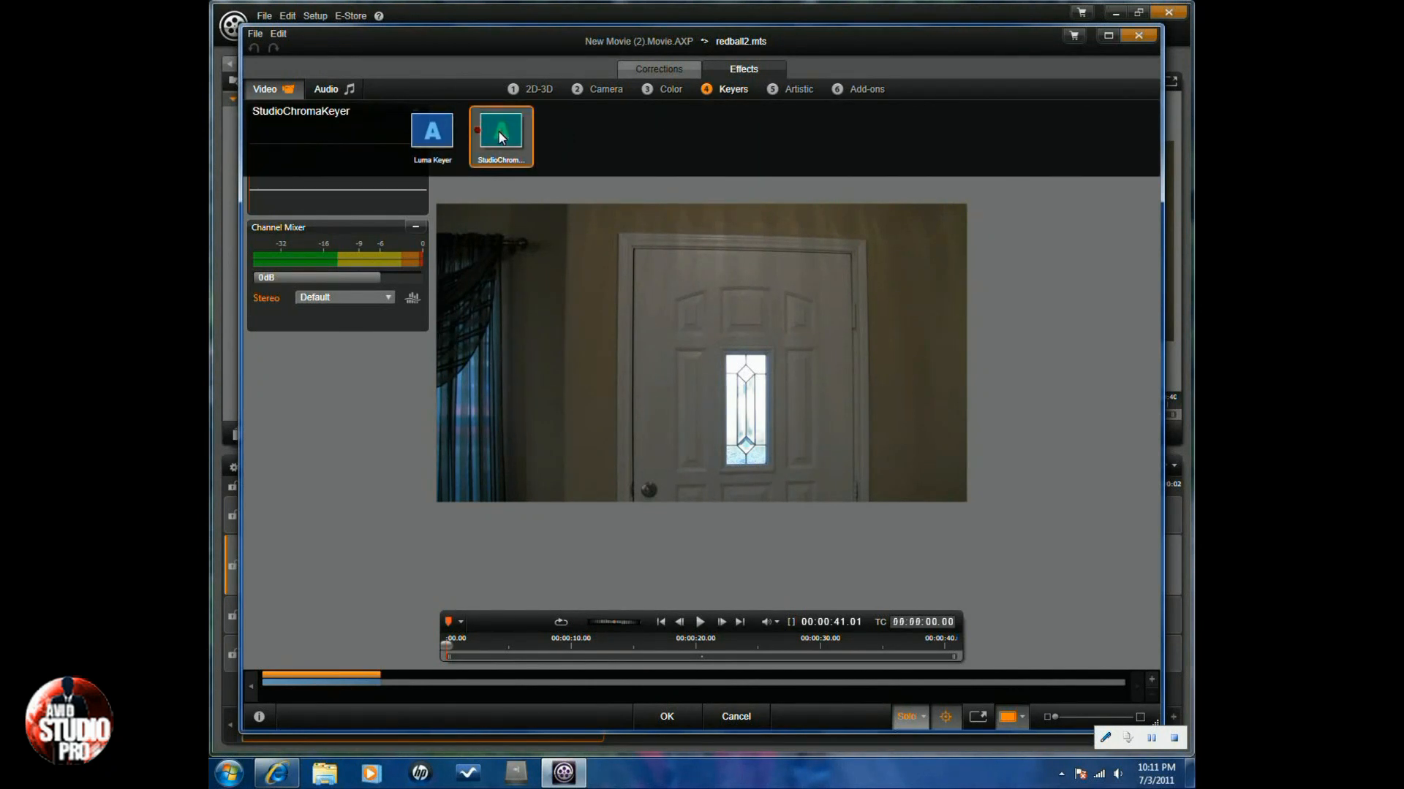
pyautogui.click(500, 133)
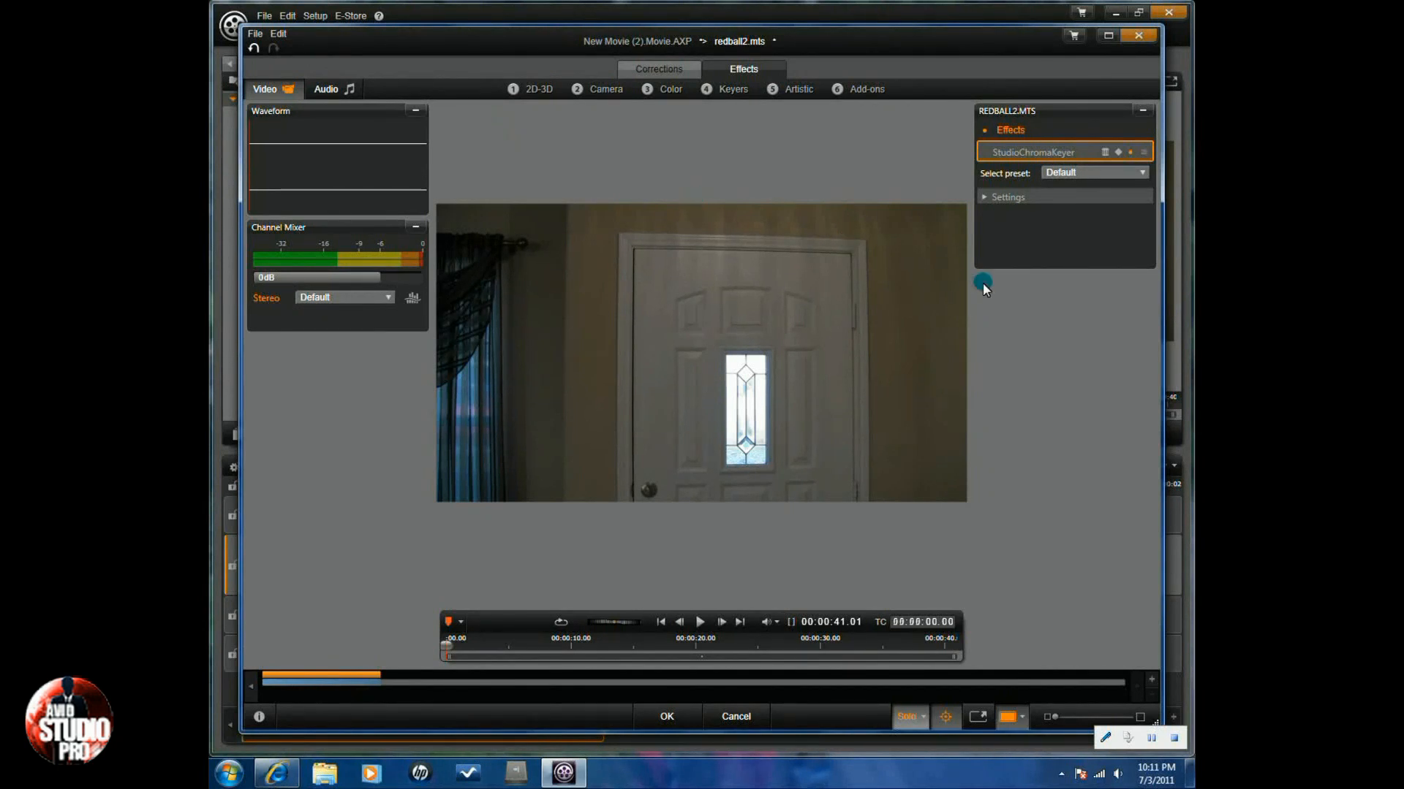
# Expand the keyer settings and step to a frame with the red ball in the air for sampling.
pyautogui.click(1006, 195)
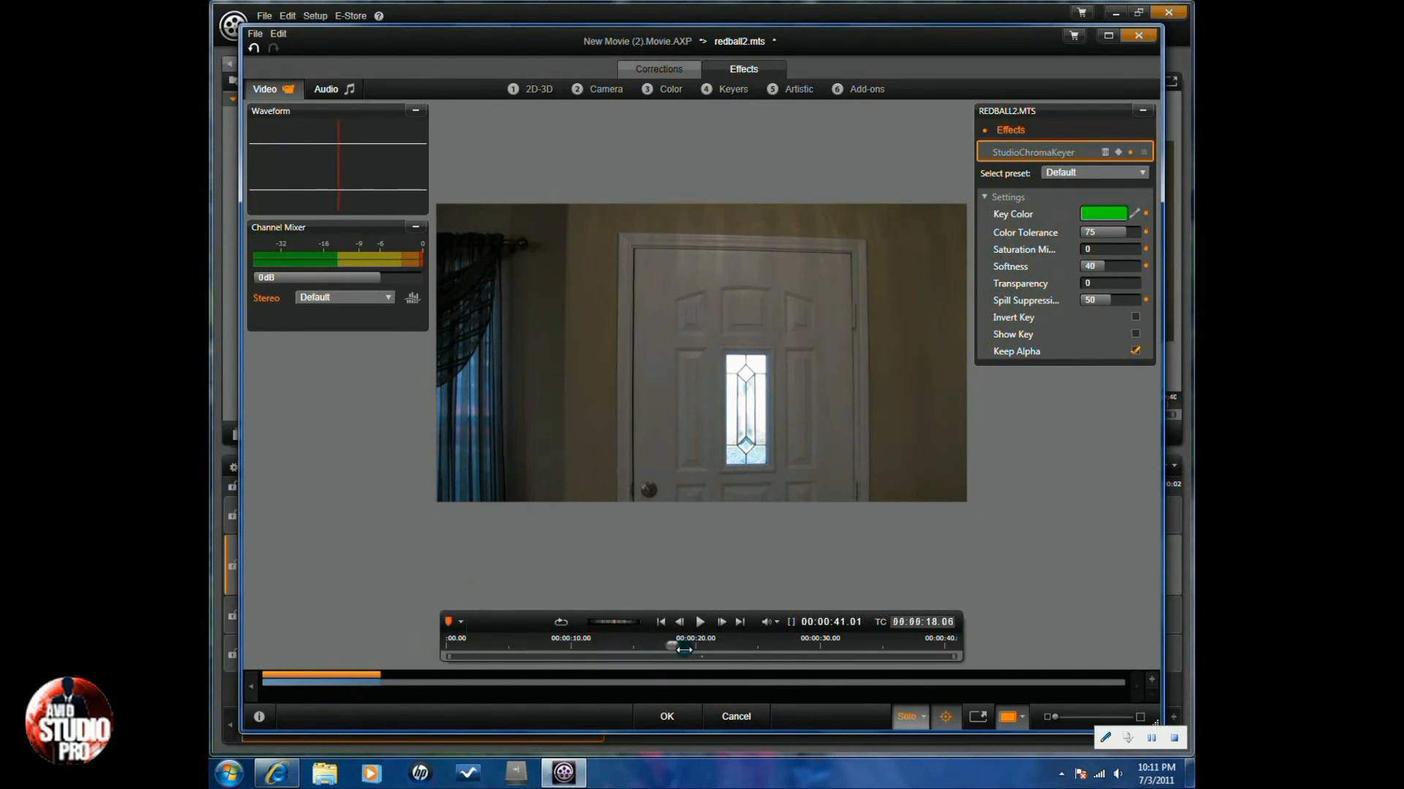
pyautogui.moveTo(682, 652); pyautogui.dragTo(717, 653)
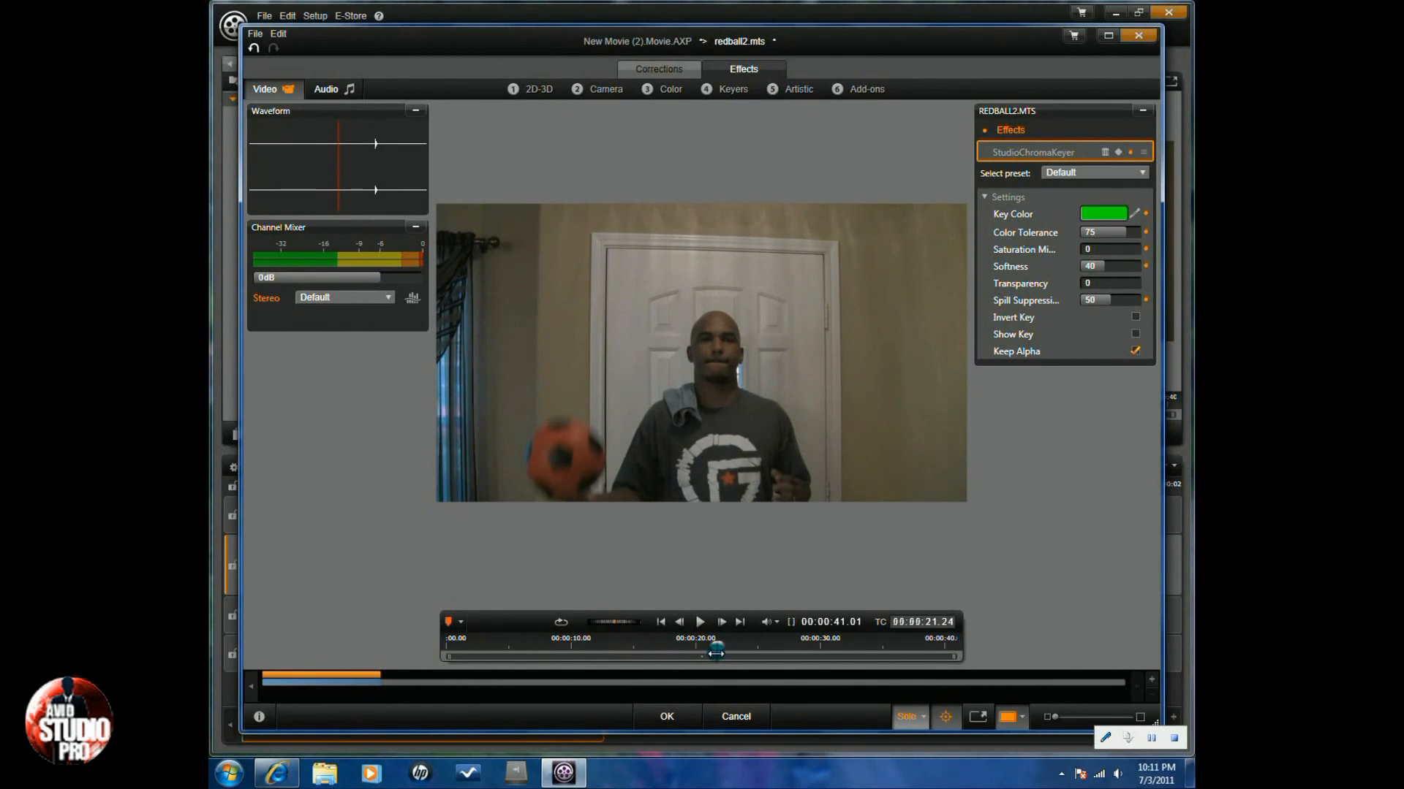
pyautogui.moveTo(717, 648); pyautogui.dragTo(708, 648)
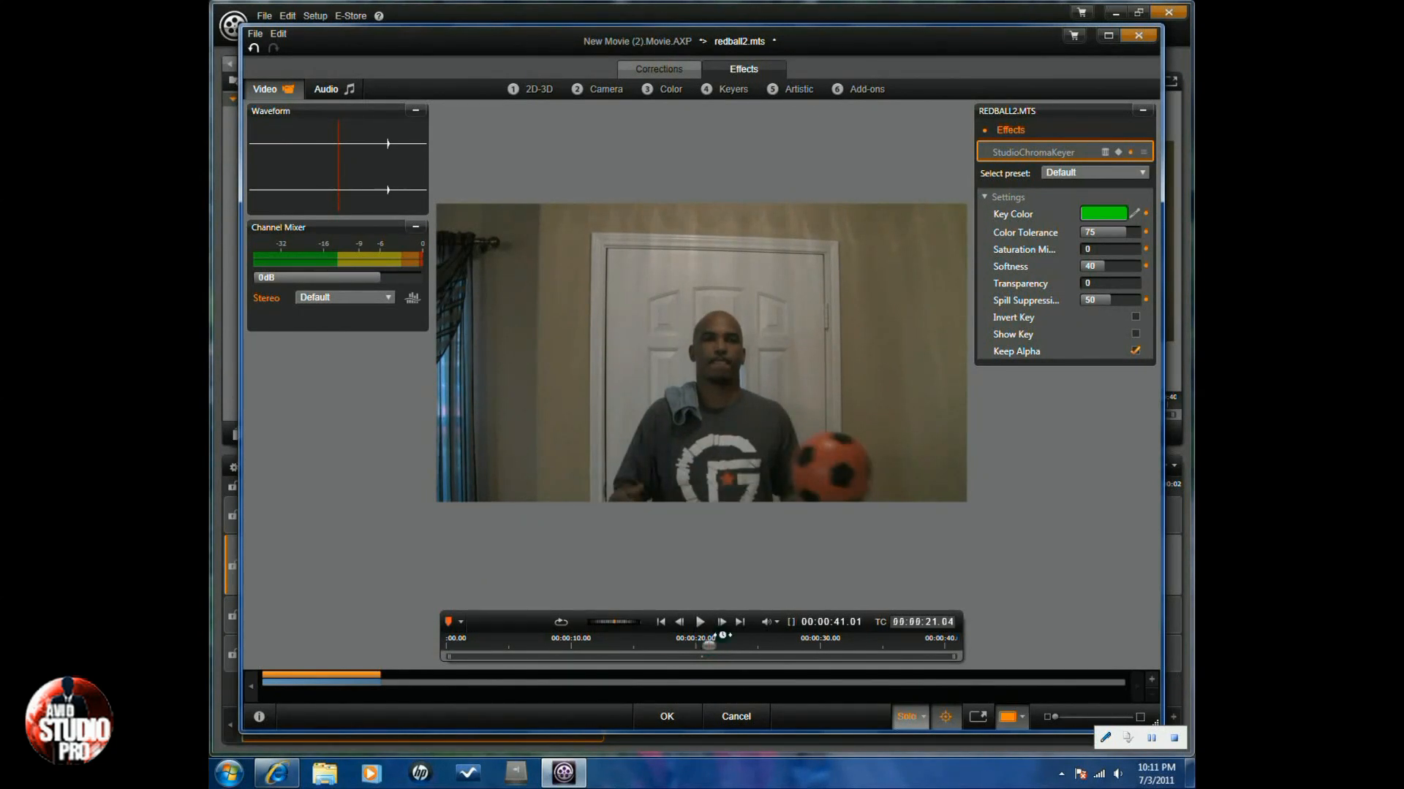
pyautogui.click(701, 622)
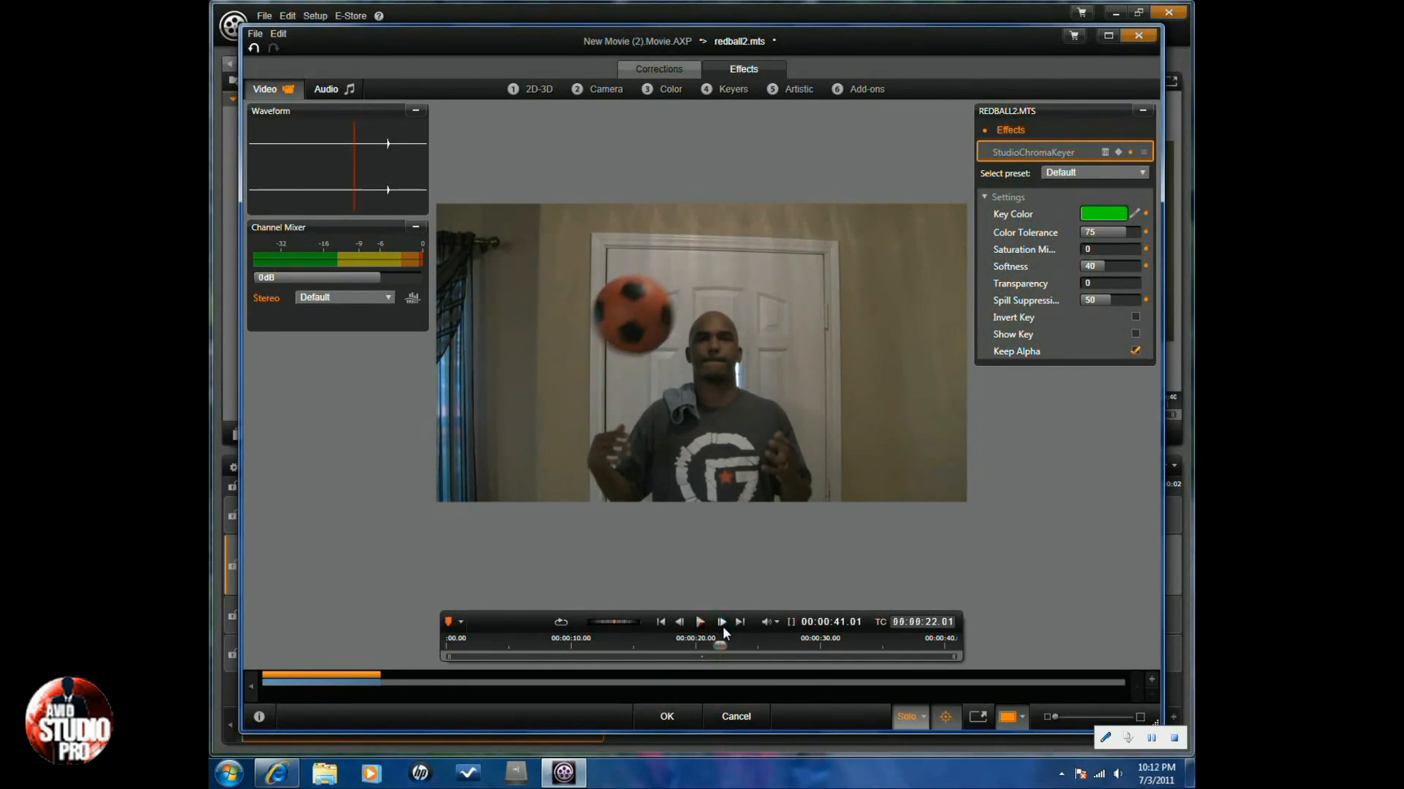
pyautogui.click(702, 621)
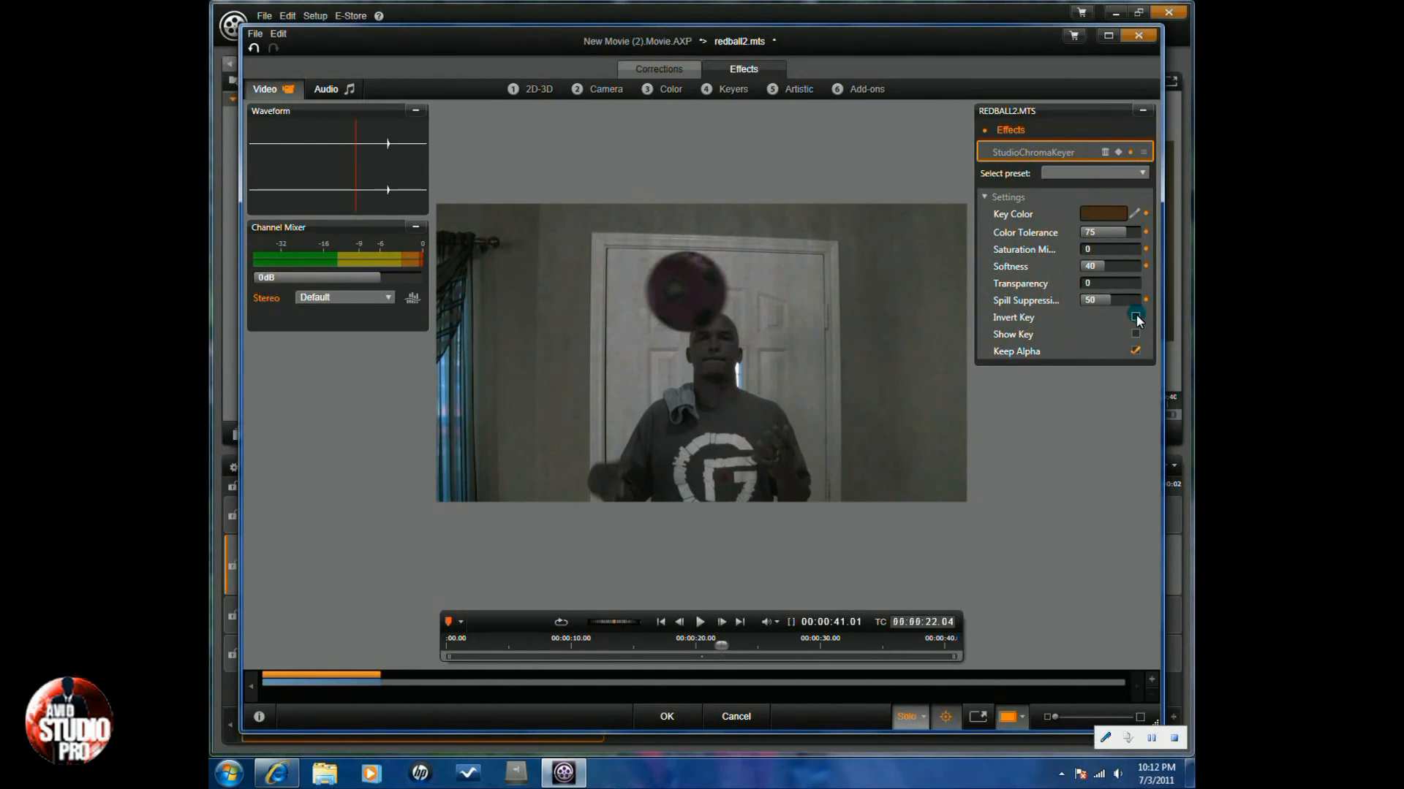
# Enable Invert Key and settle the key Softness around 40.
pyautogui.click(1134, 317)
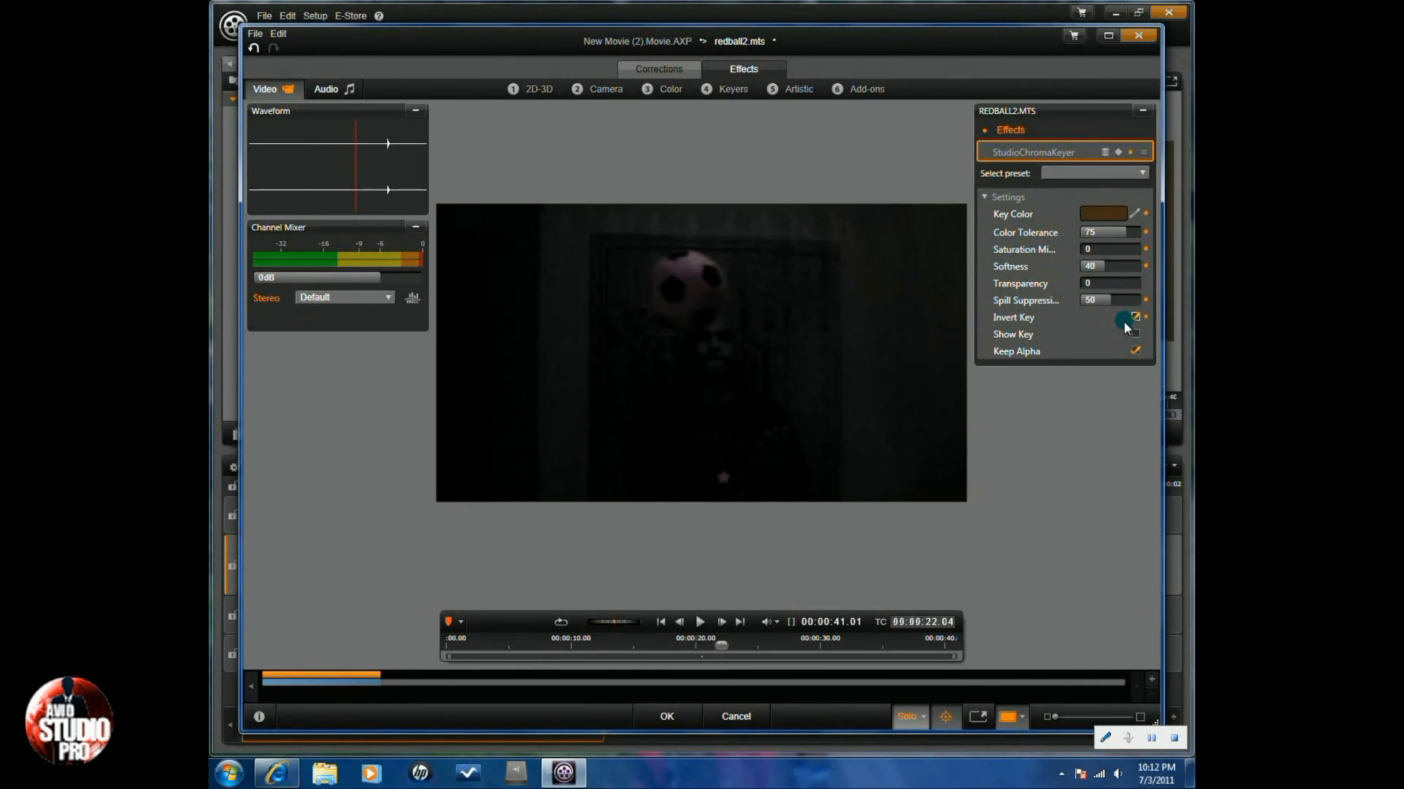
pyautogui.click(1135, 317)
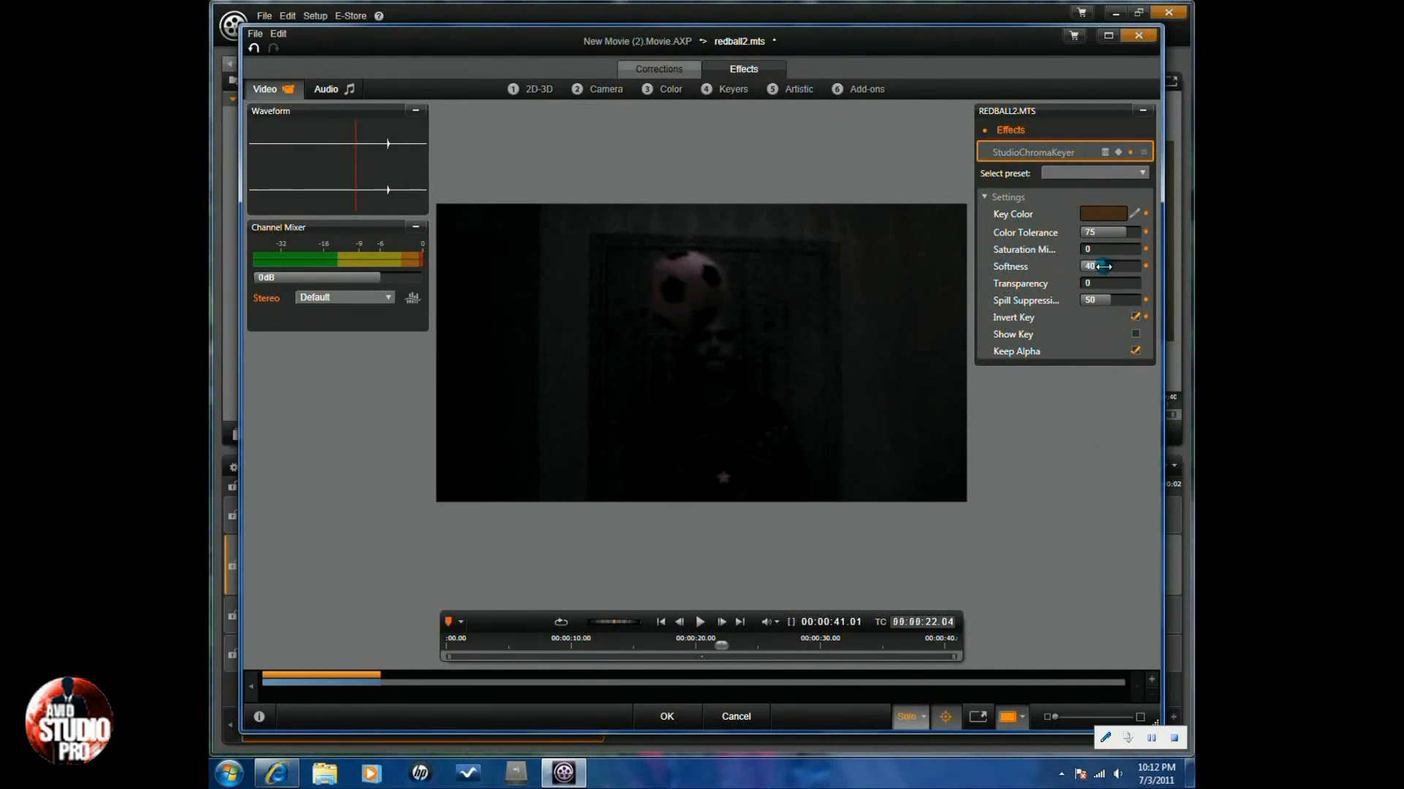
pyautogui.moveTo(1106, 267); pyautogui.dragTo(1096, 266)
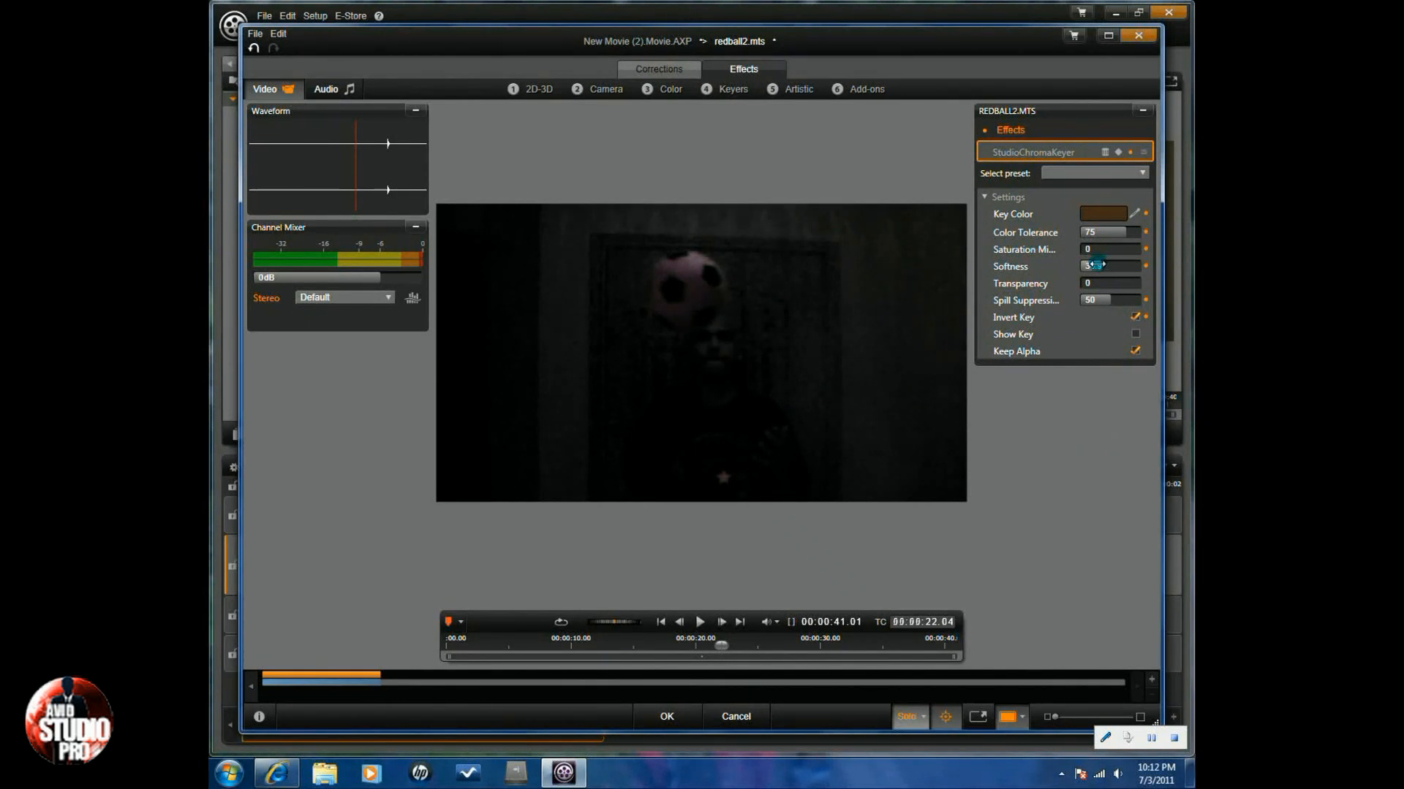
pyautogui.moveTo(1096, 264); pyautogui.dragTo(1075, 260)
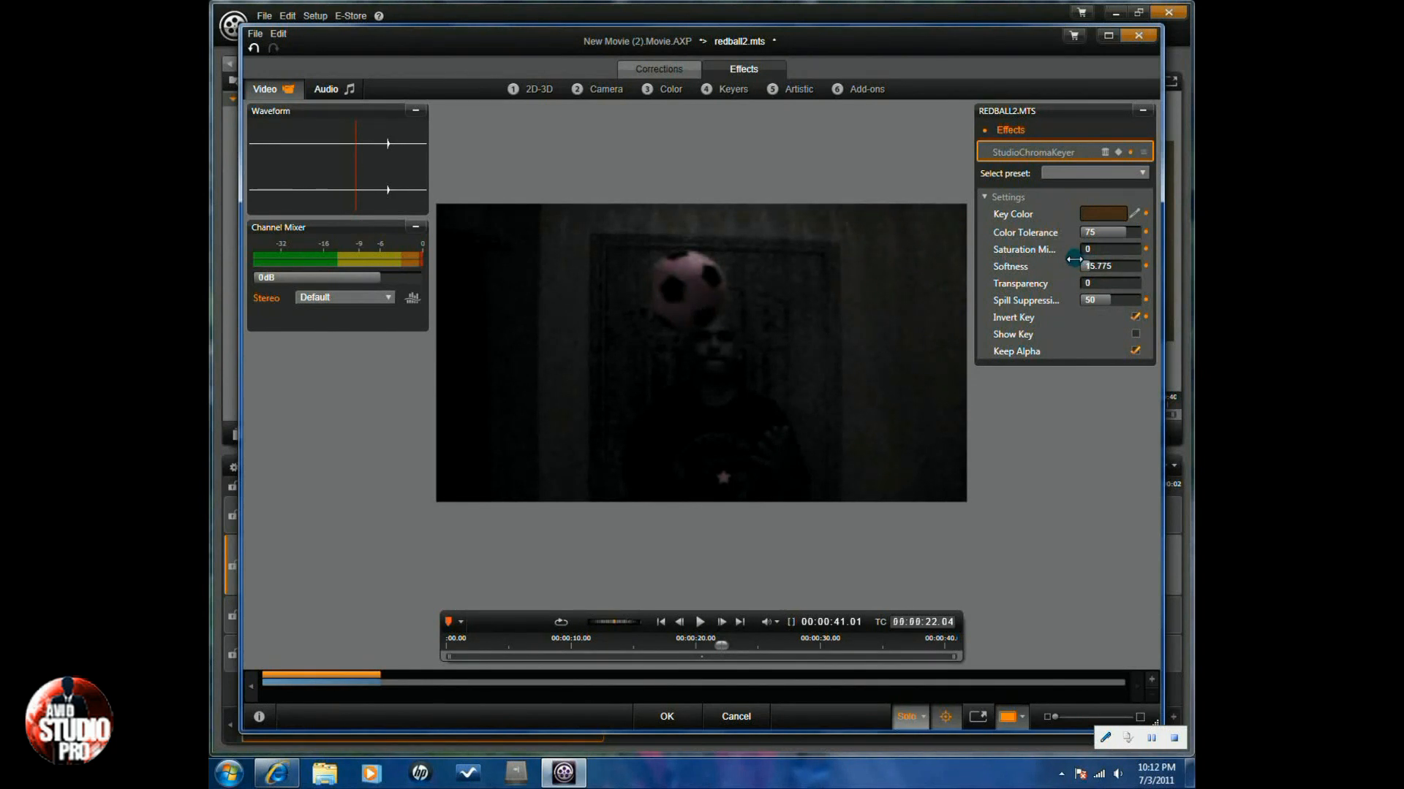
pyautogui.moveTo(1074, 266); pyautogui.dragTo(1051, 266)
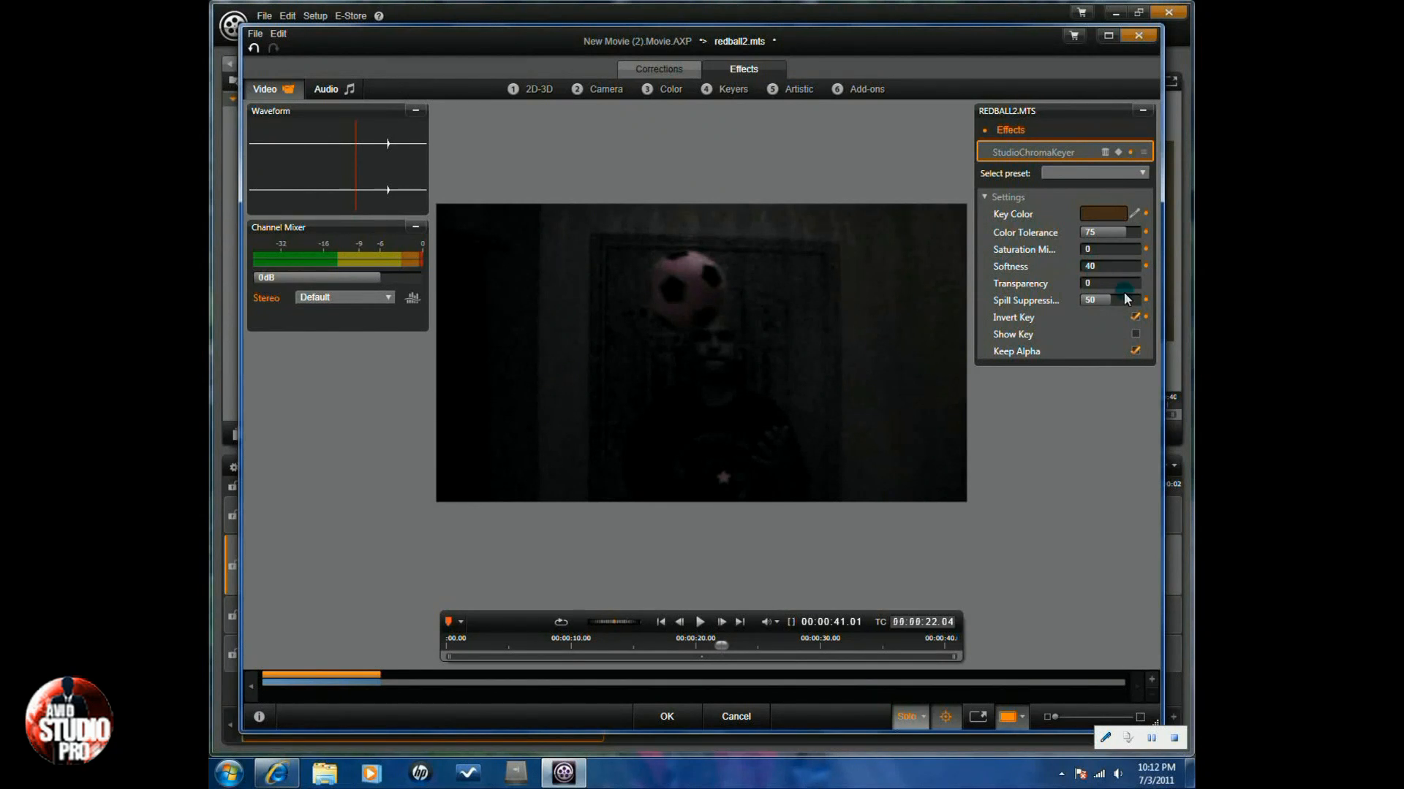
# Lower Spill Suppression to about 24, tweak colour tolerance, and apply the effect.
pyautogui.moveTo(1092, 300); pyautogui.dragTo(1109, 300)
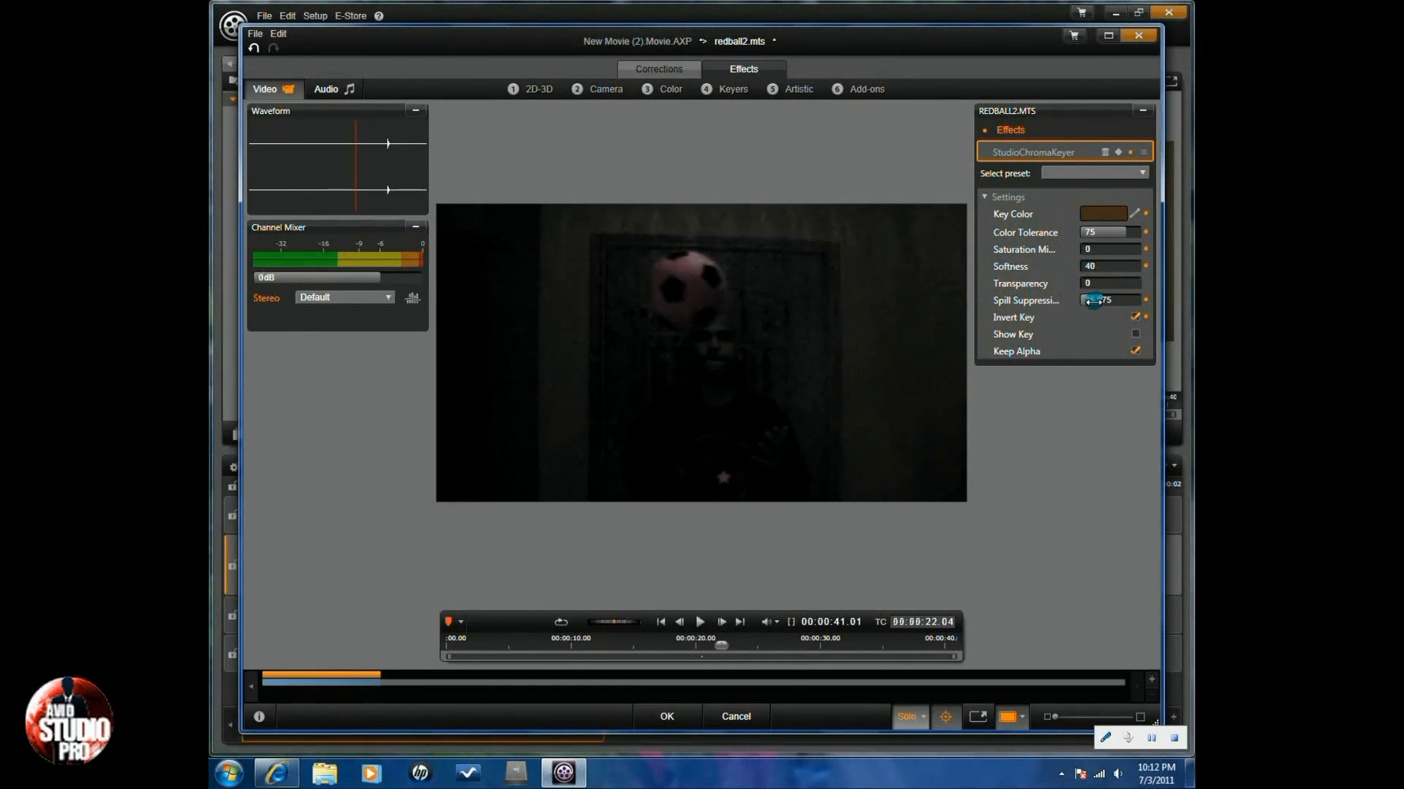
pyautogui.moveTo(1110, 300); pyautogui.dragTo(1142, 300)
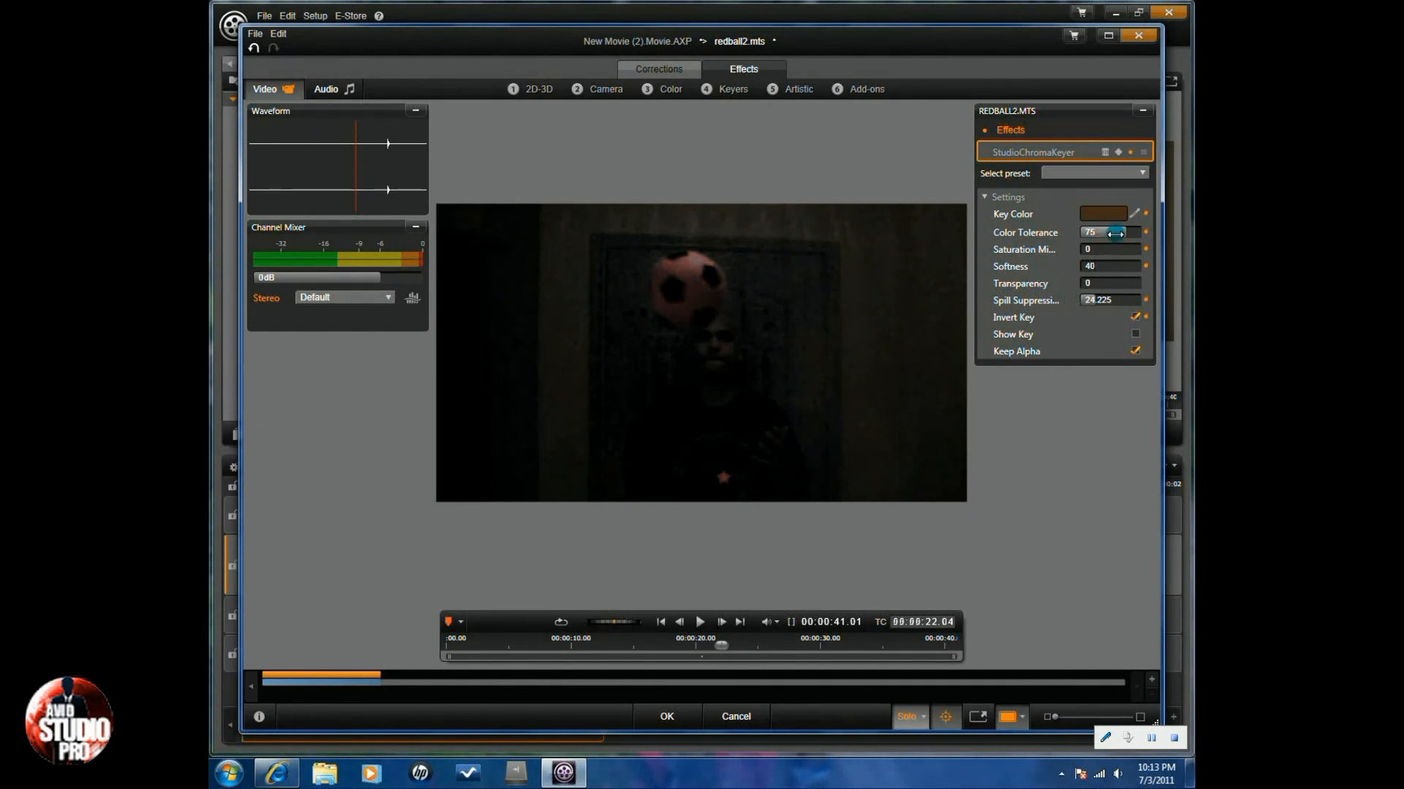
pyautogui.moveTo(1114, 233); pyautogui.dragTo(1097, 241)
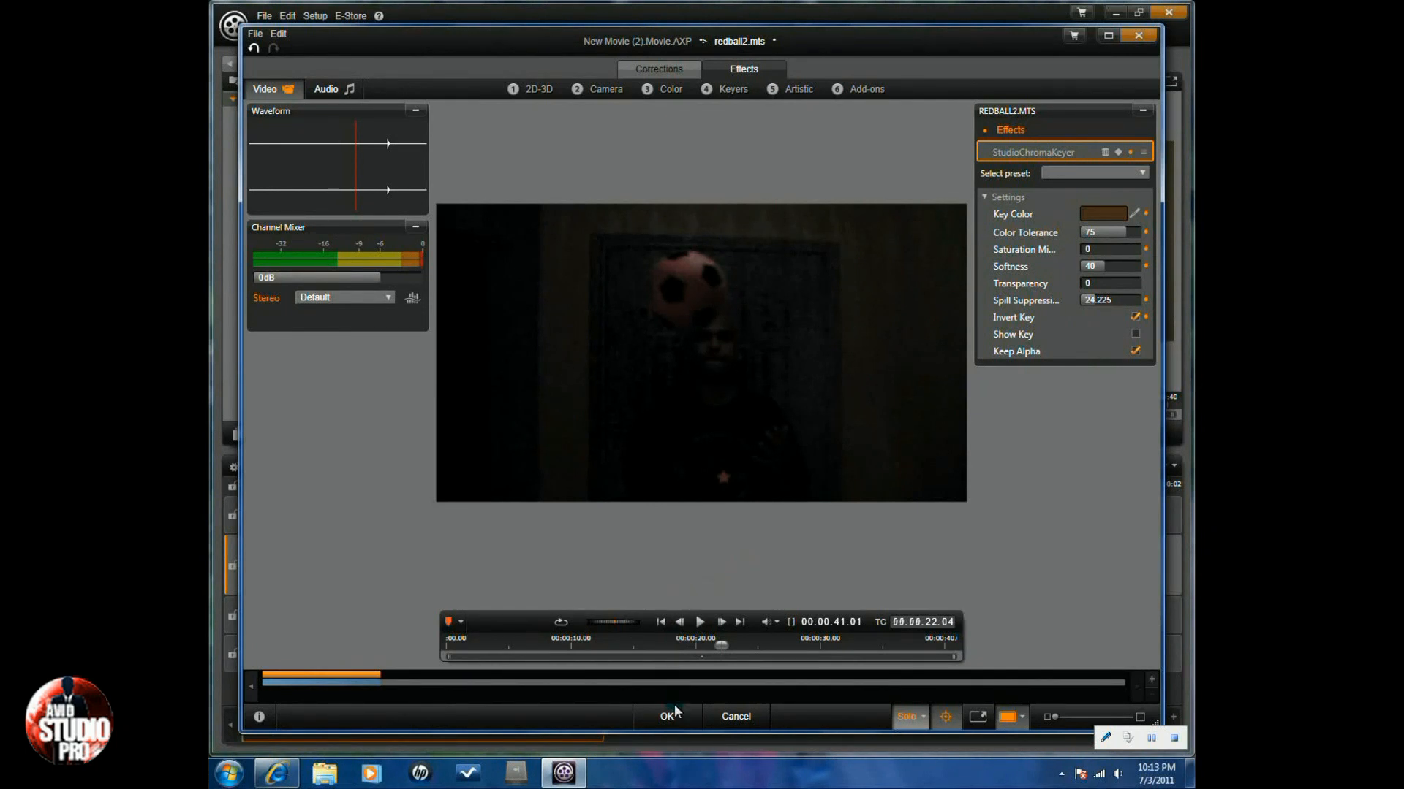
pyautogui.click(666, 716)
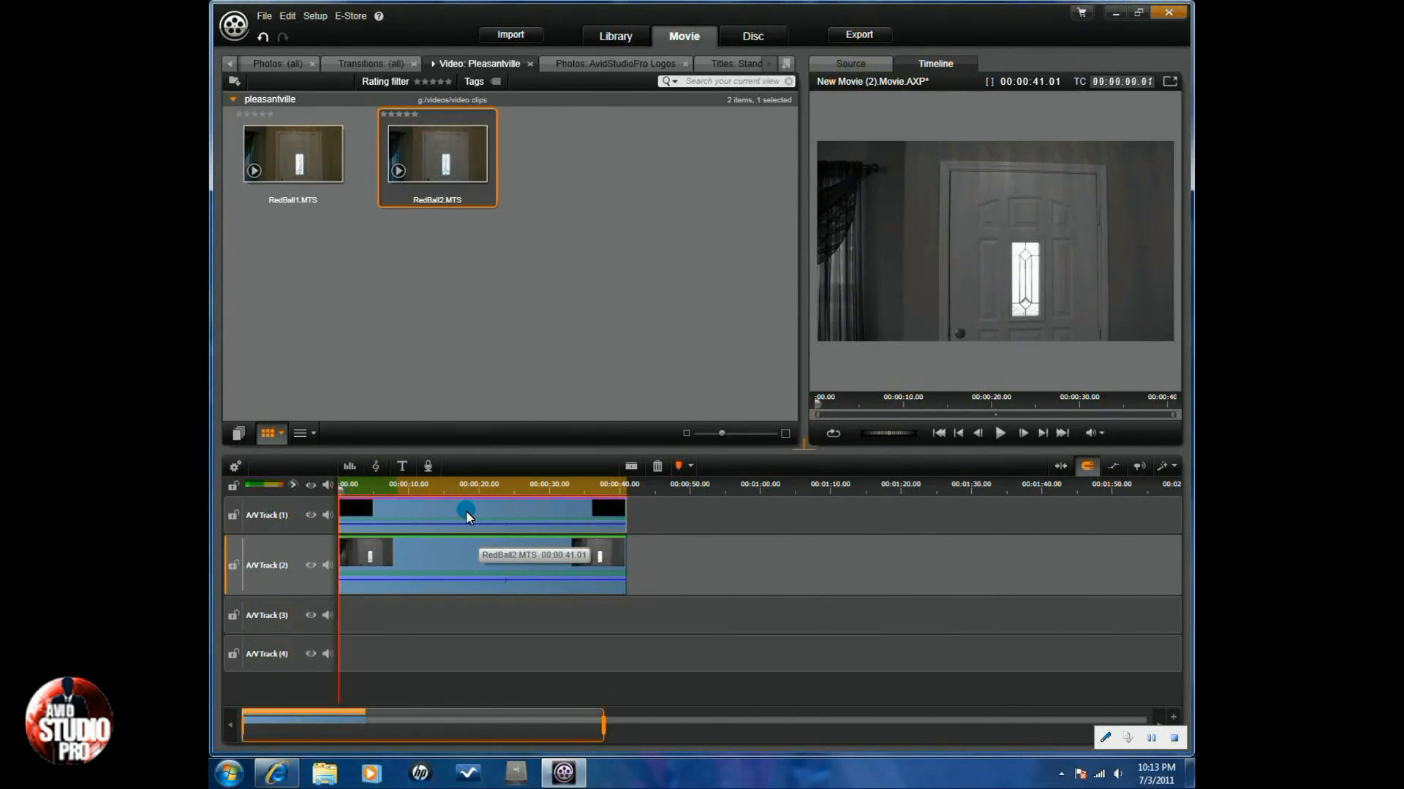
pyautogui.moveTo(495, 521)
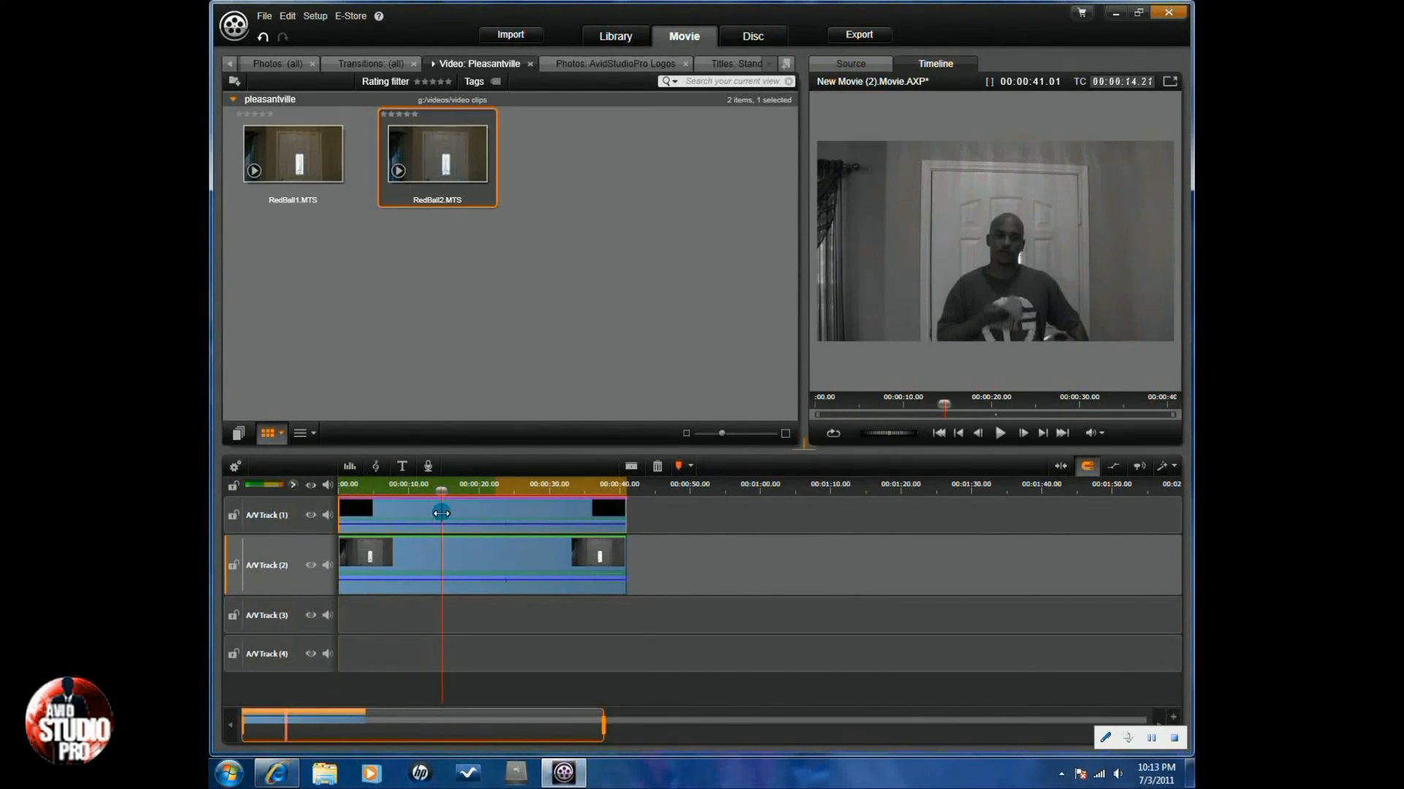
# Scrub the movie timeline to preview the grayscale scene with the red ball in colour.
pyautogui.moveTo(440, 497); pyautogui.dragTo(420, 497)
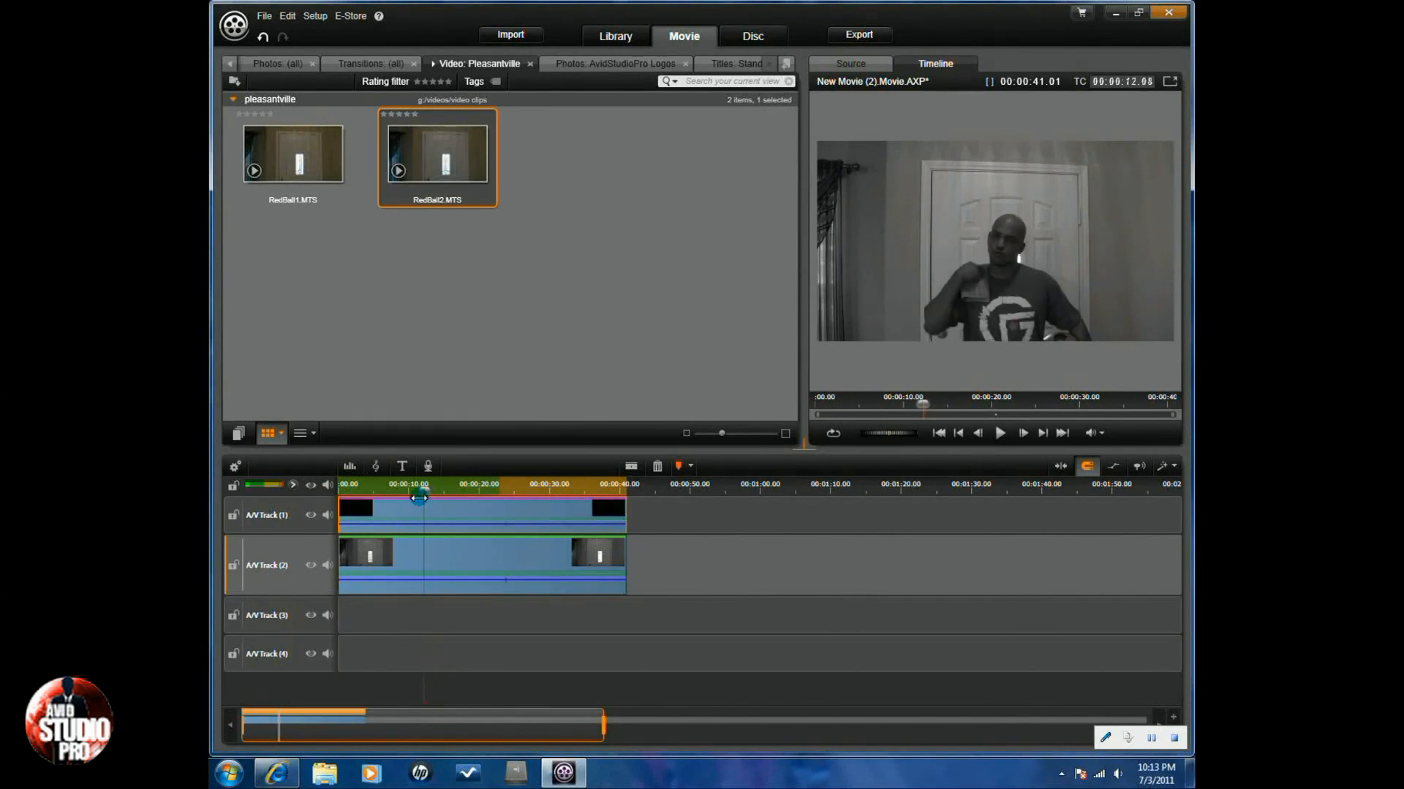
pyautogui.moveTo(420, 497); pyautogui.dragTo(454, 497)
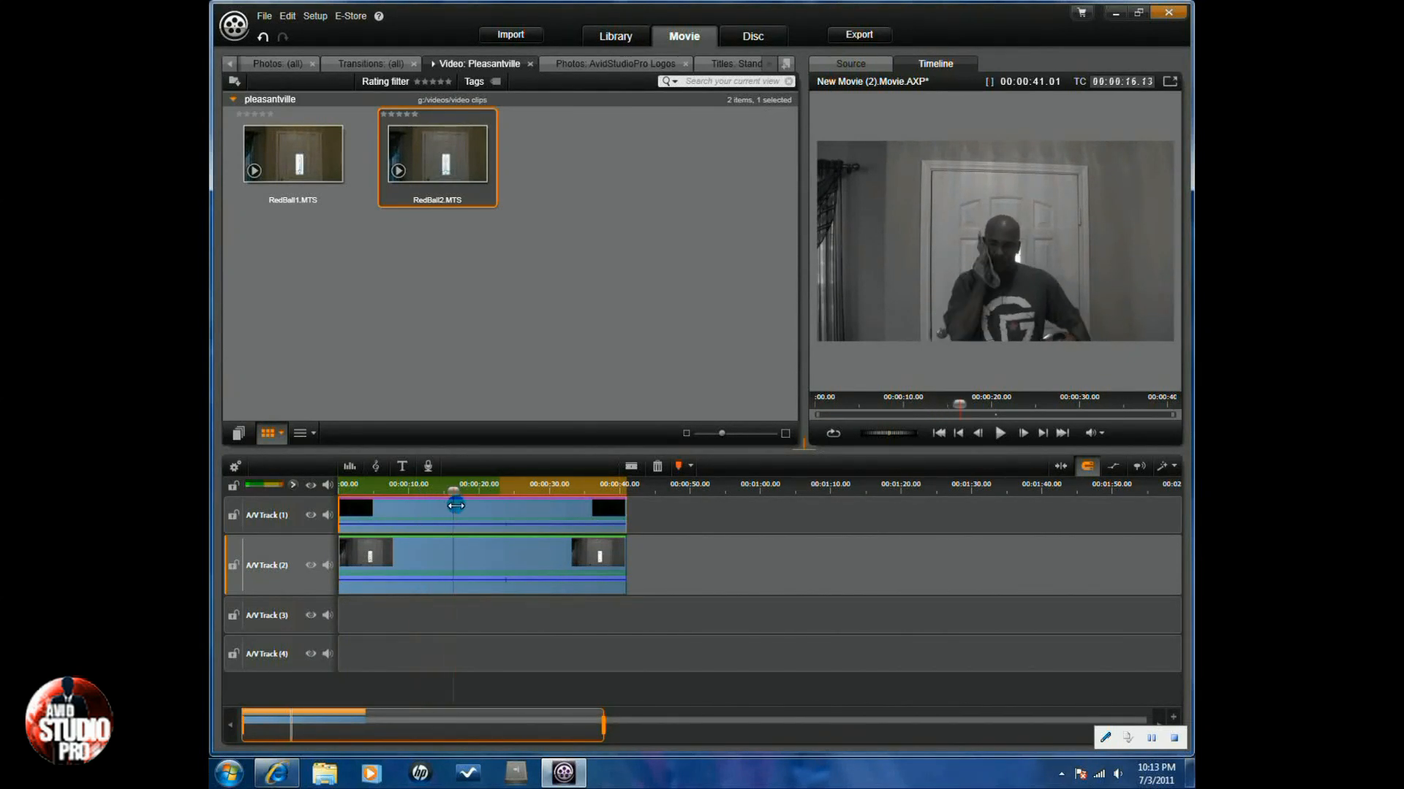
pyautogui.moveTo(455, 492); pyautogui.dragTo(480, 493)
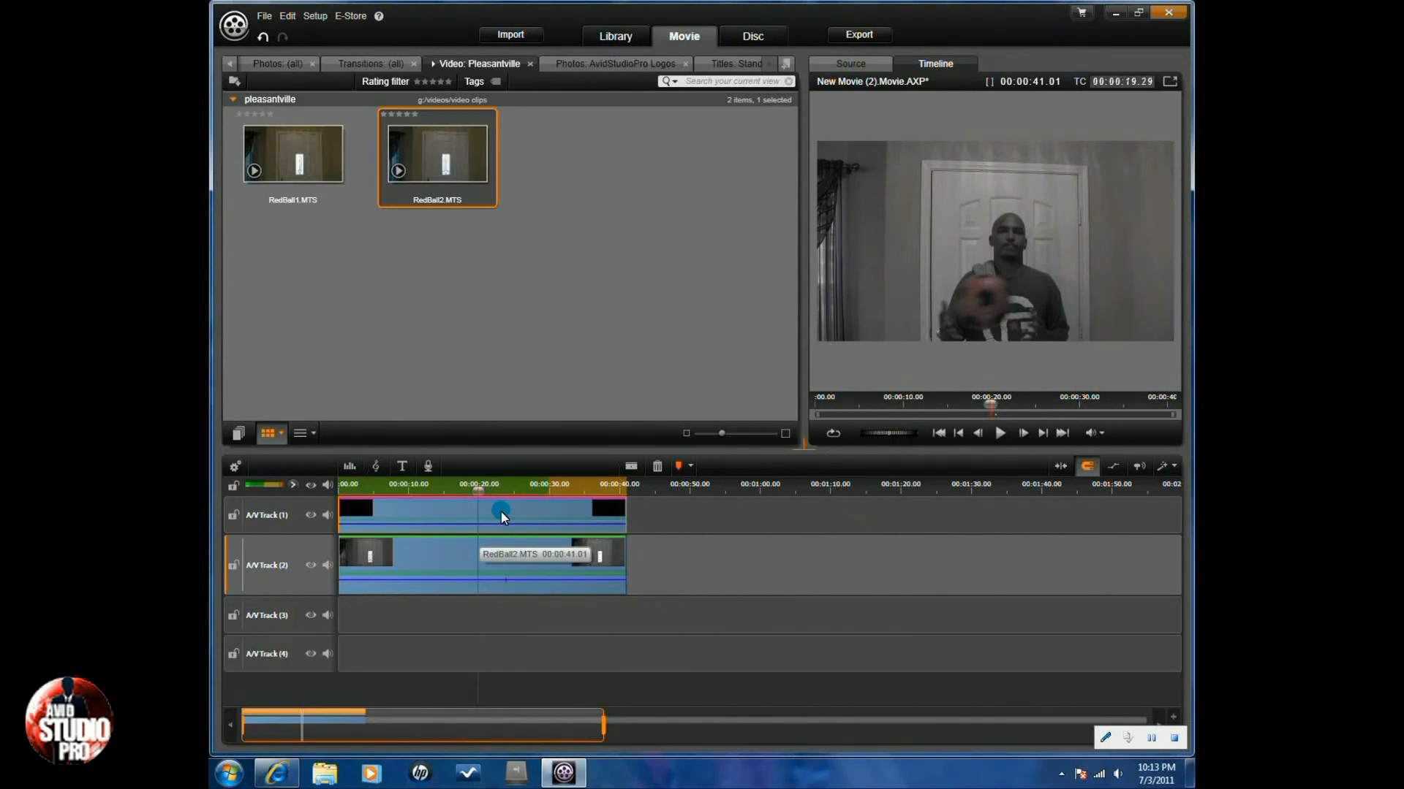
# Reopen the ball clip's Effects Editor and add StudioChromaKeyer at default settings.
pyautogui.rightClick(500, 516)
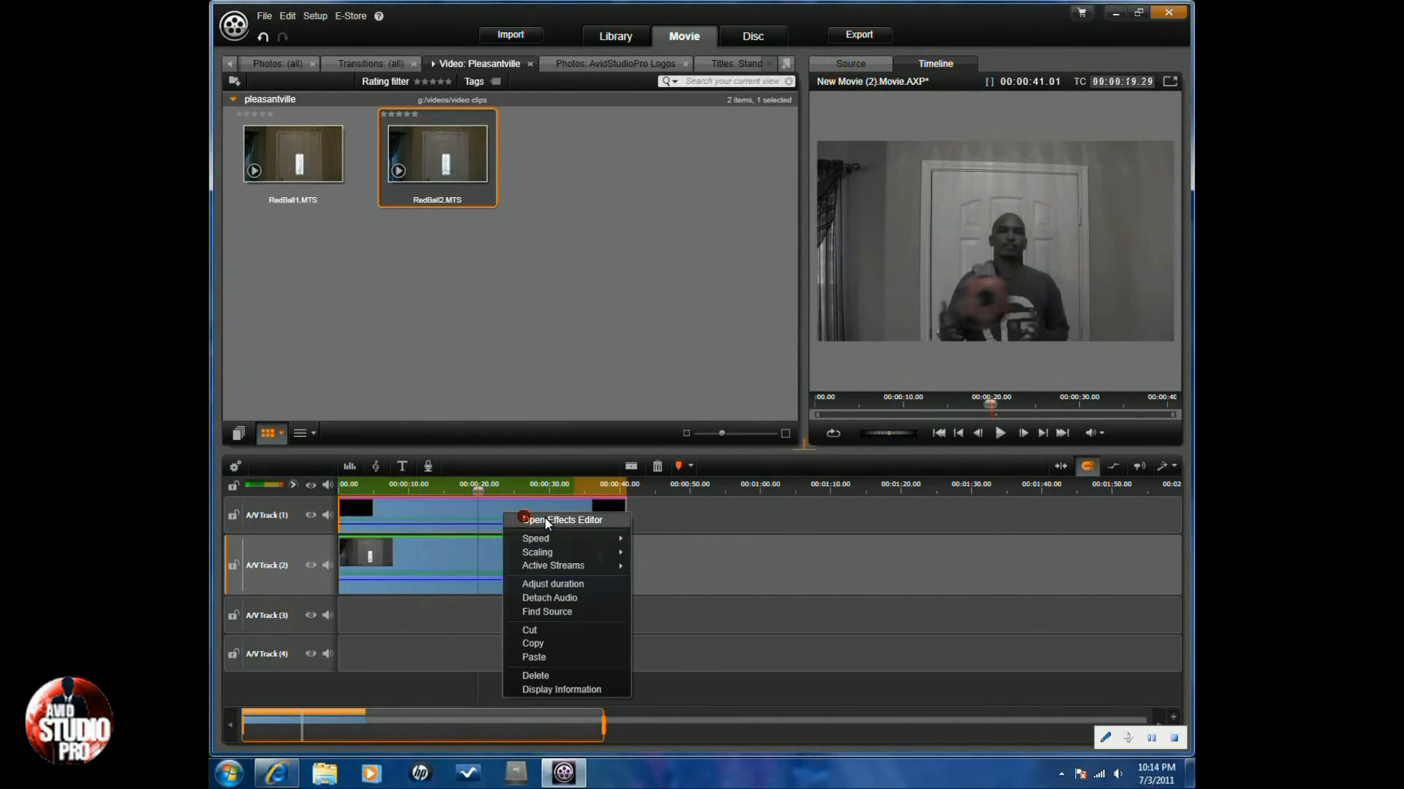
pyautogui.click(739, 547)
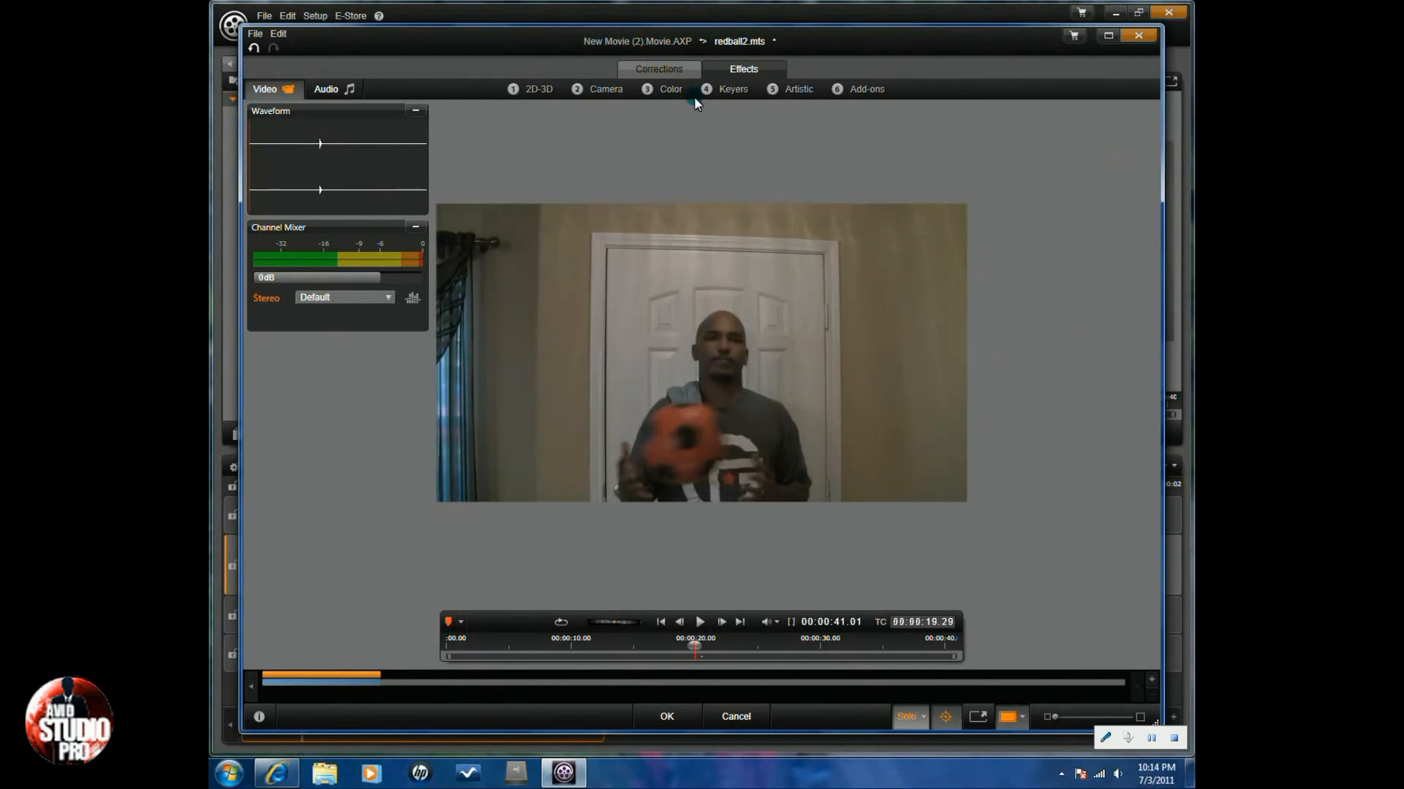
pyautogui.click(734, 88)
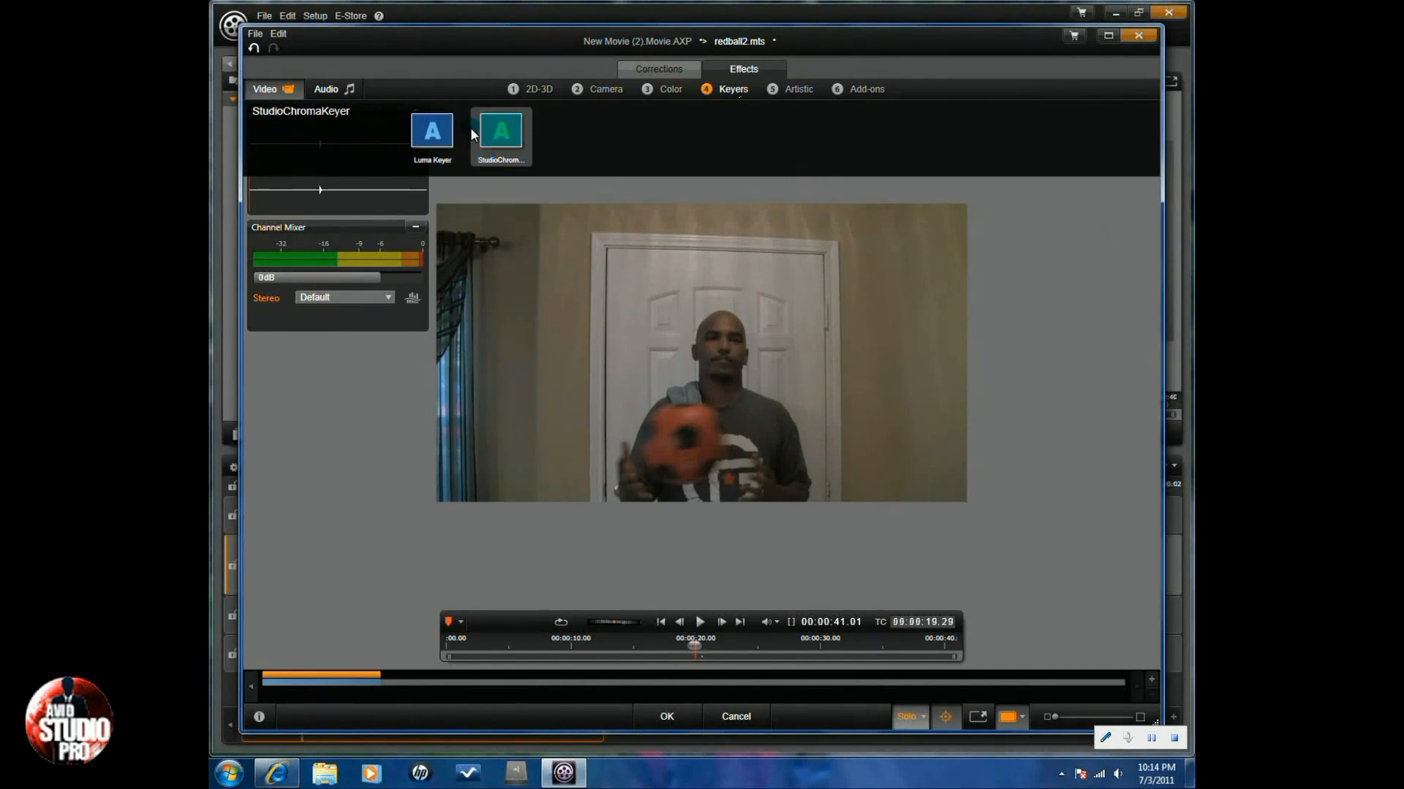
pyautogui.click(500, 130)
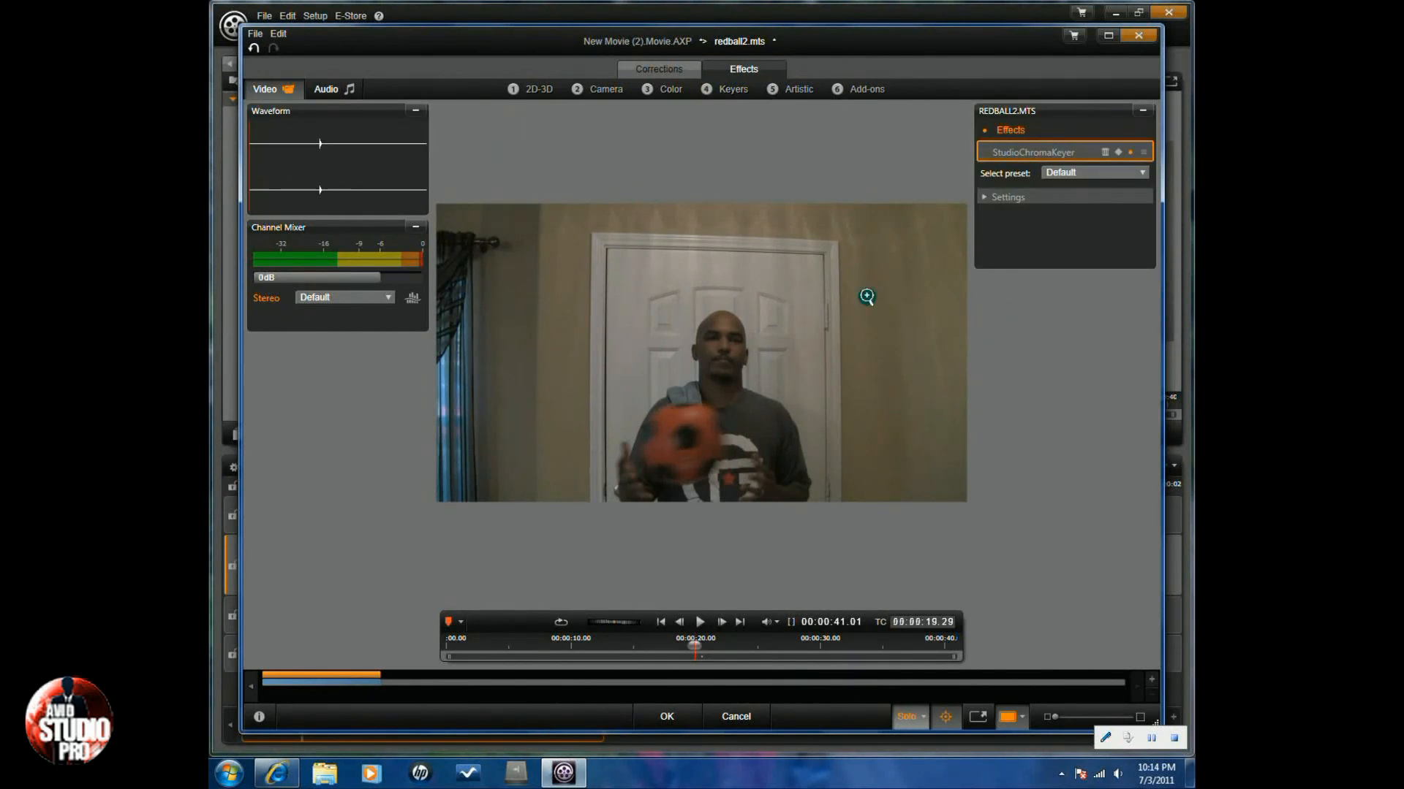
# Turn on keyframing for the chroma keyer and scrub the effect timeline end to start.
pyautogui.click(1117, 152)
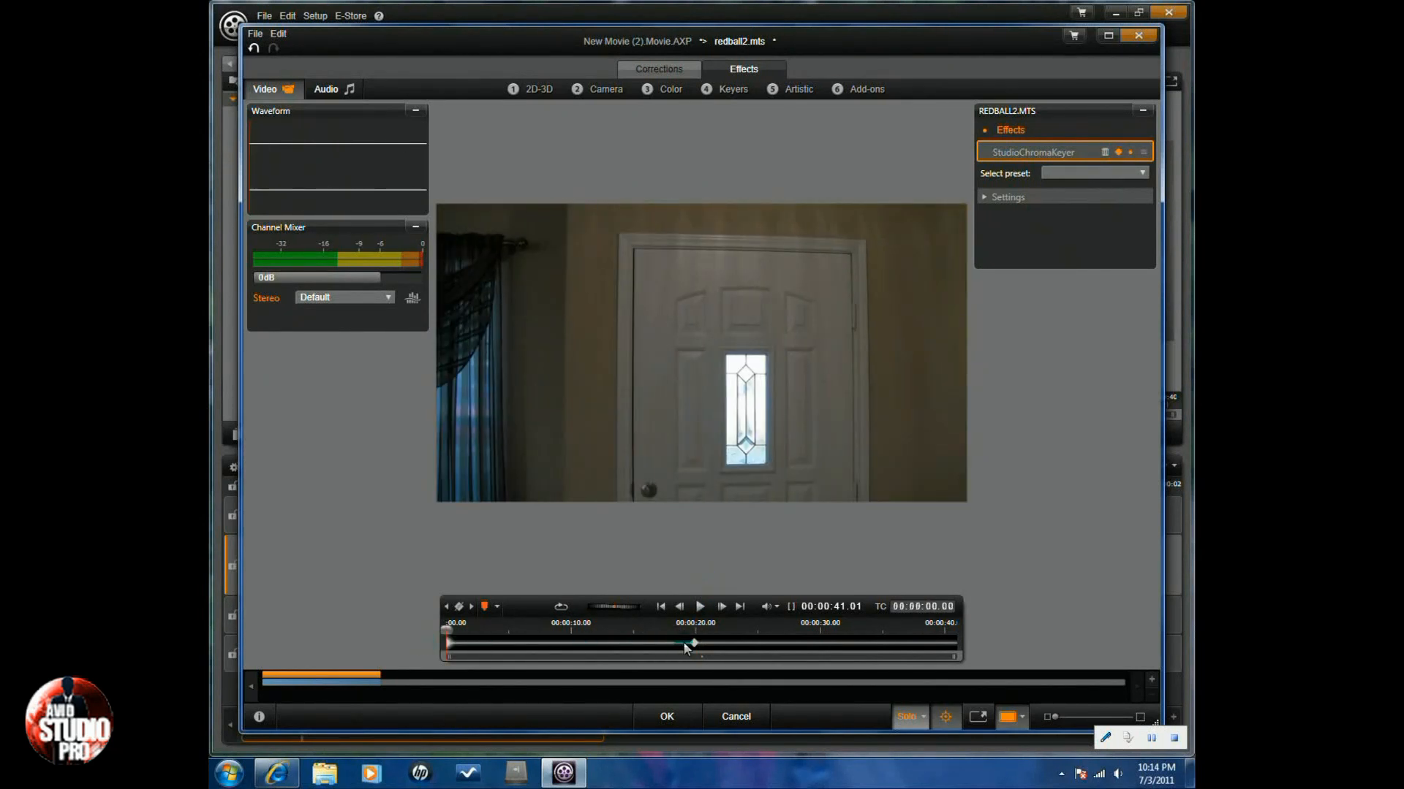
pyautogui.moveTo(692, 643); pyautogui.dragTo(908, 643)
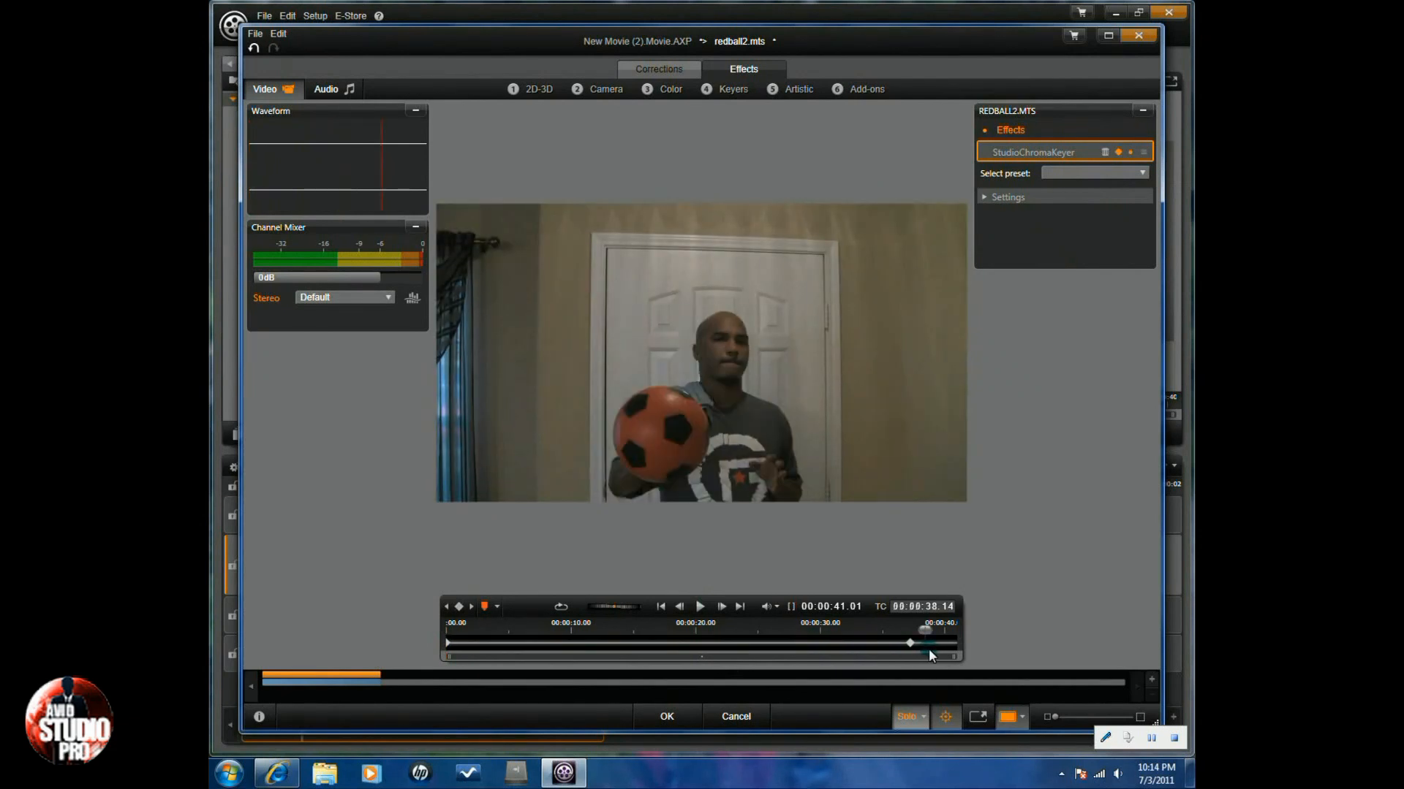
pyautogui.moveTo(909, 643); pyautogui.dragTo(953, 644)
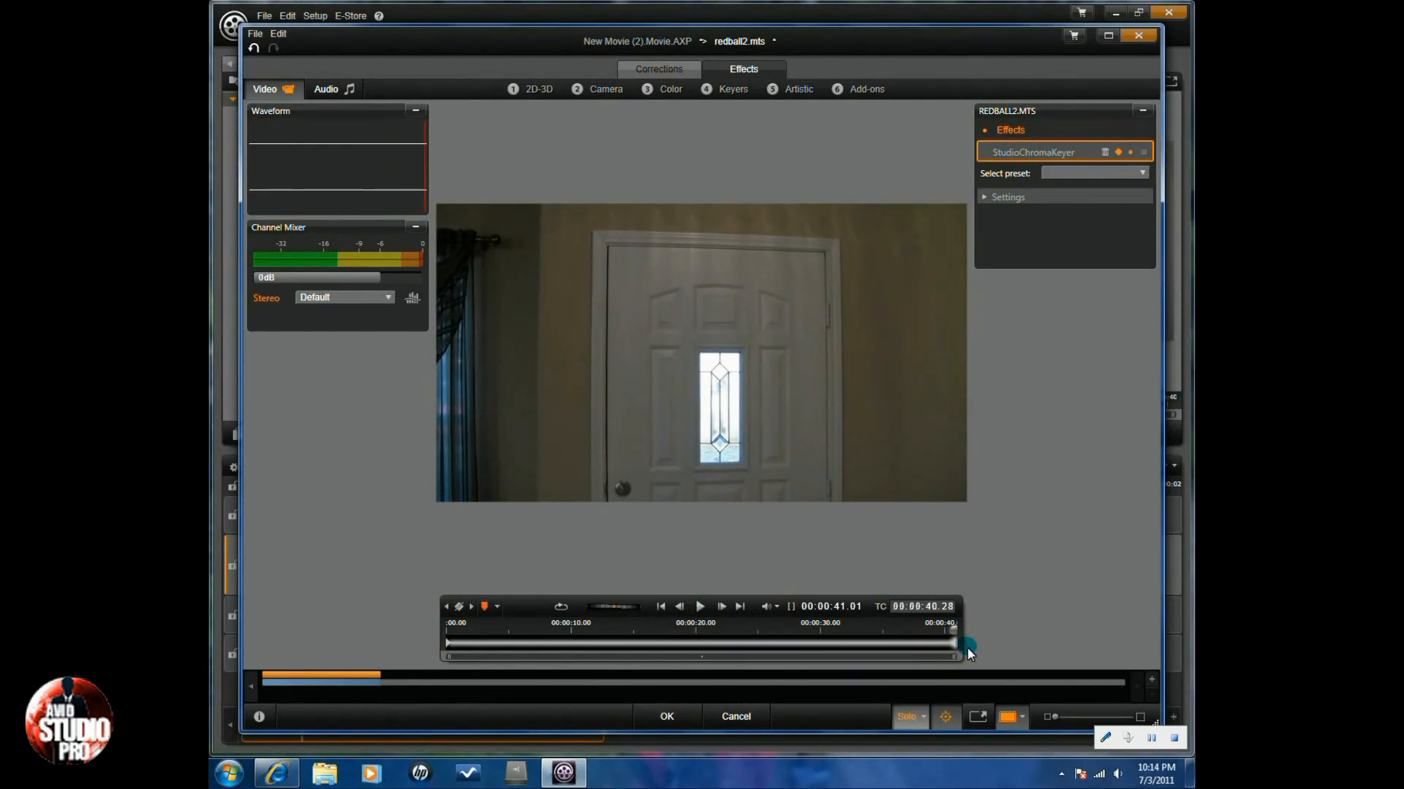
pyautogui.moveTo(966, 643); pyautogui.dragTo(902, 629)
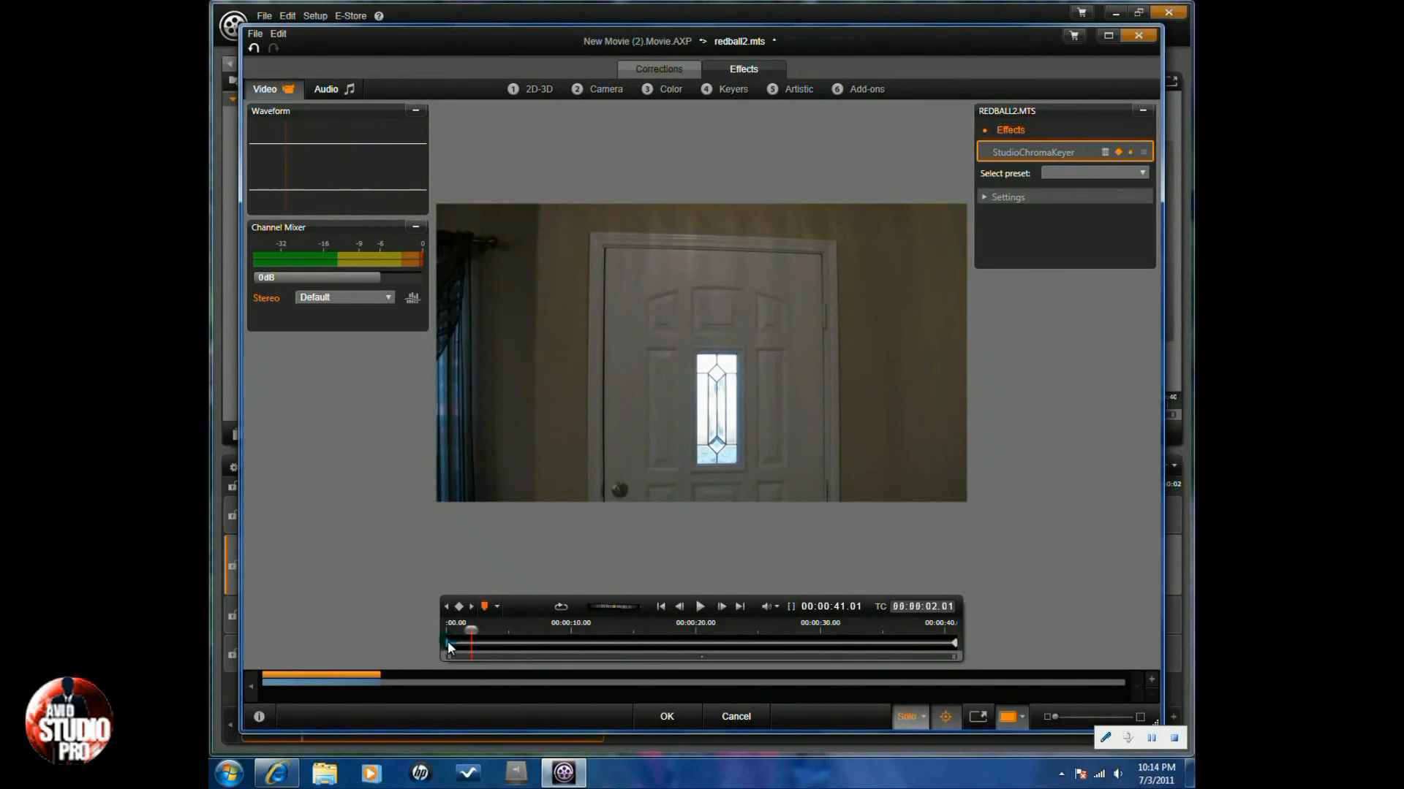
pyautogui.rightClick(448, 648)
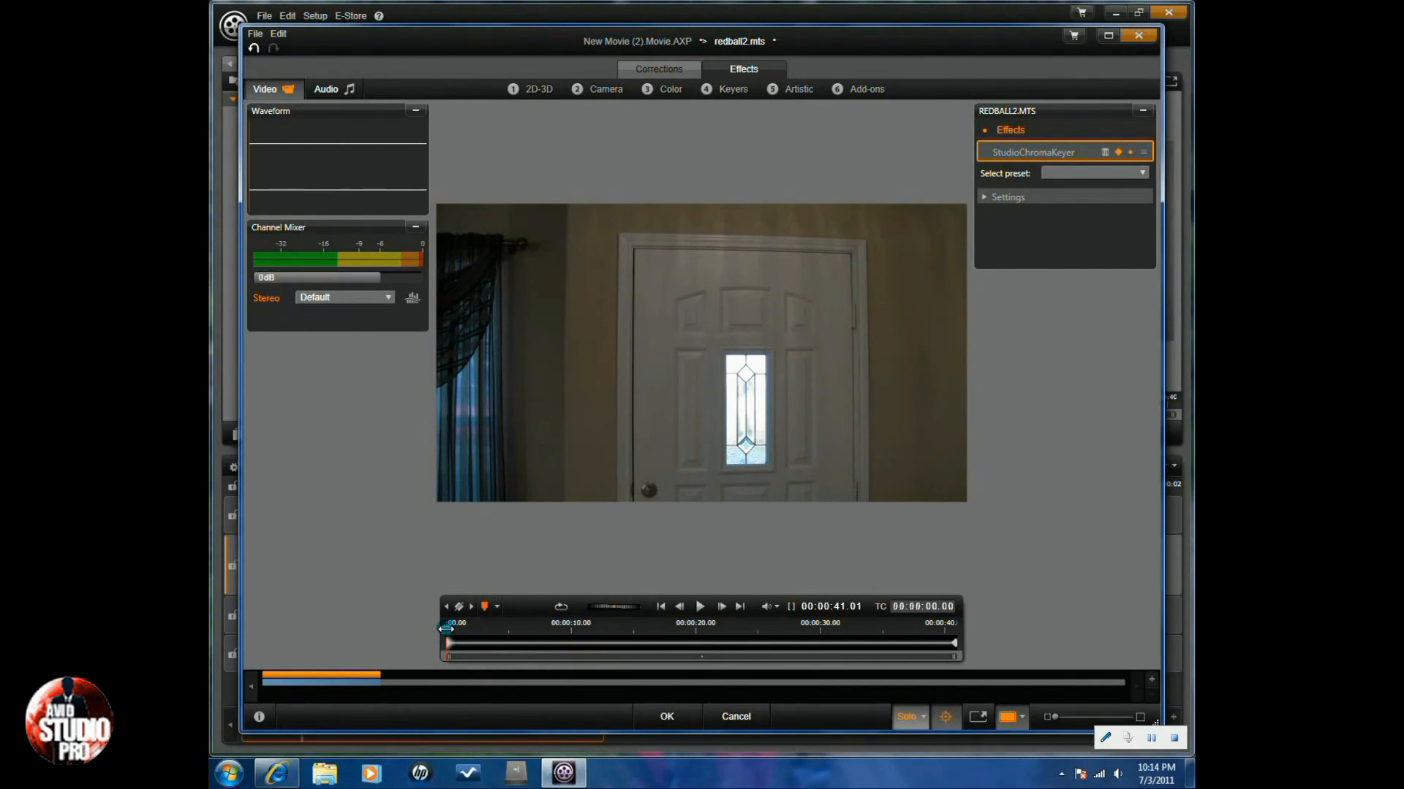
# Create keyframes at about 17 and 18 seconds into the clip.
pyautogui.moveTo(447, 636); pyautogui.dragTo(654, 636)
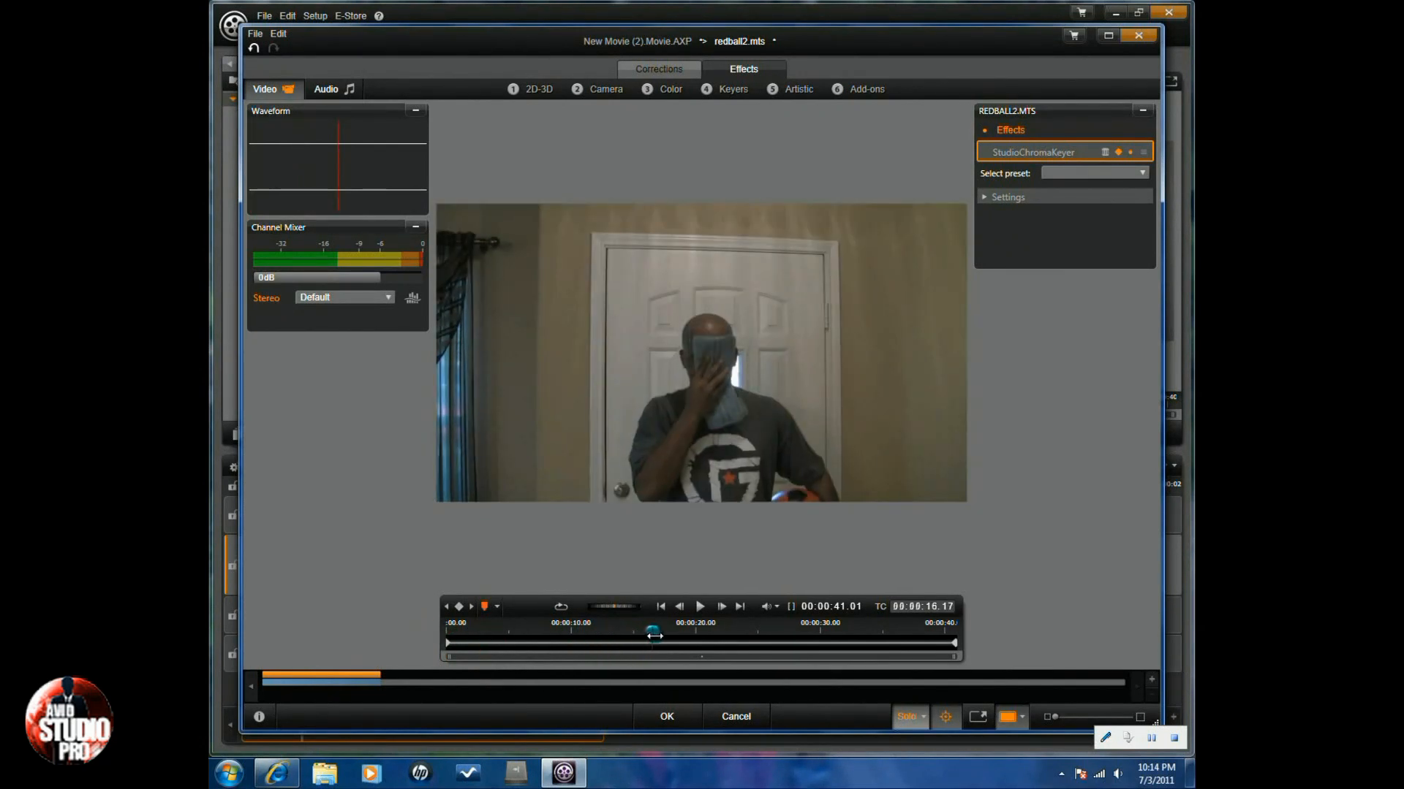
pyautogui.moveTo(653, 636); pyautogui.dragTo(661, 636)
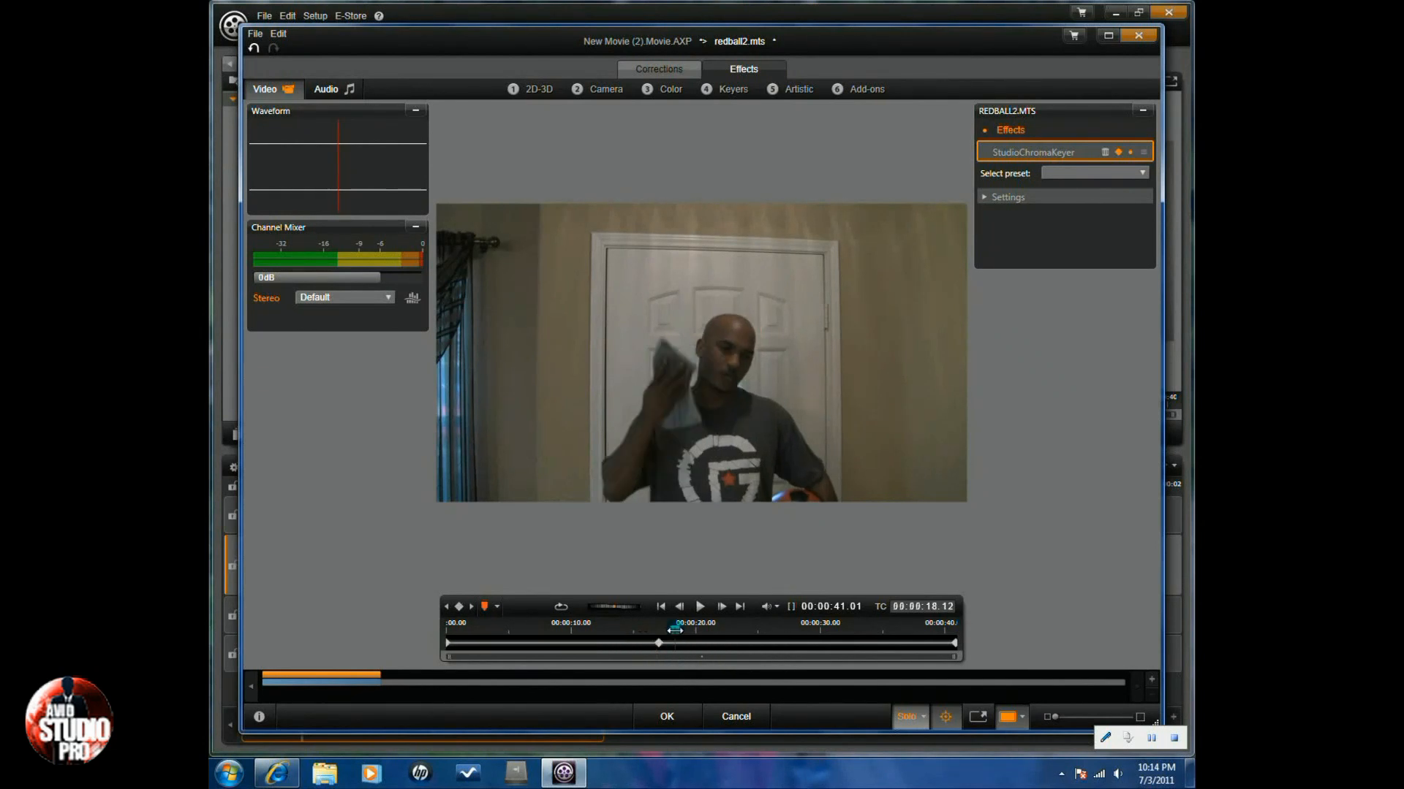
pyautogui.moveTo(675, 629); pyautogui.dragTo(658, 643)
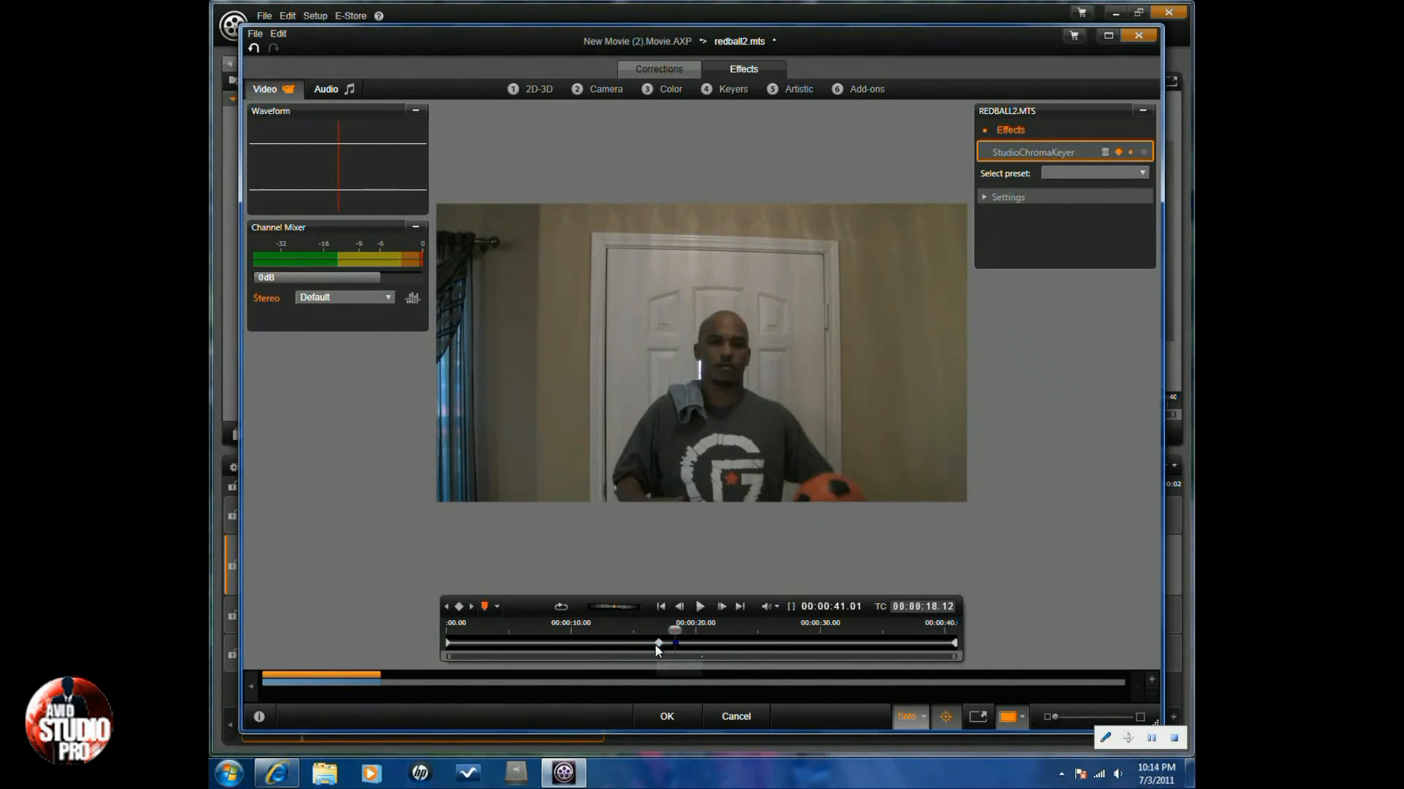
pyautogui.moveTo(675, 644); pyautogui.dragTo(659, 643)
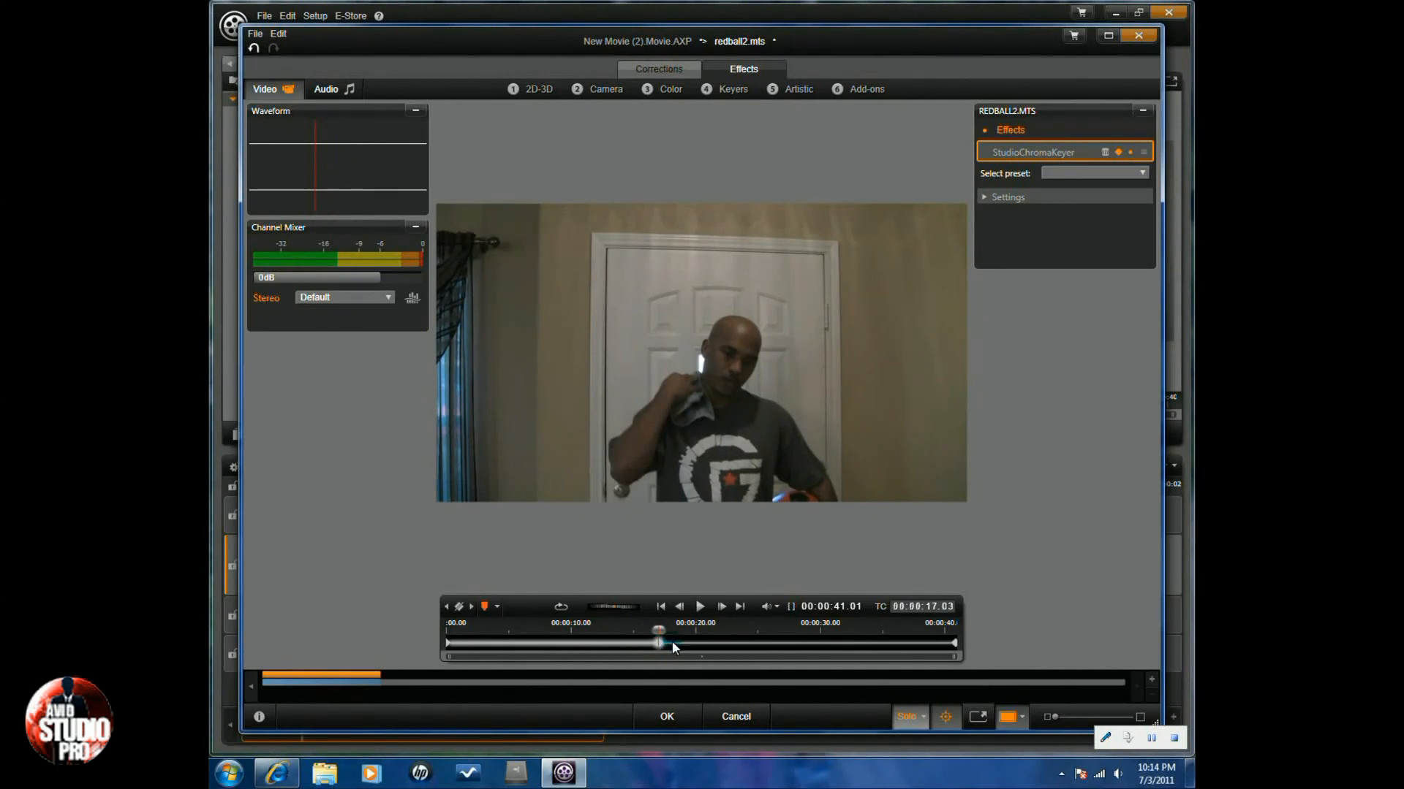
pyautogui.rightClick(672, 649)
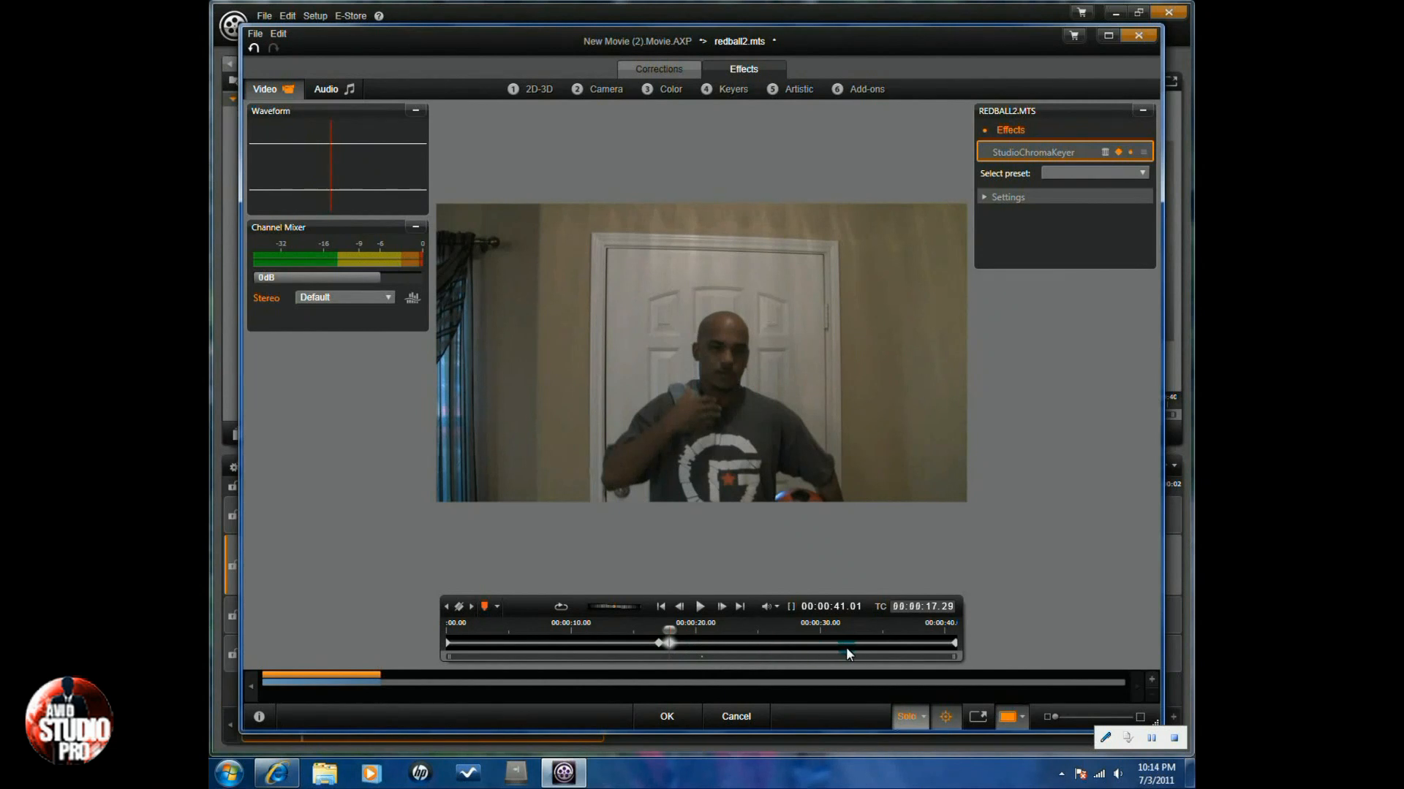
# Create keyframes at about 31 and 32 seconds into the clip.
pyautogui.rightClick(845, 652)
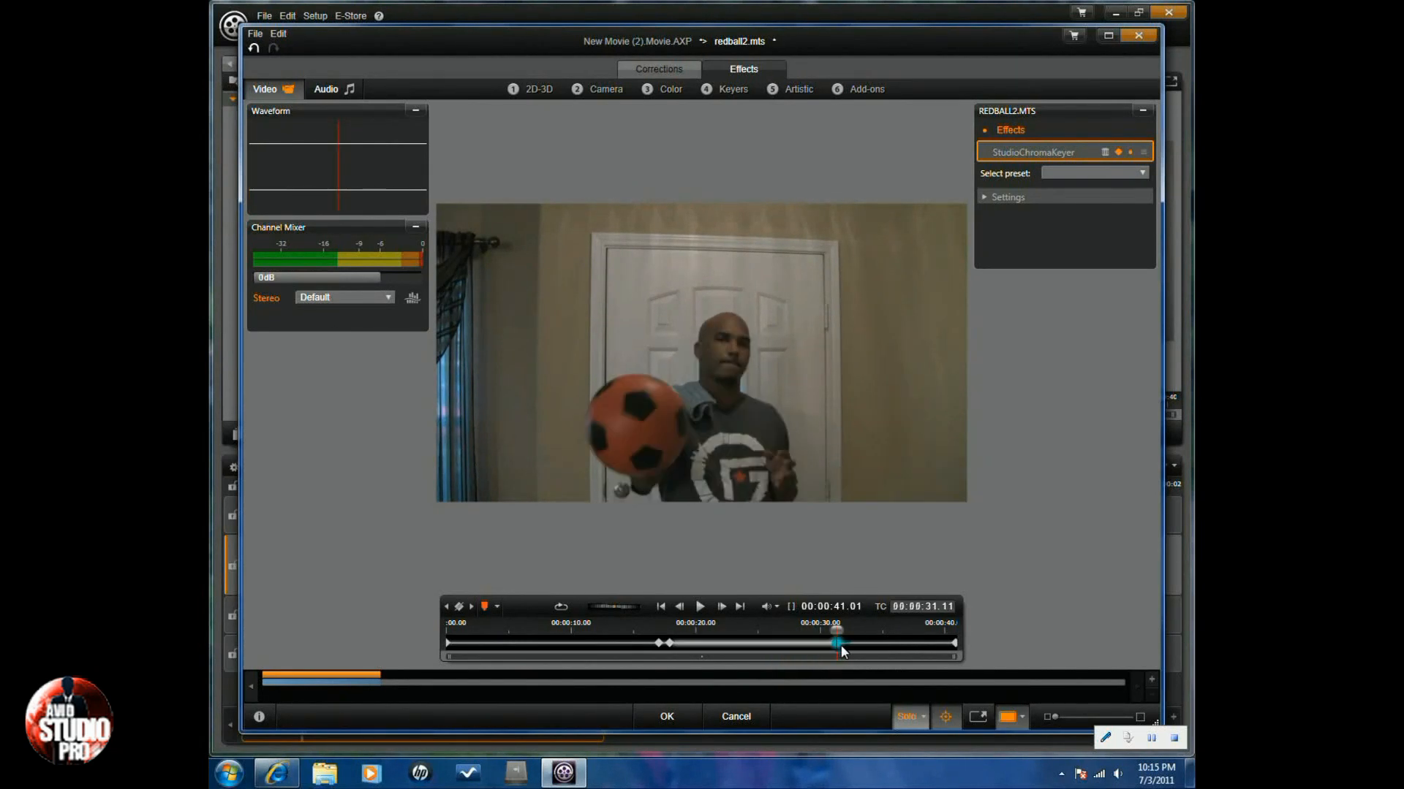
pyautogui.moveTo(837, 643); pyautogui.dragTo(848, 644)
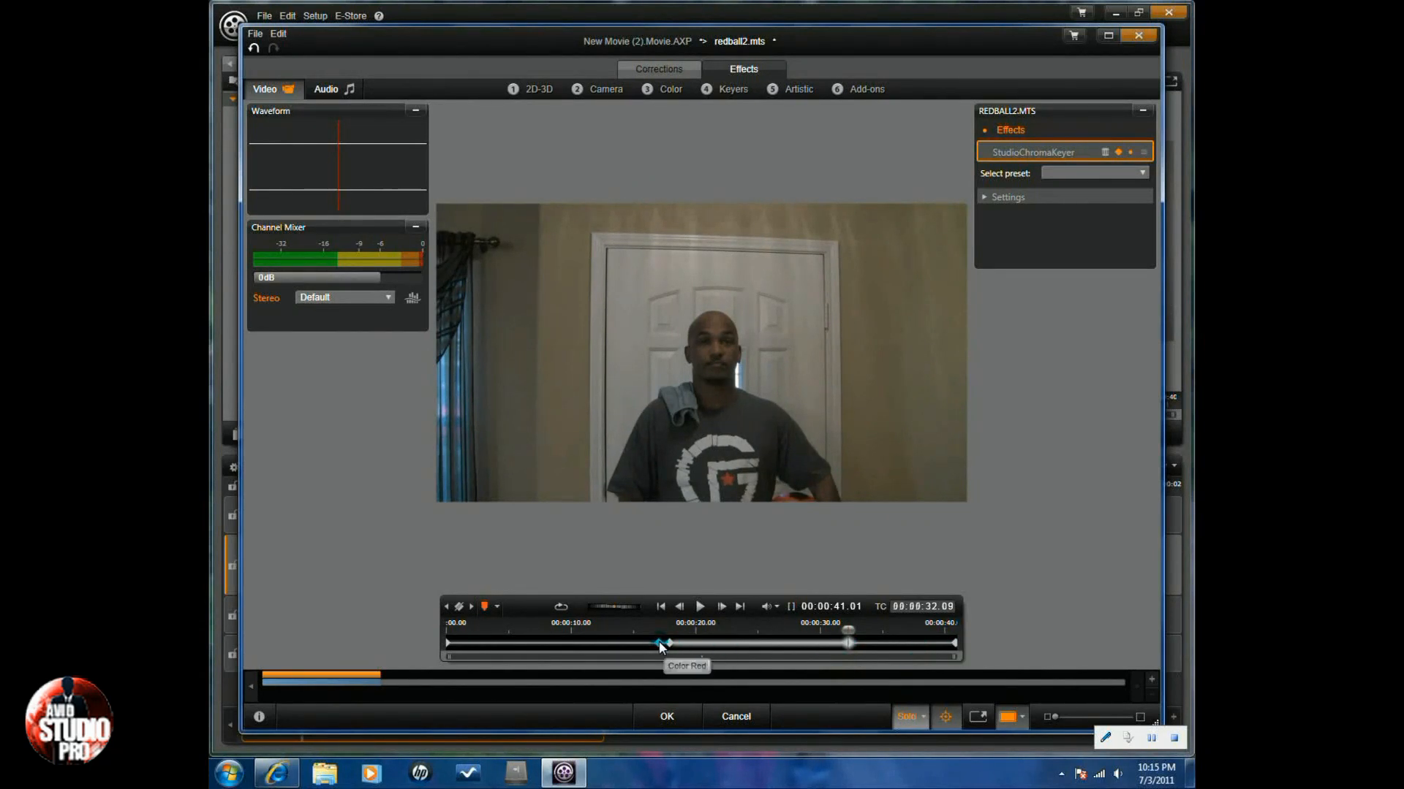
pyautogui.rightClick(664, 643)
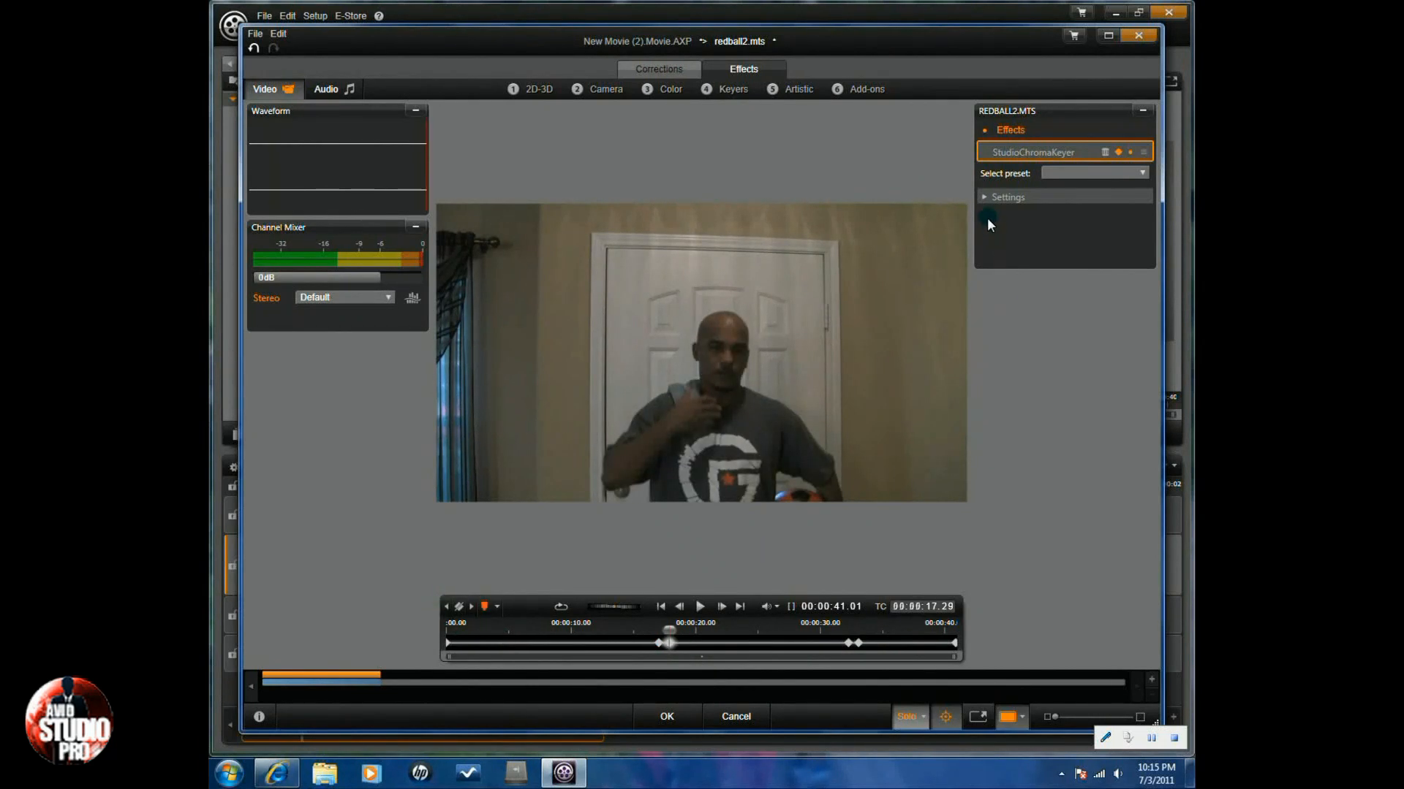
# Expand Settings and tick Invert Key at the 22-second keyframe so only the ball shows.
pyautogui.click(985, 196)
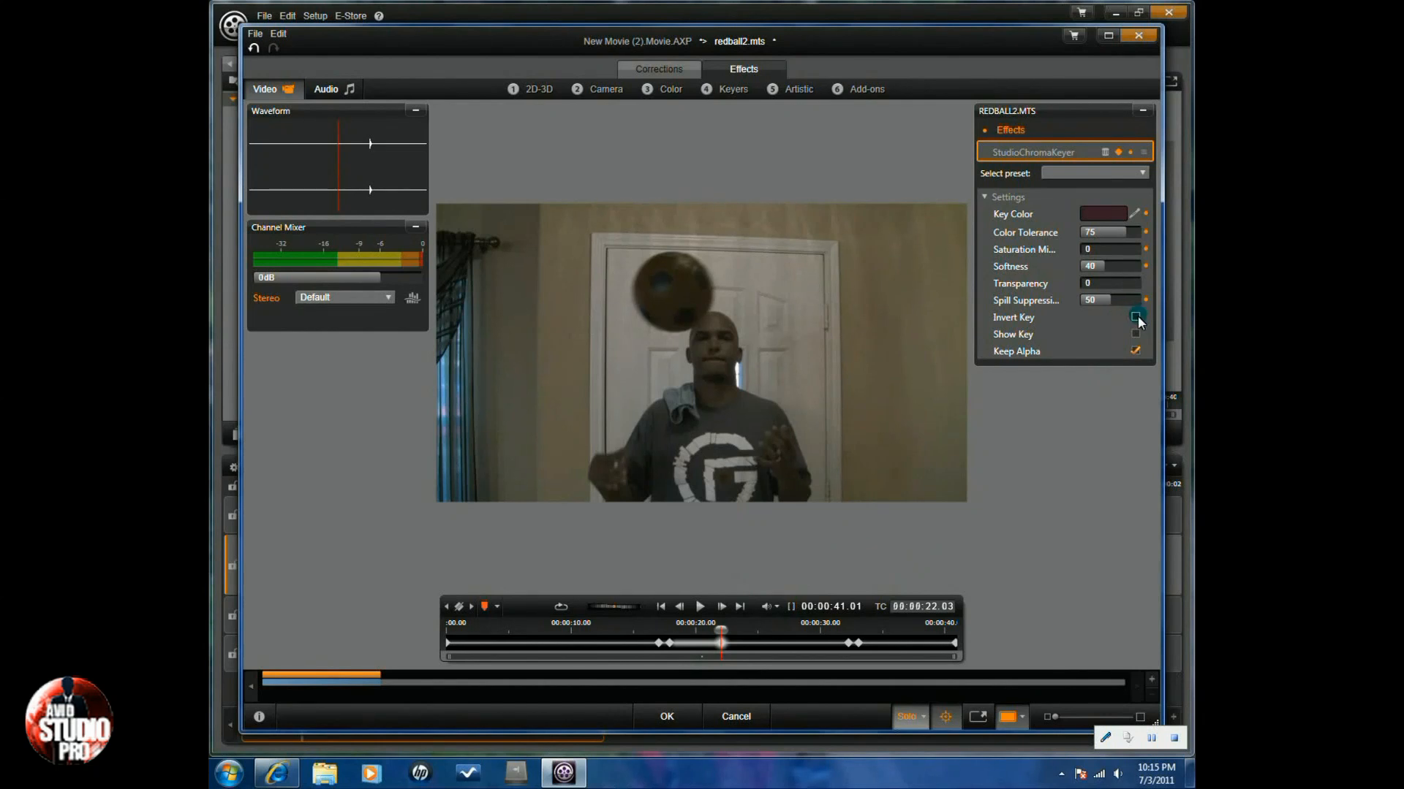
pyautogui.click(1135, 317)
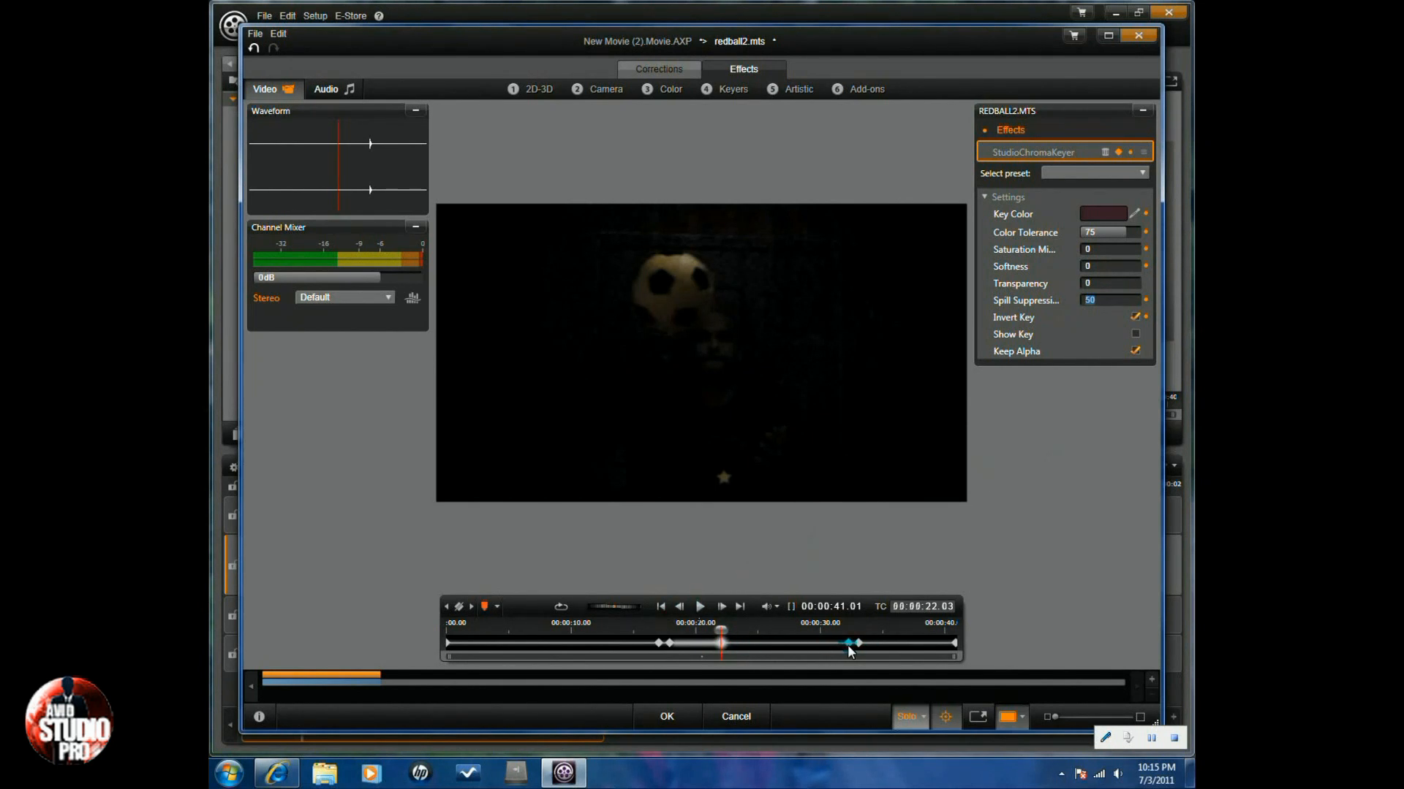
# Delete the keyframe near 32 seconds and paste the inverted-key keyframe at about 18 seconds.
pyautogui.rightClick(851, 643)
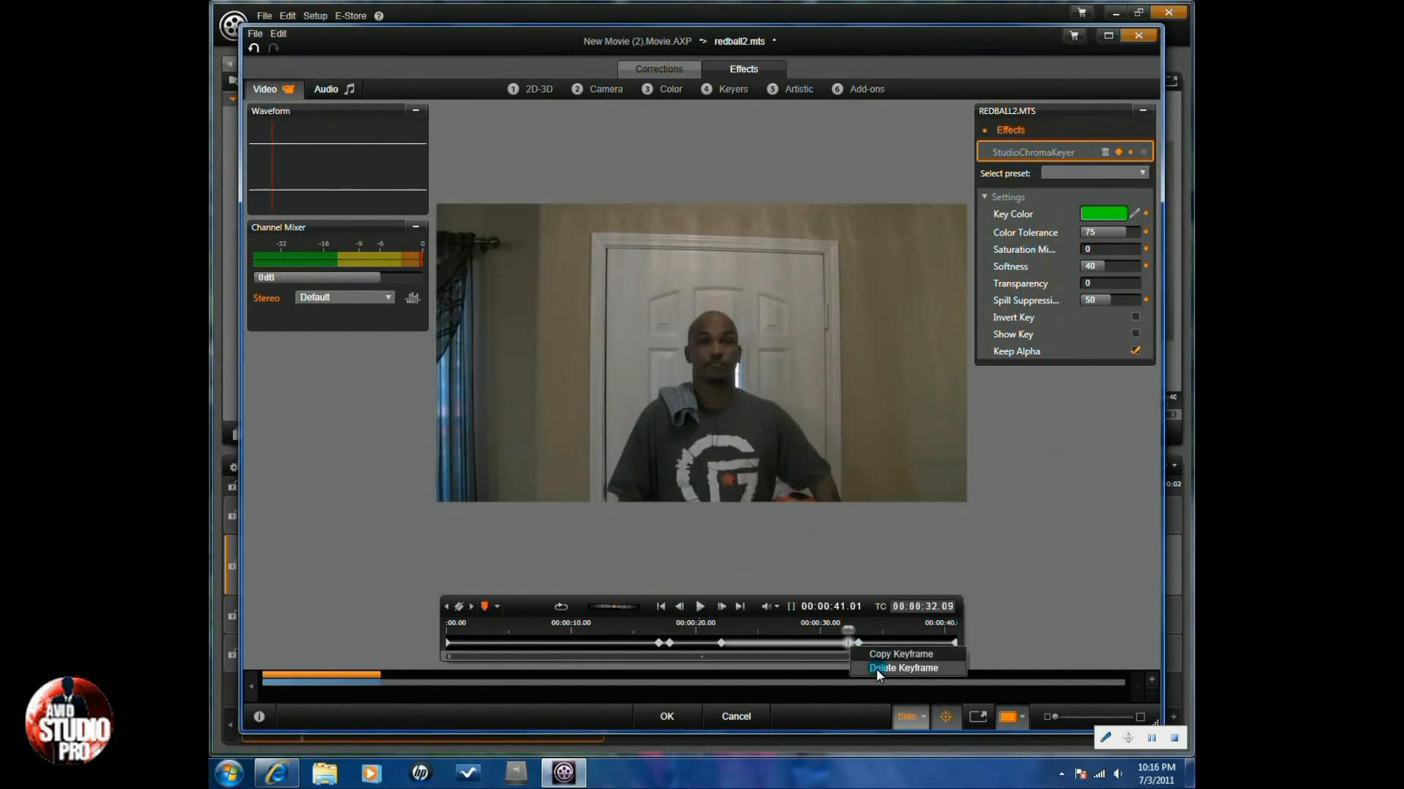
pyautogui.click(893, 667)
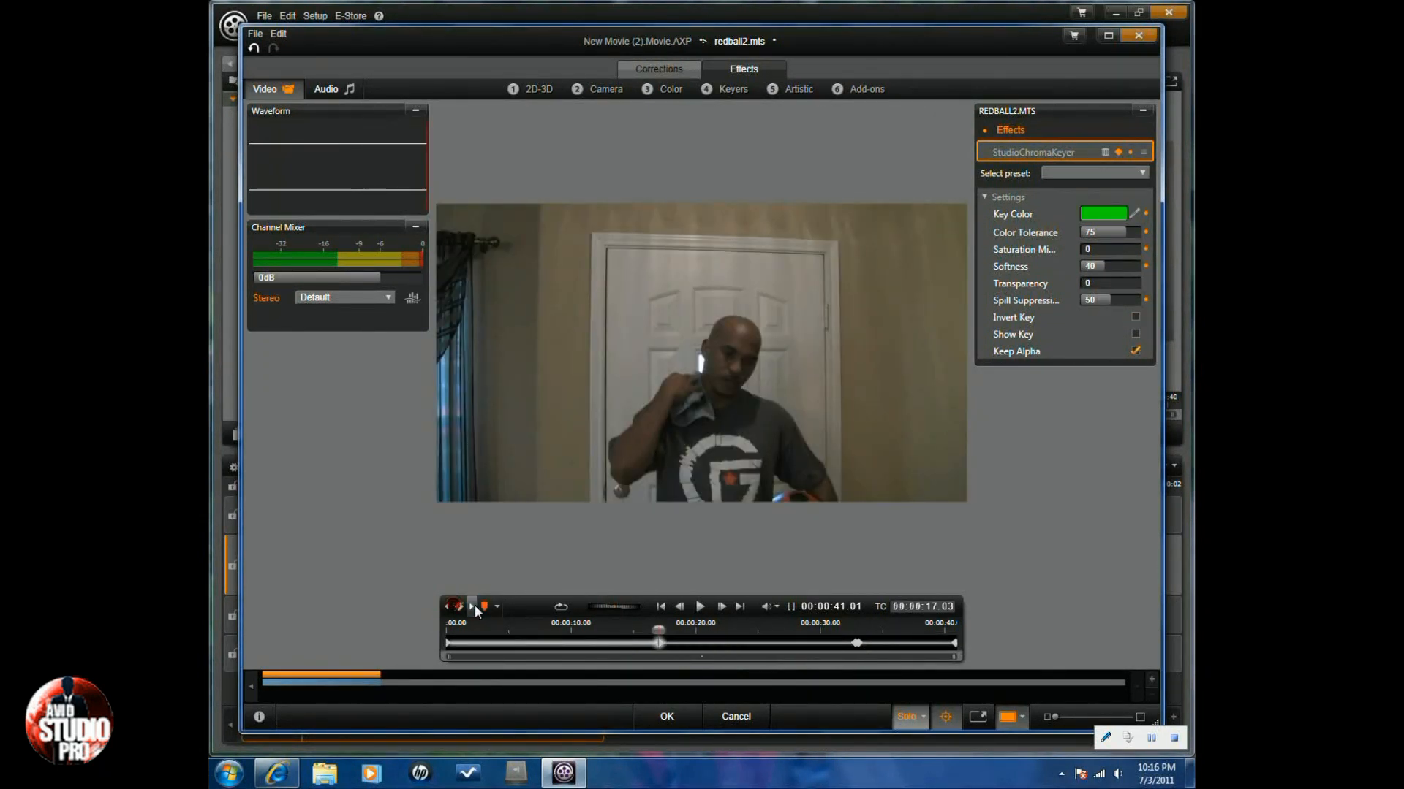
pyautogui.rightClick(853, 643)
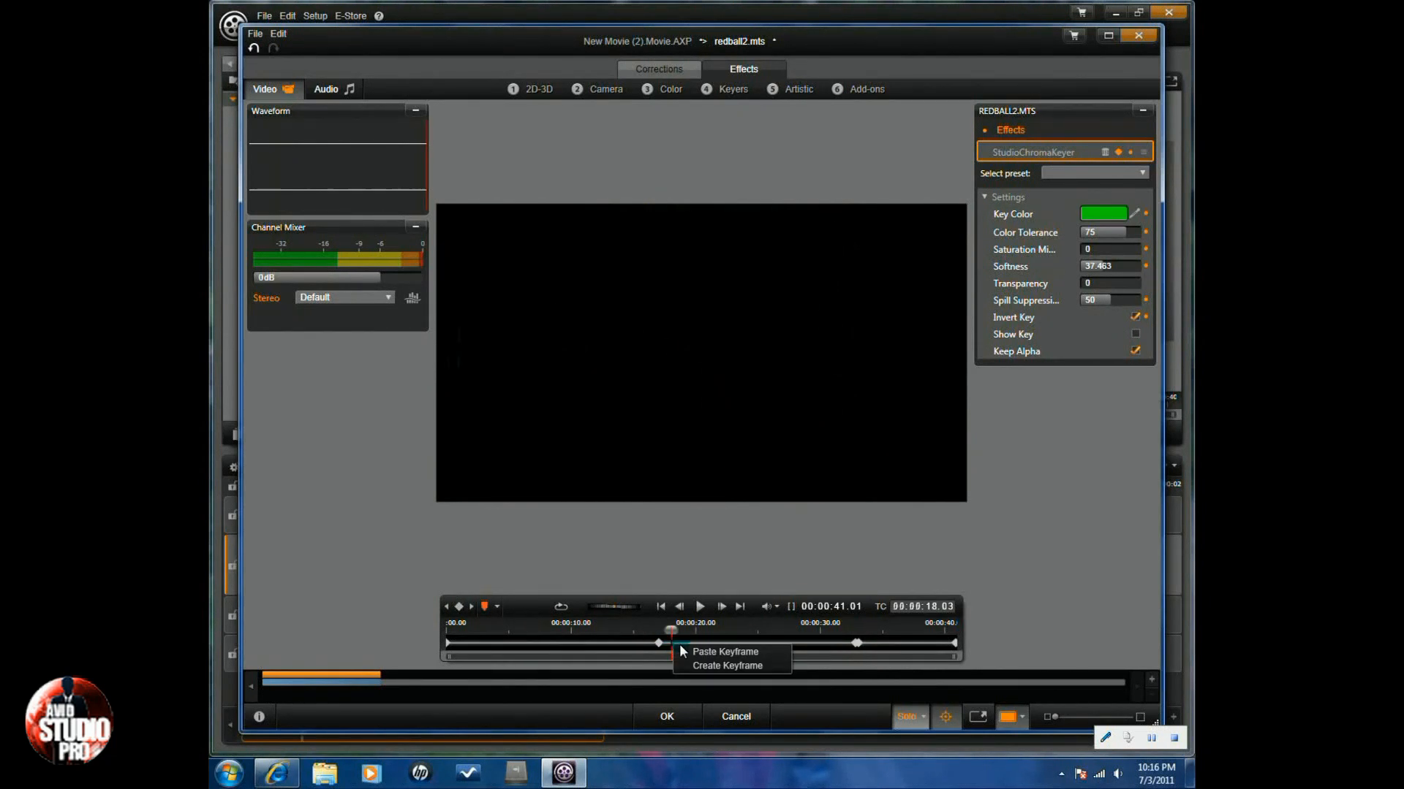
pyautogui.click(725, 665)
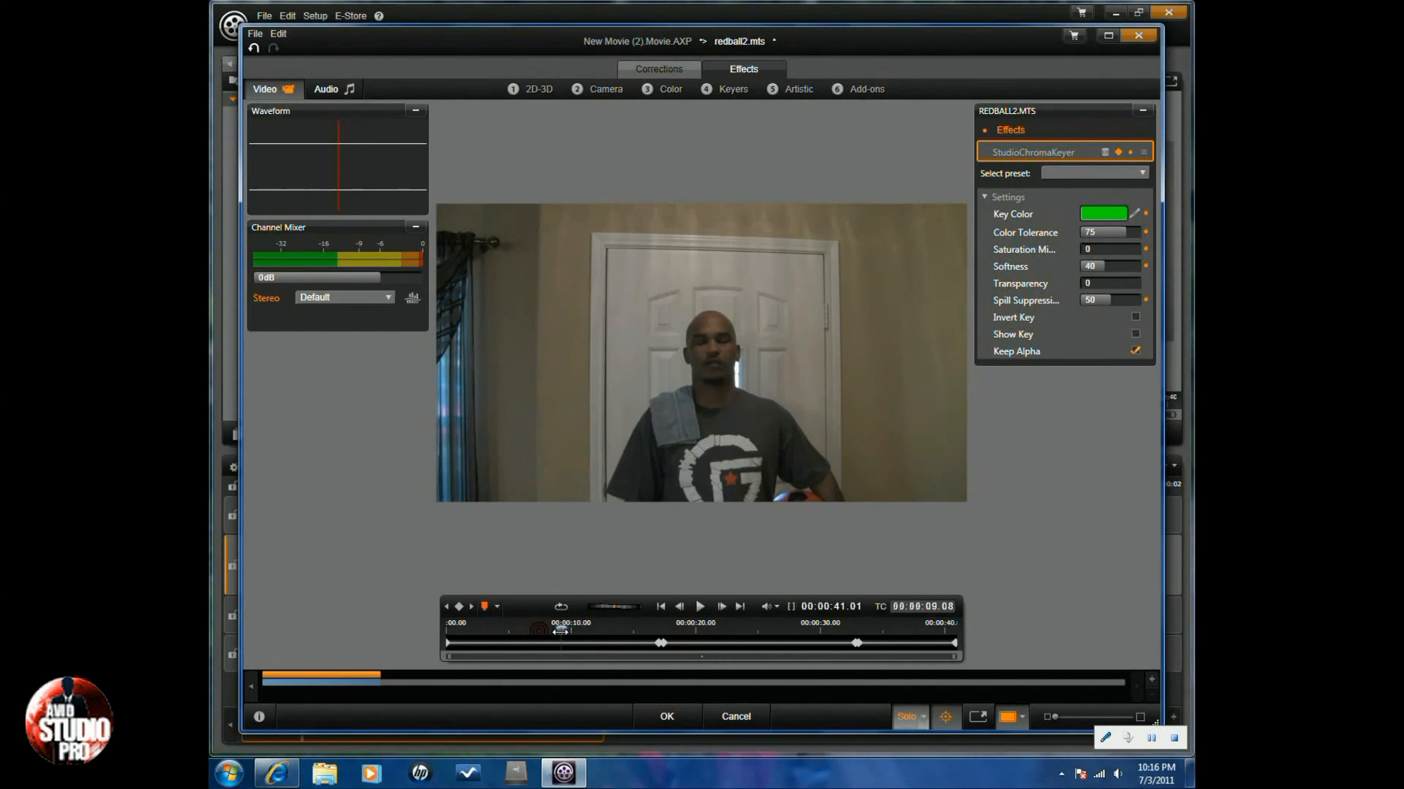
# Check the effect at about 15 and 33 seconds, then accept it and close the editor.
pyautogui.moveTo(541, 641); pyautogui.dragTo(644, 642)
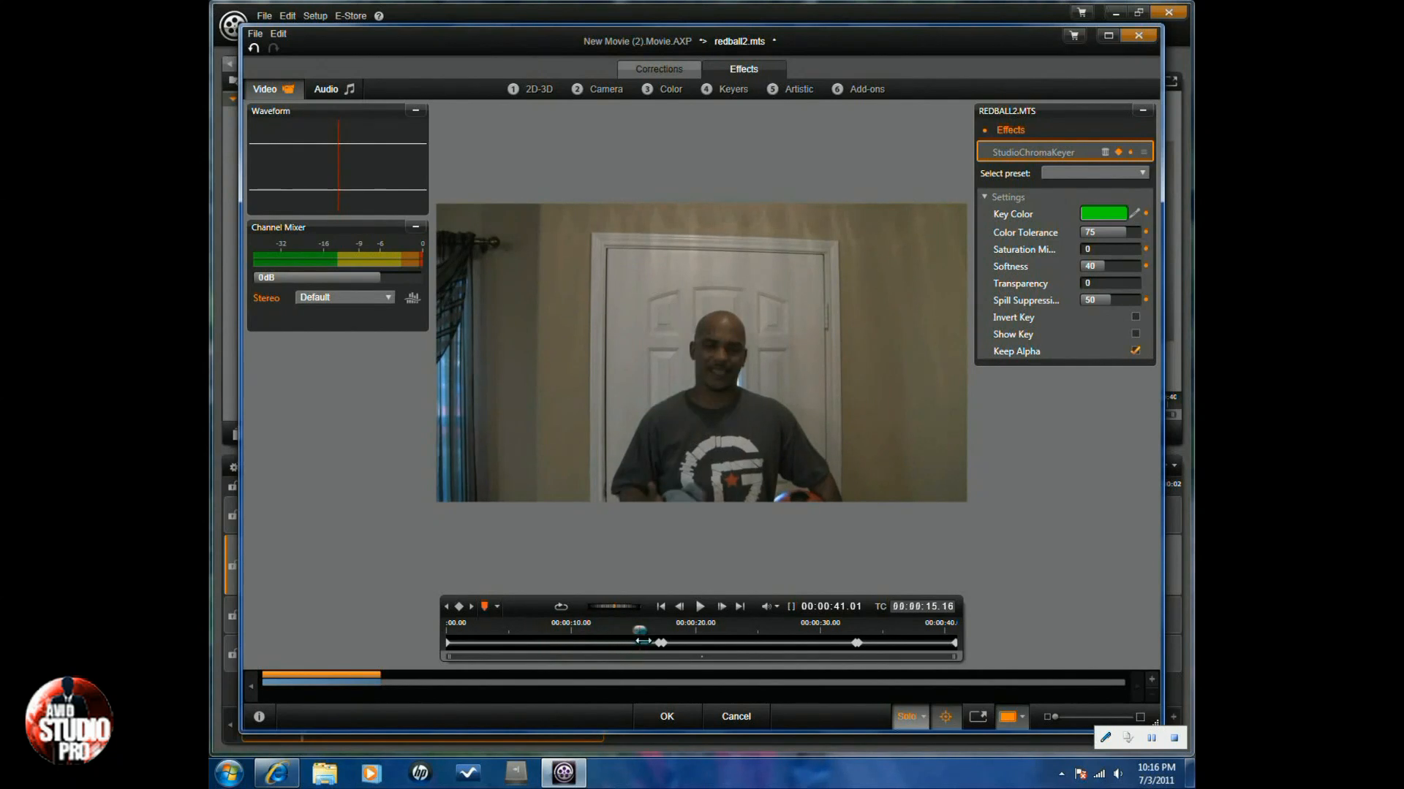
pyautogui.click(1135, 318)
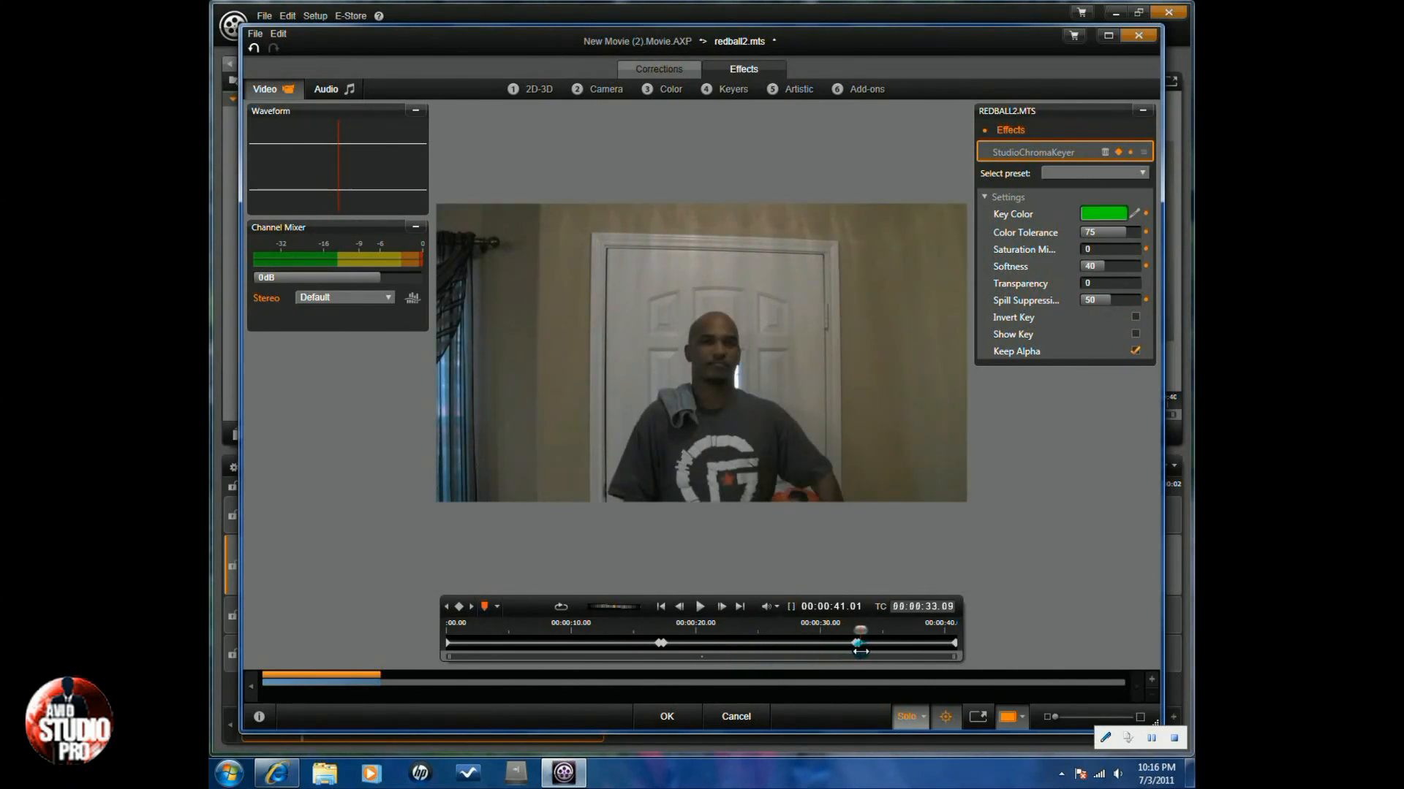
pyautogui.moveTo(861, 651); pyautogui.dragTo(911, 650)
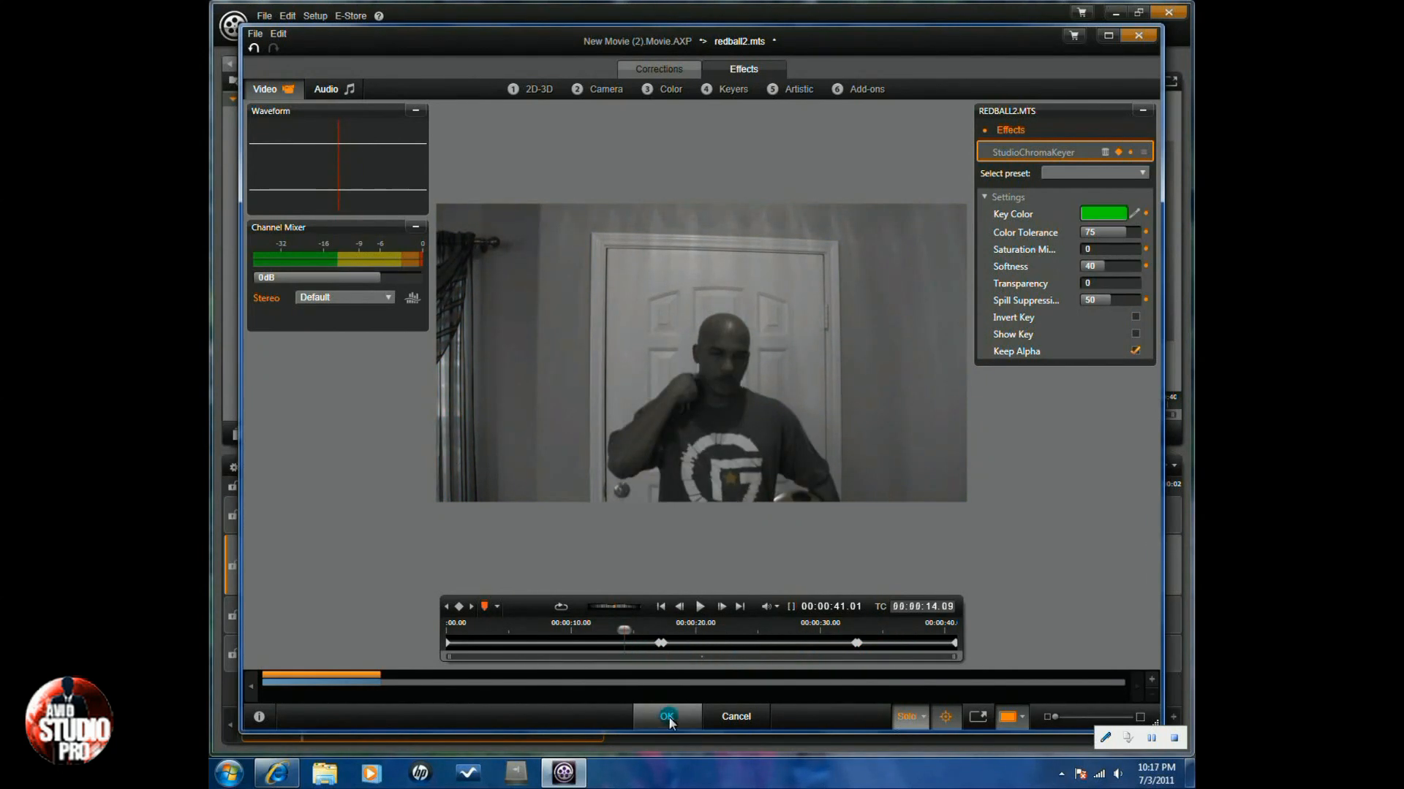
pyautogui.click(668, 717)
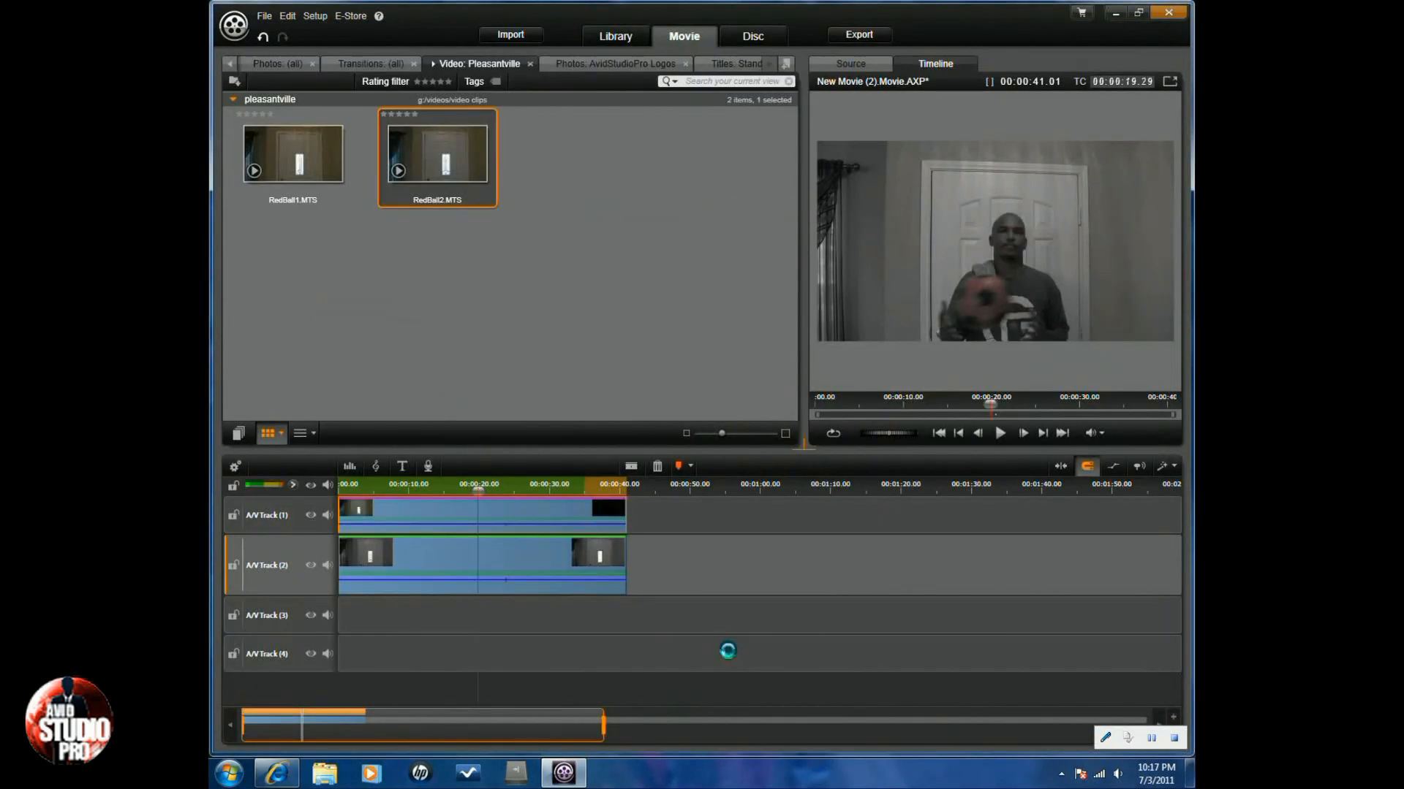